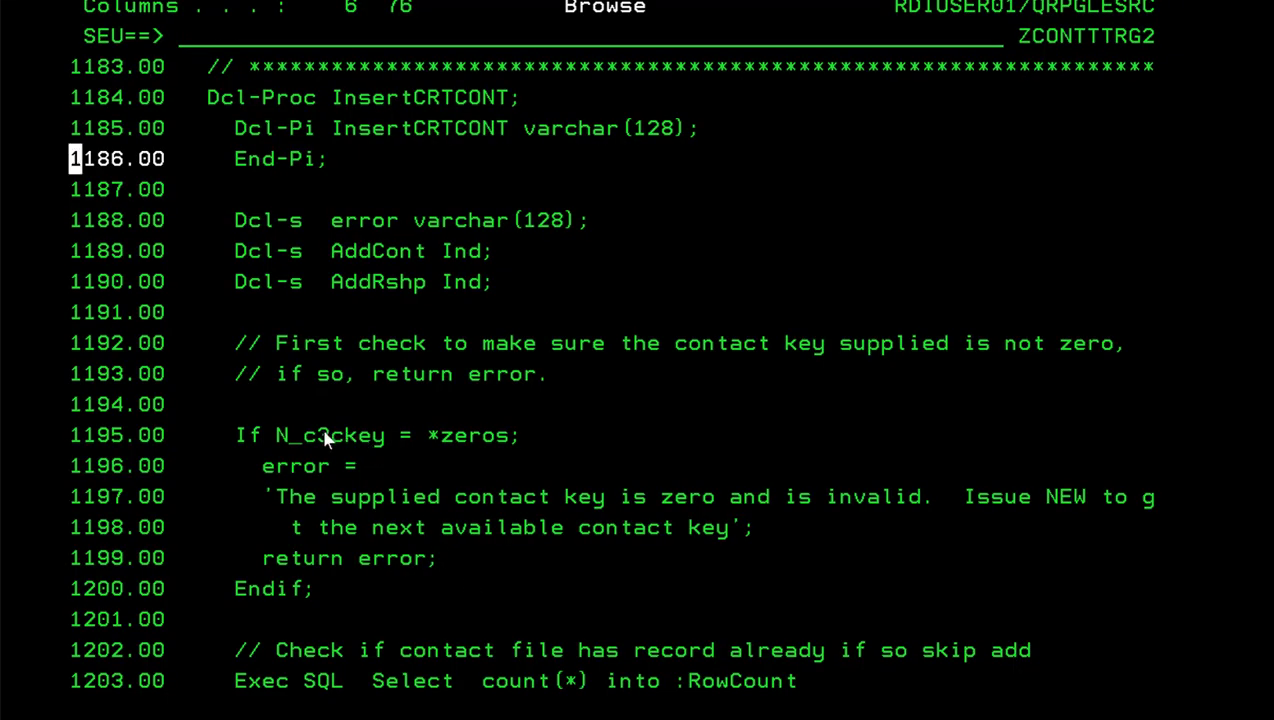
{"action": "mouse_move", "coordinate": [333, 440]}
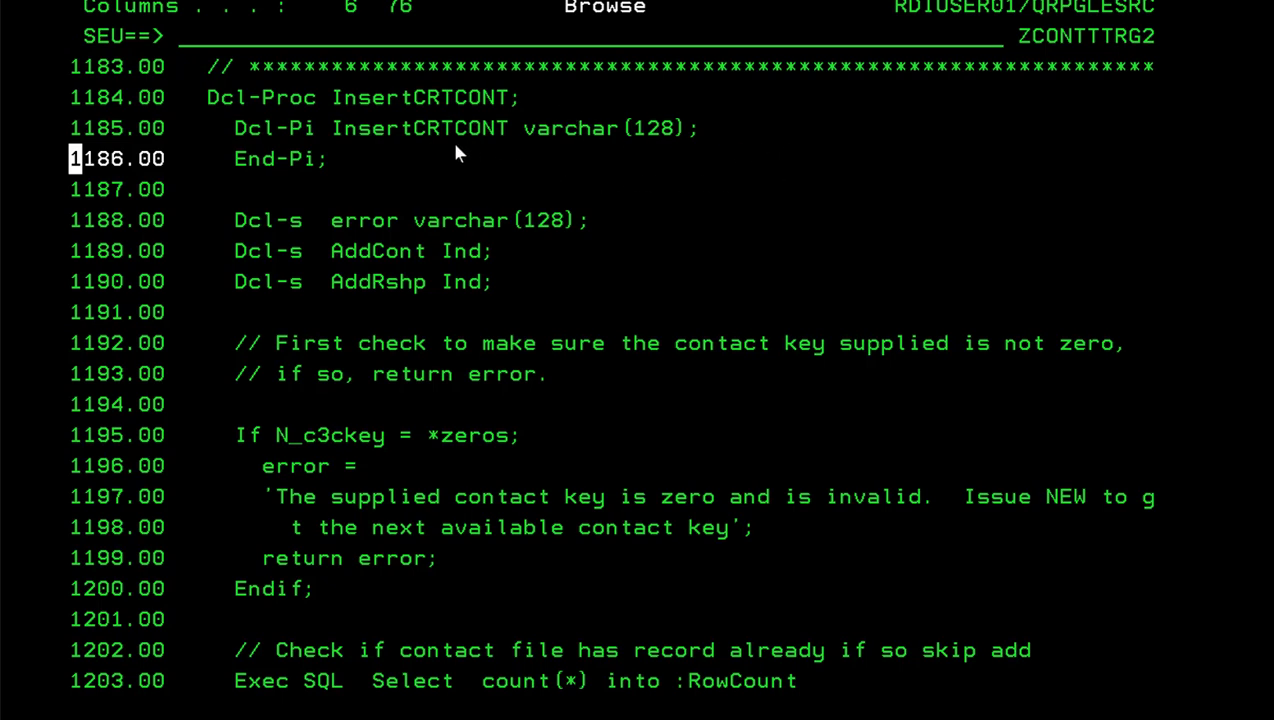
{"action": "mouse_move", "coordinate": [413, 148]}
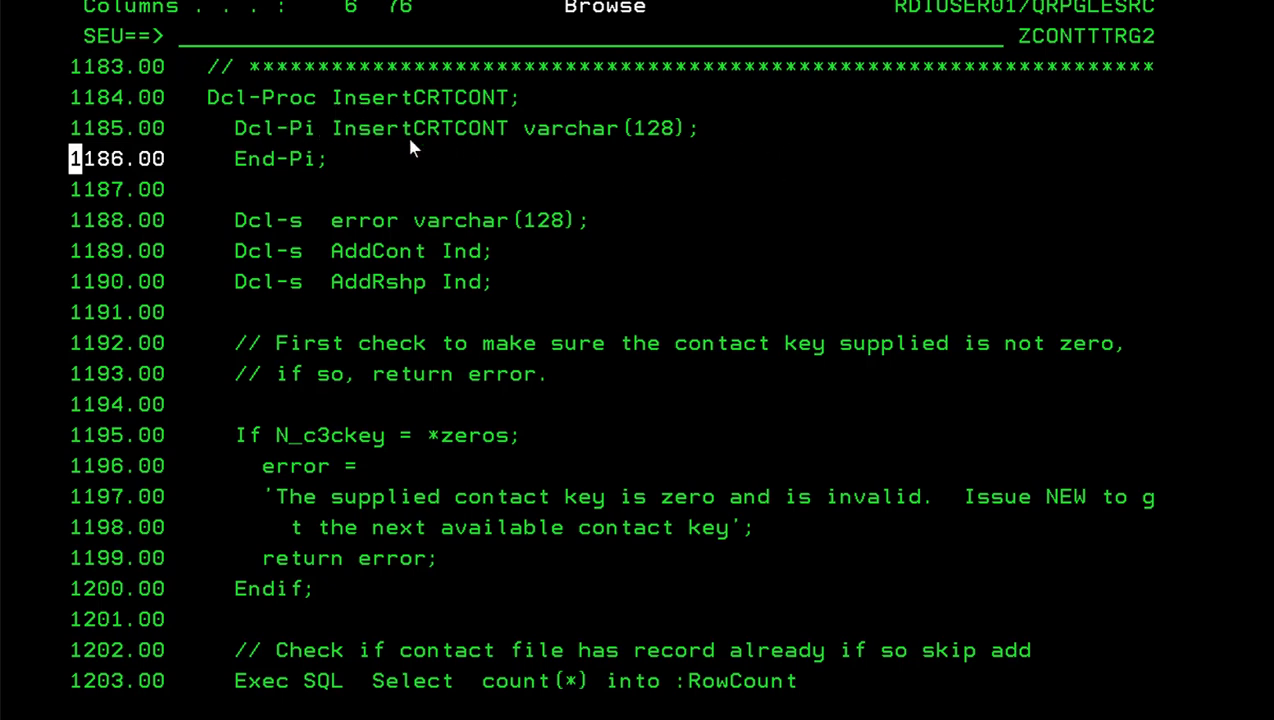
{"action": "mouse_move", "coordinate": [447, 115]}
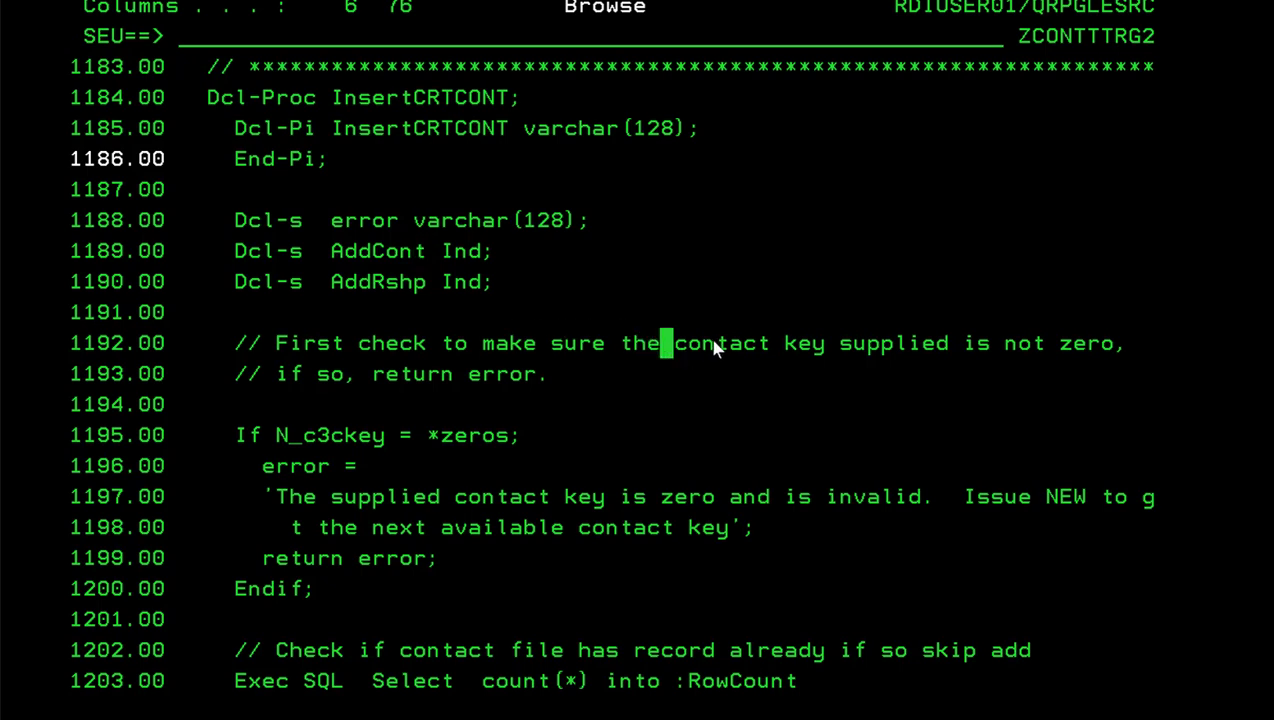
{"action": "mouse_move", "coordinate": [588, 347]}
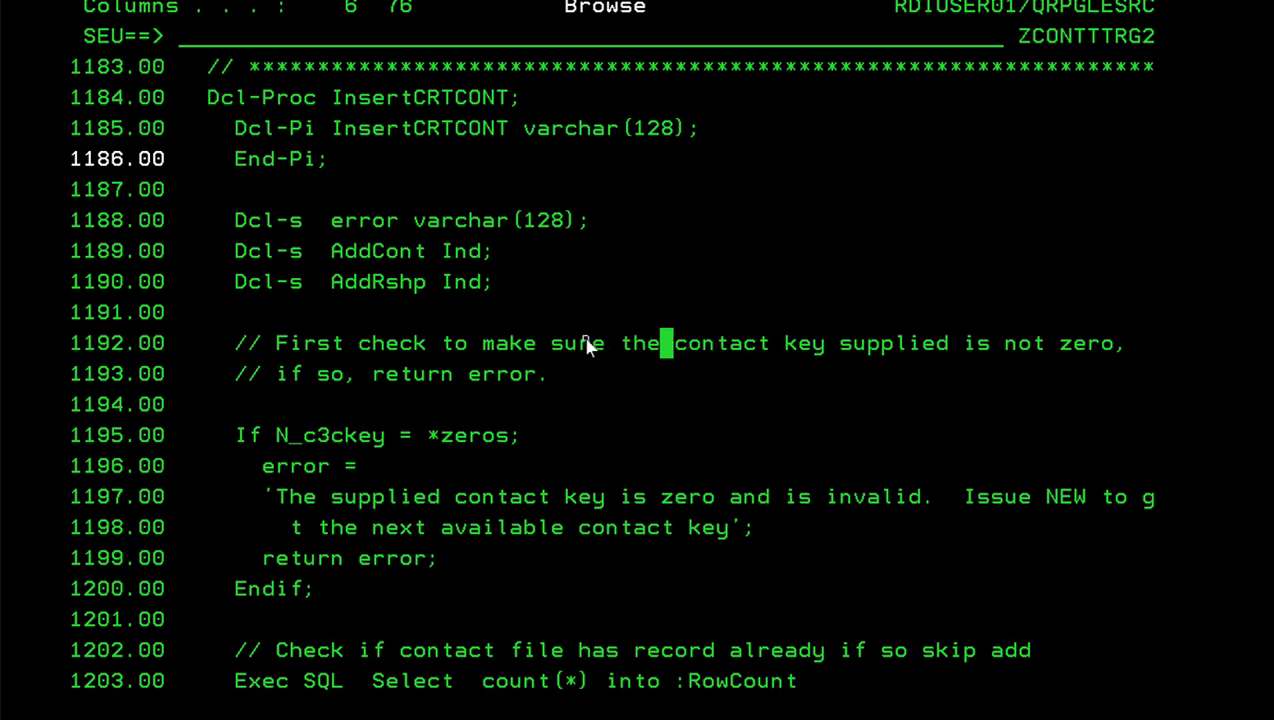
- Page down in SEU past the contact insert to the nested if a = 1 … if j = 10 chain
{"action": "scroll", "scroll_direction": "down", "scroll_amount": 3}
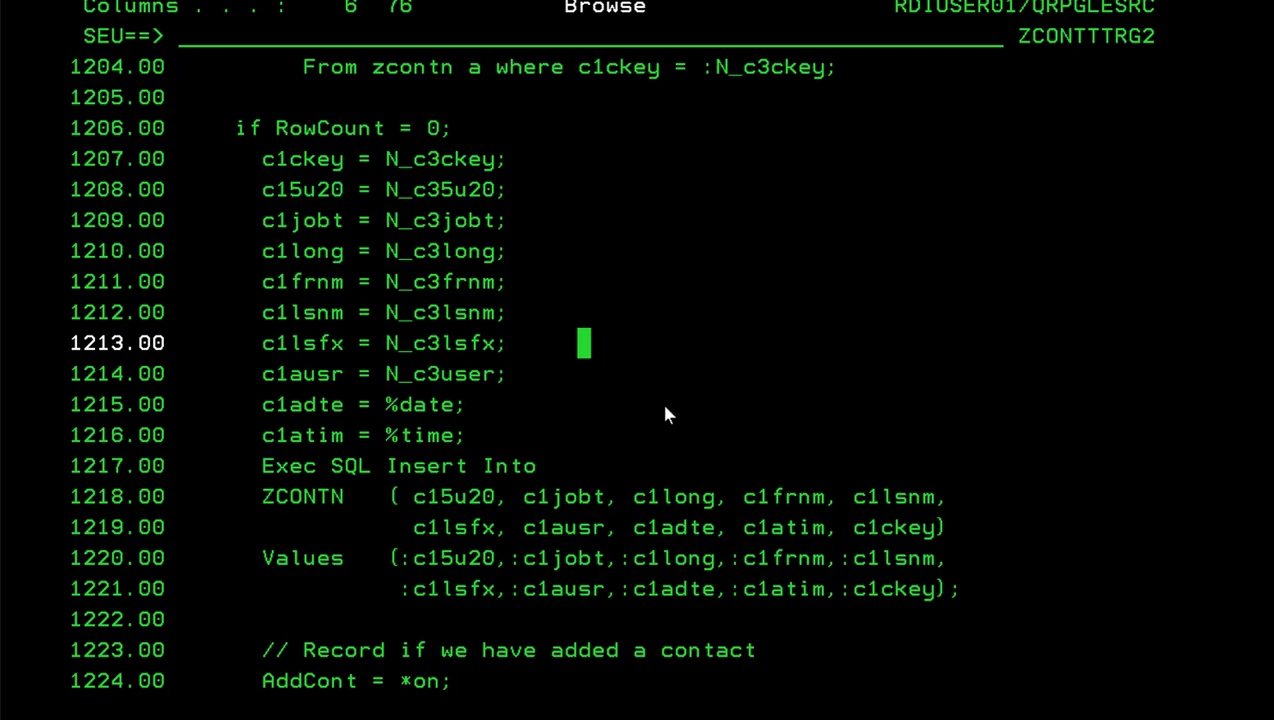
{"action": "scroll", "scroll_direction": "down", "scroll_amount": 3}
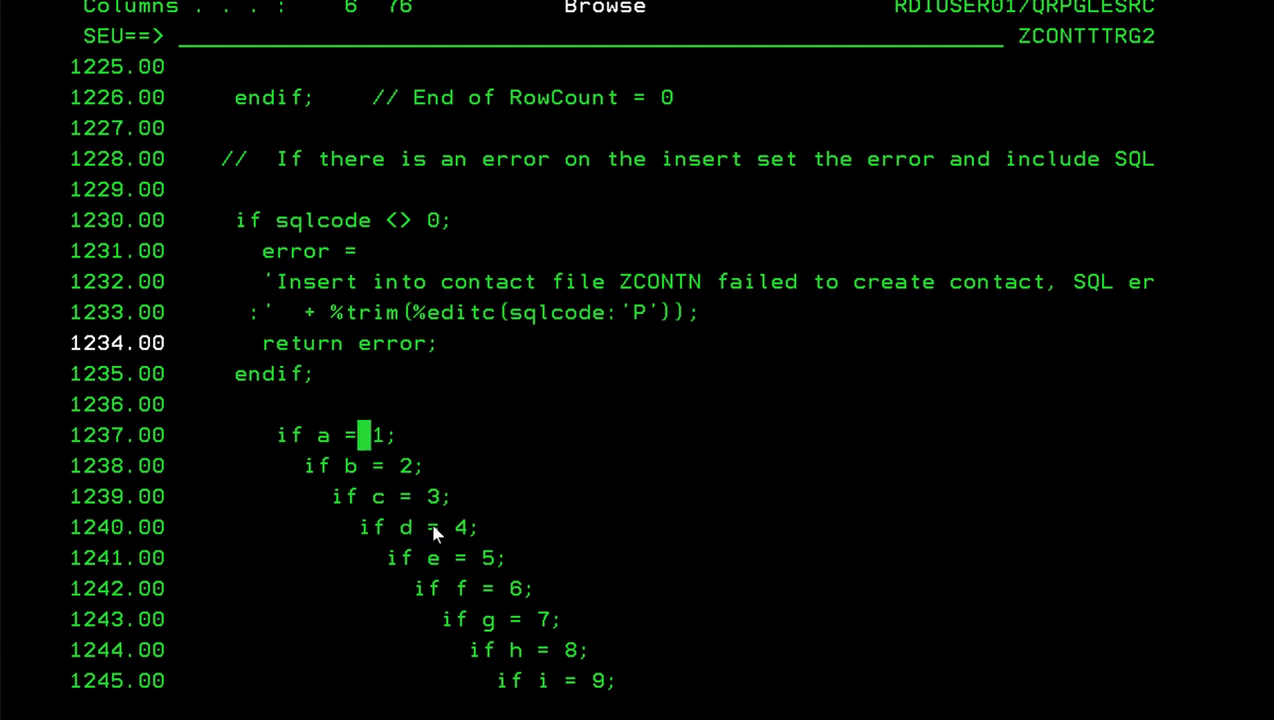
{"action": "mouse_move", "coordinate": [378, 445]}
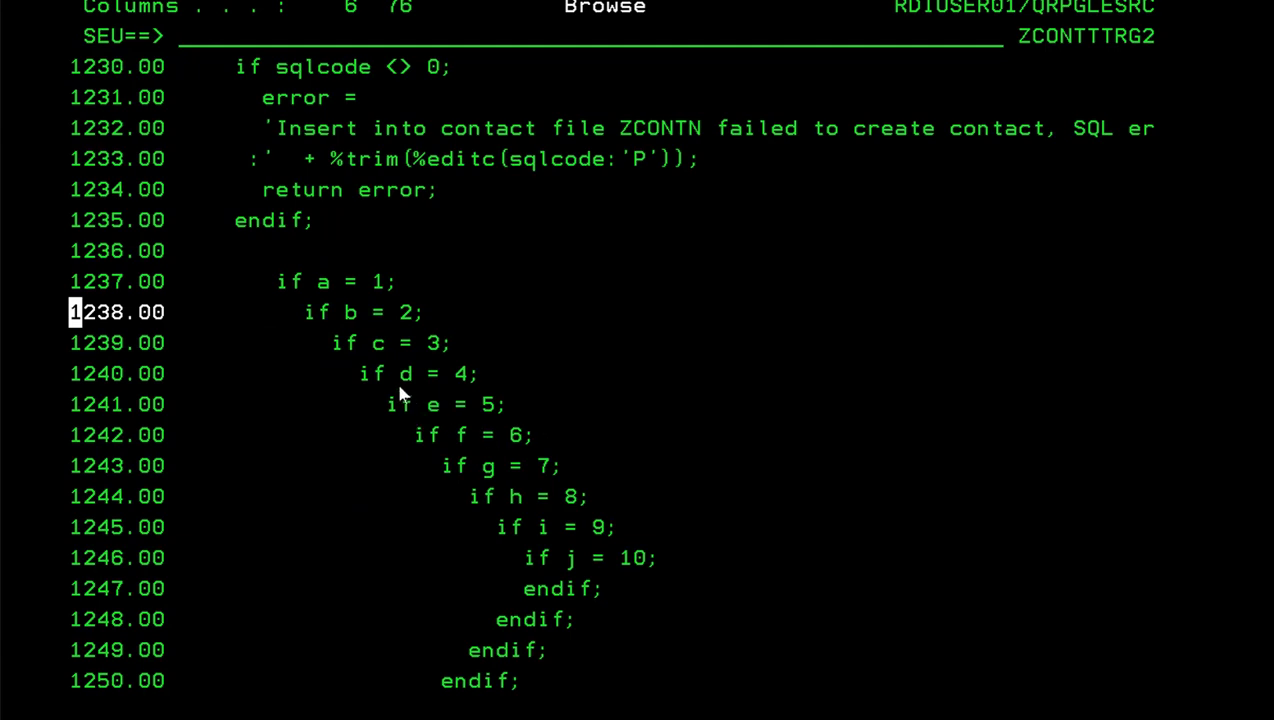
{"action": "mouse_move", "coordinate": [343, 316]}
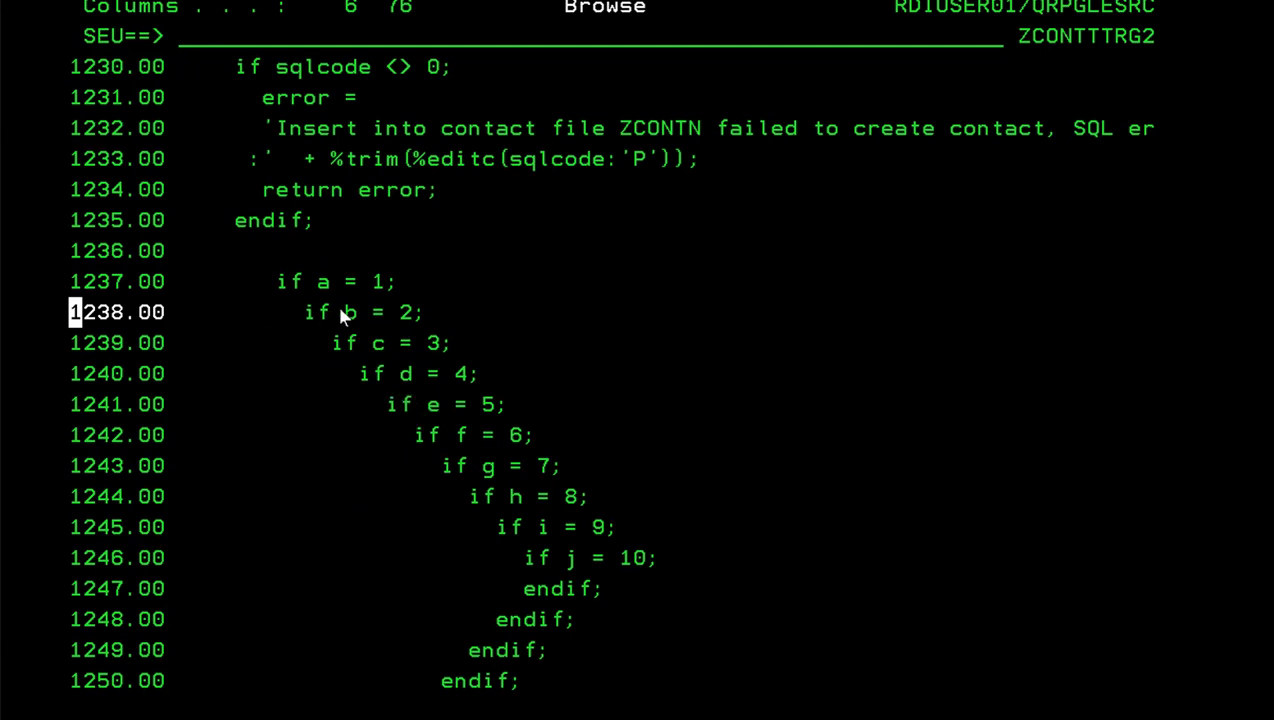
{"action": "mouse_move", "coordinate": [378, 400]}
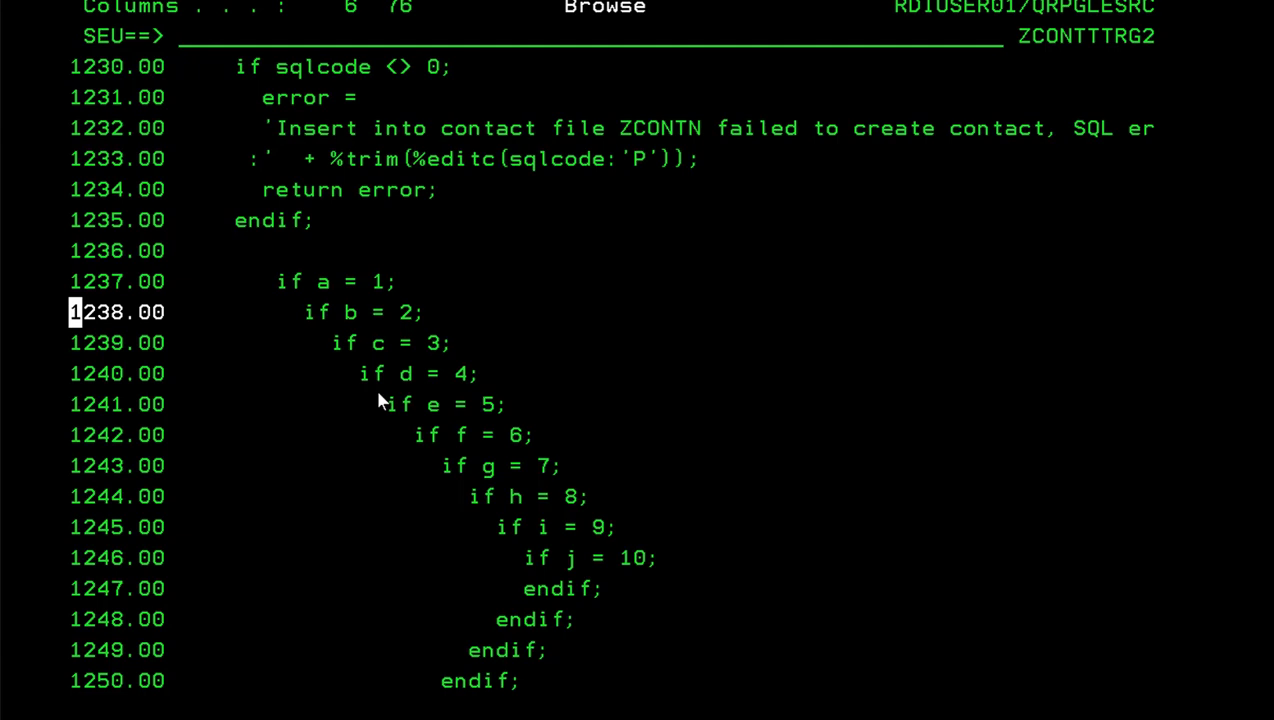
{"action": "mouse_move", "coordinate": [370, 364]}
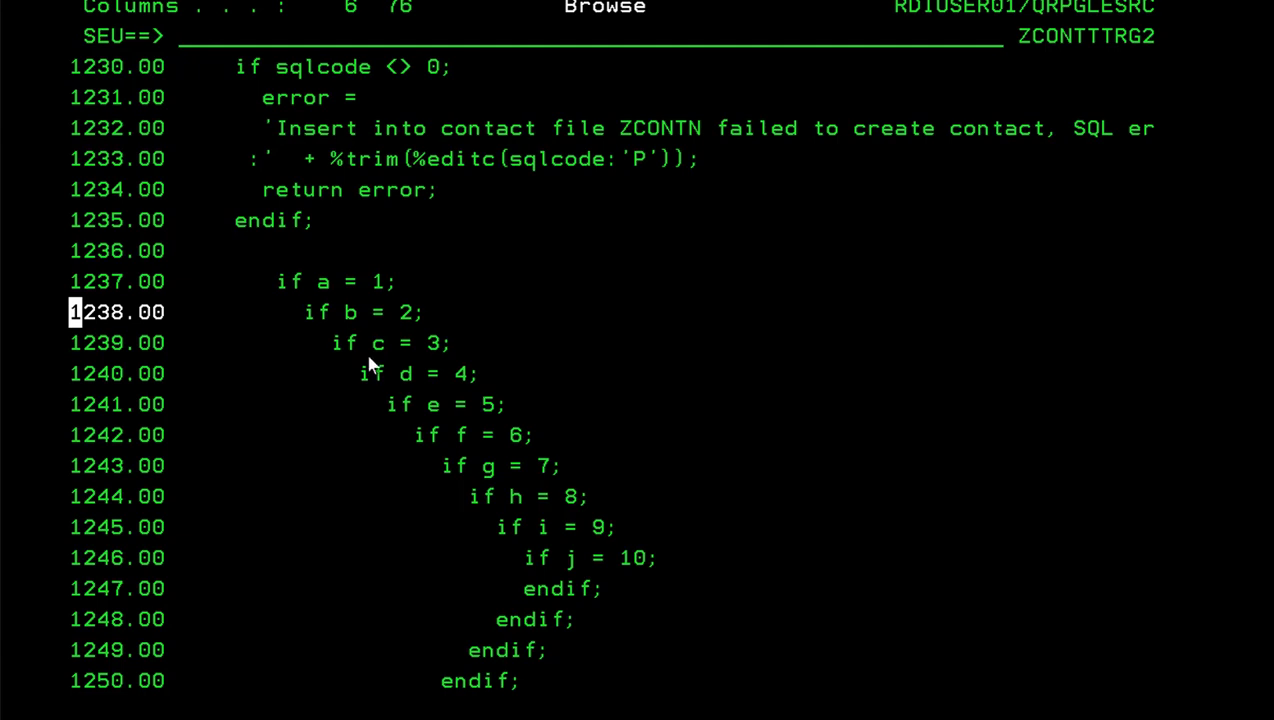
{"action": "mouse_move", "coordinate": [333, 328]}
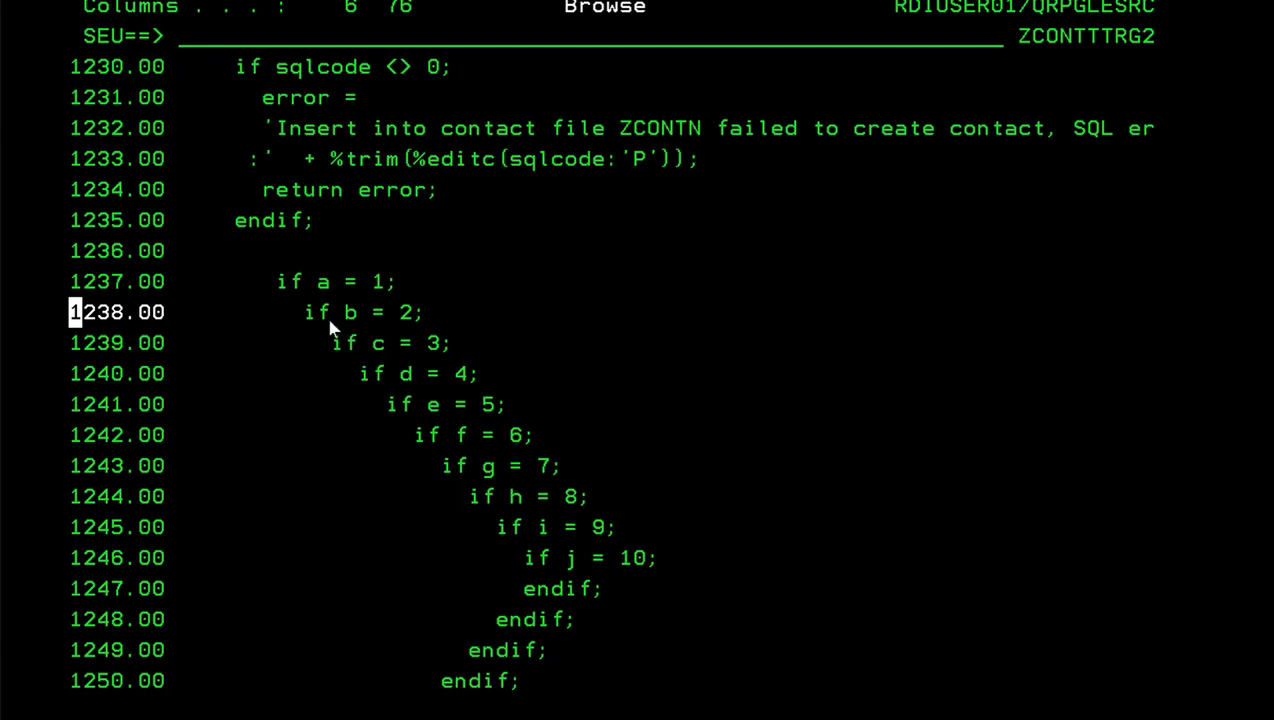
{"action": "mouse_move", "coordinate": [343, 335]}
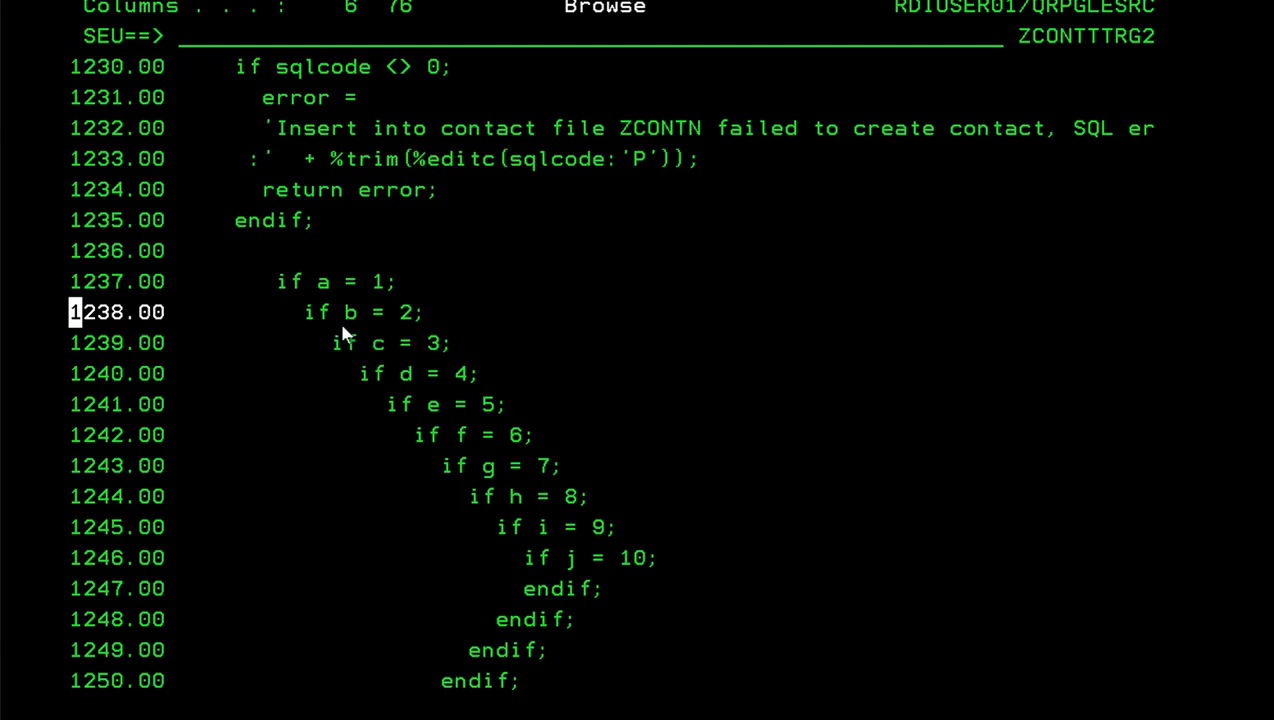
{"action": "mouse_move", "coordinate": [547, 608]}
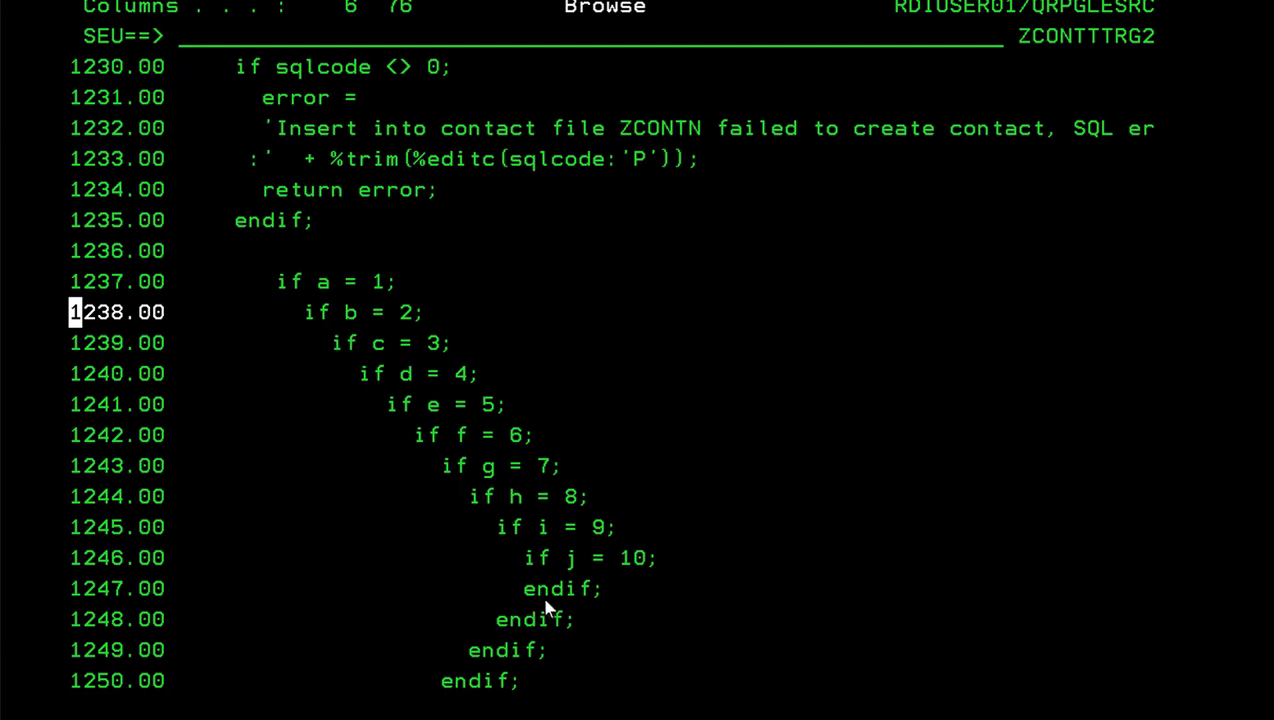
{"action": "mouse_move", "coordinate": [600, 586]}
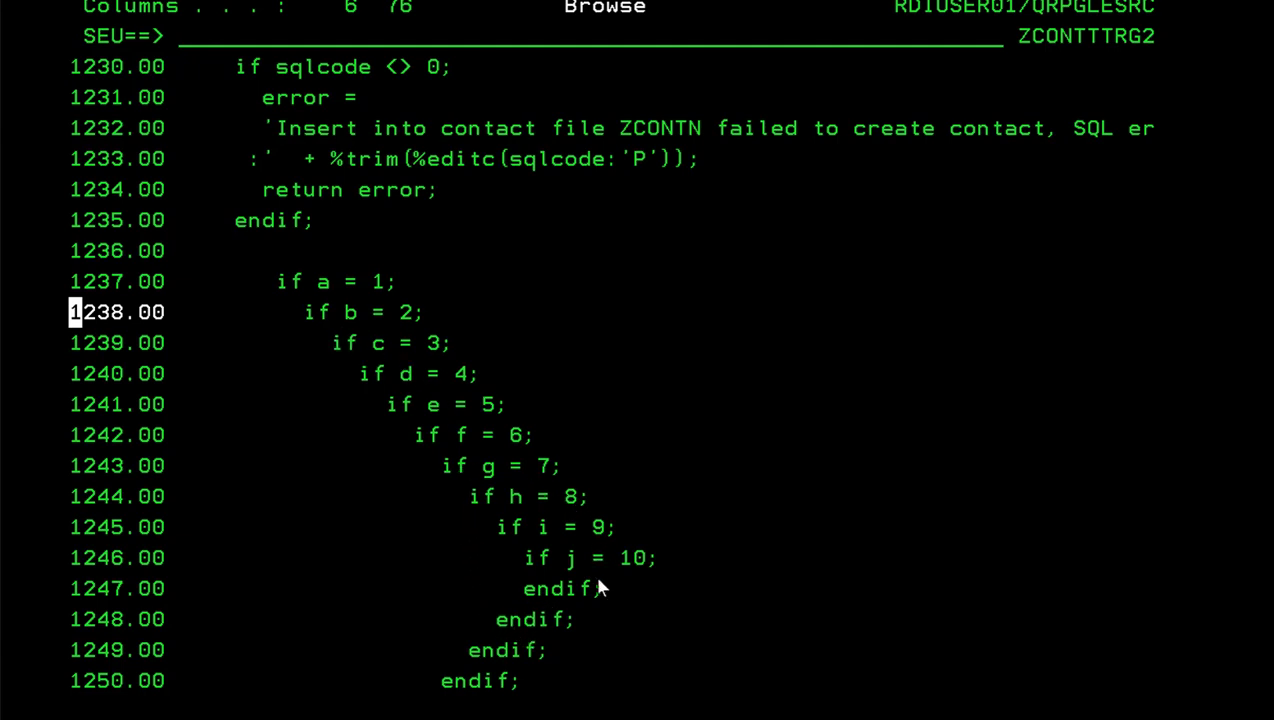
{"action": "mouse_move", "coordinate": [603, 638]}
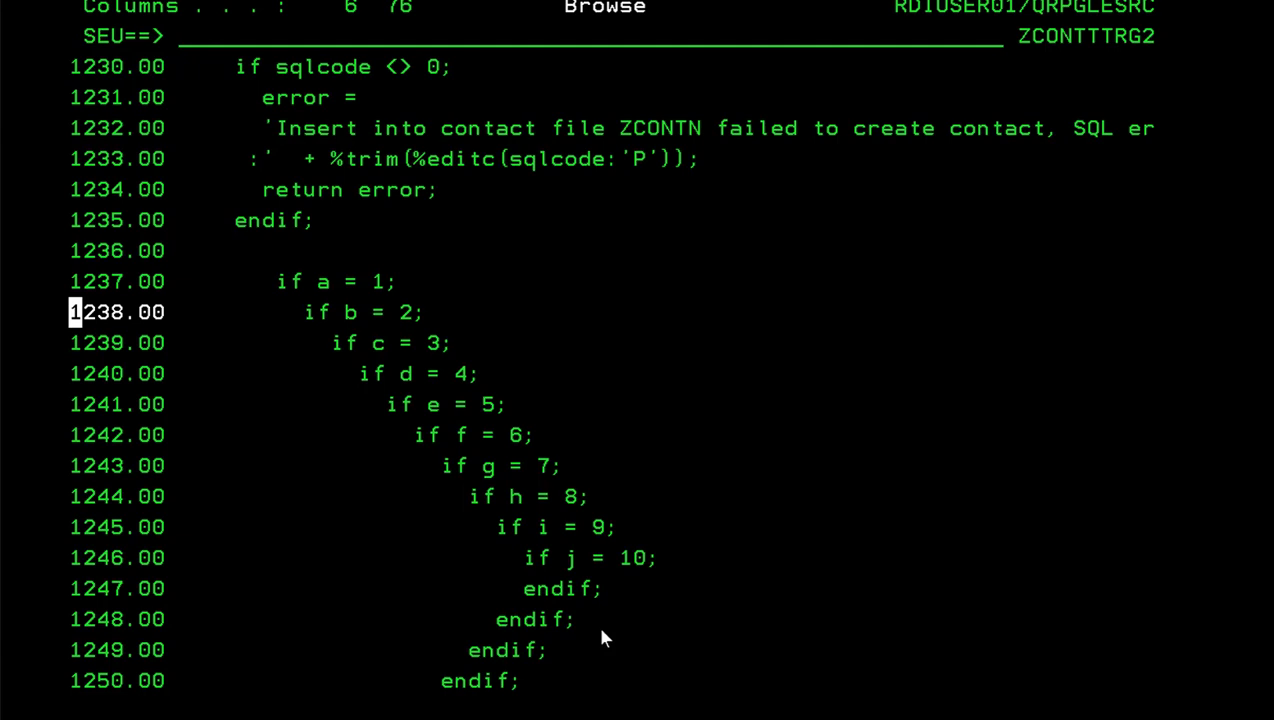
{"action": "mouse_move", "coordinate": [560, 580]}
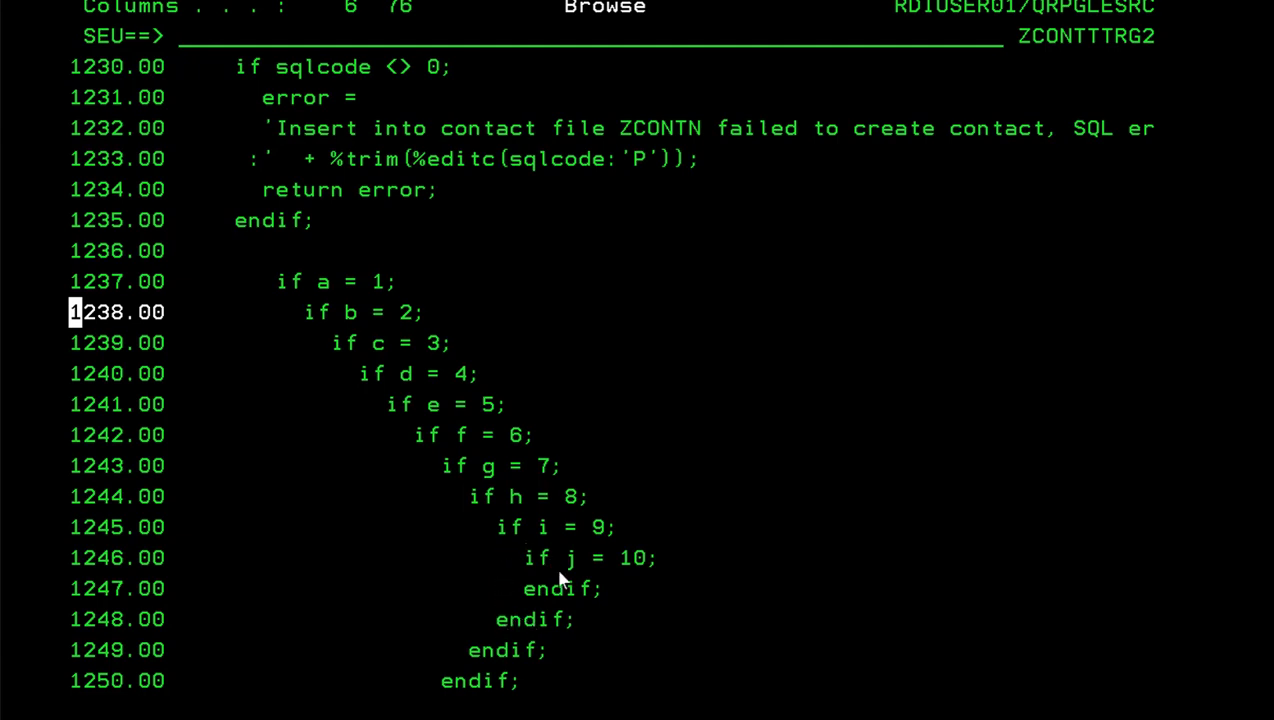
{"action": "mouse_move", "coordinate": [510, 623]}
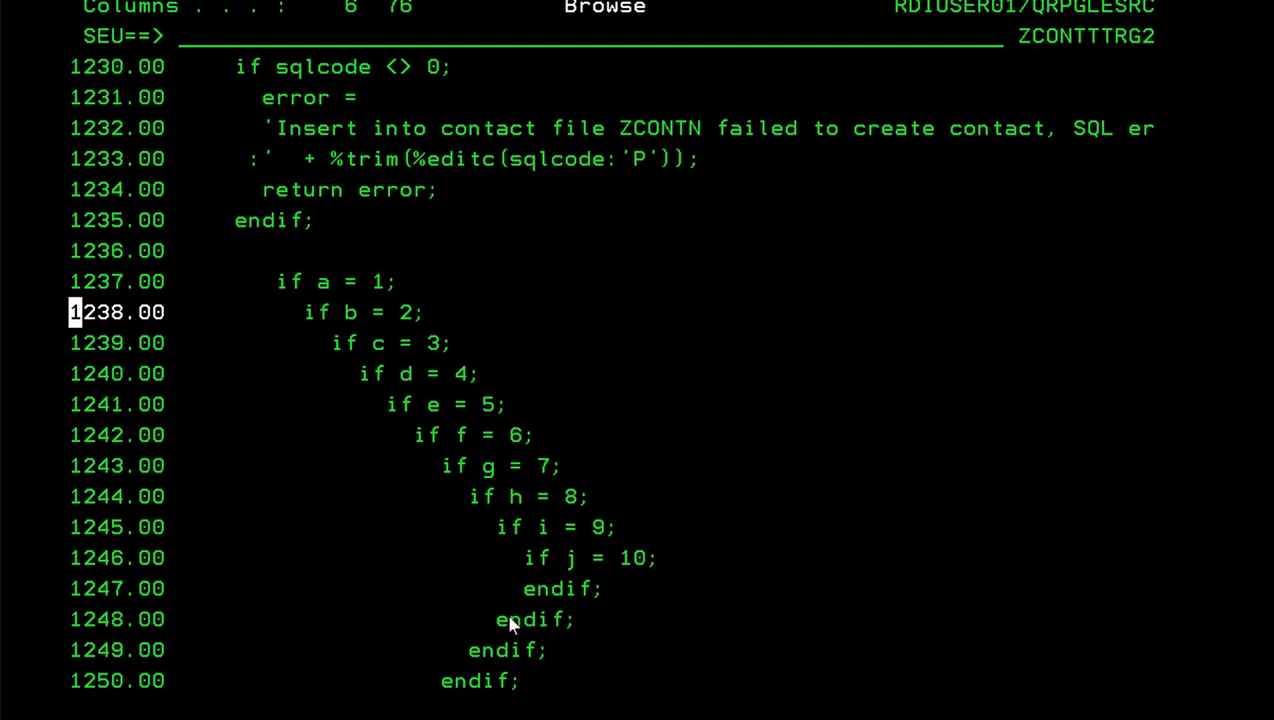
{"action": "mouse_move", "coordinate": [505, 630]}
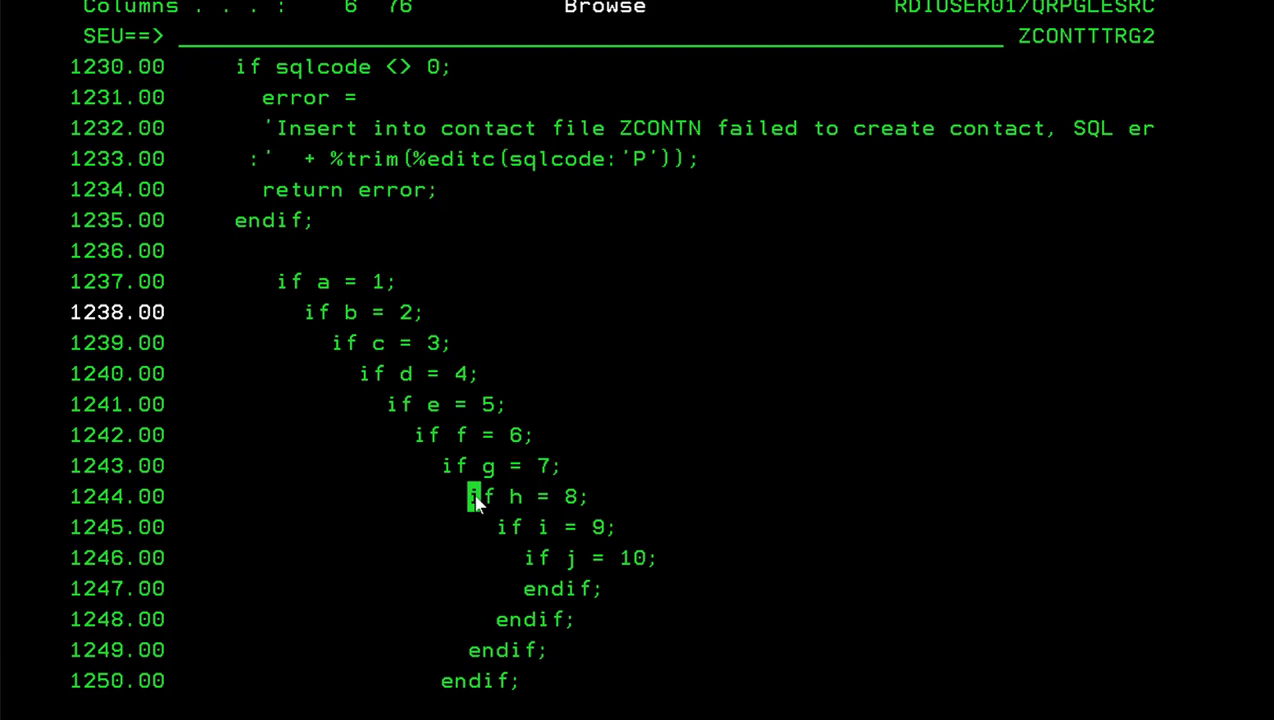
{"action": "mouse_move", "coordinate": [538, 524]}
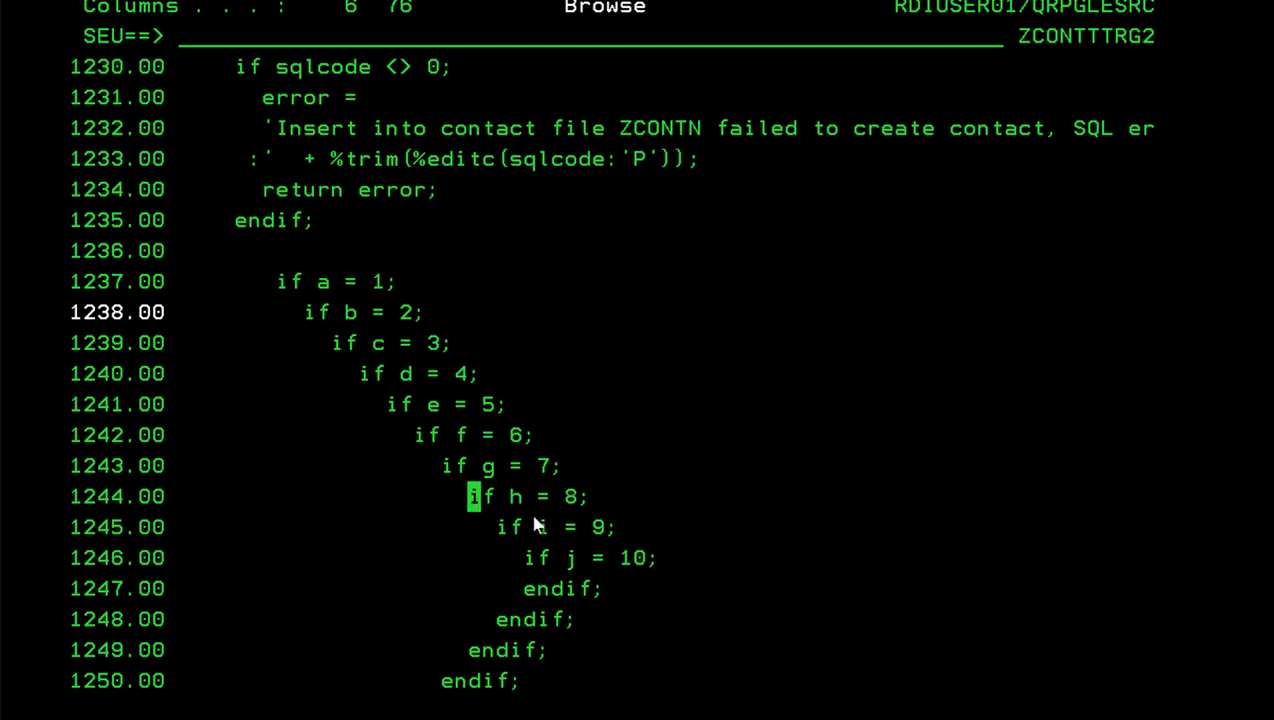
{"action": "mouse_move", "coordinate": [525, 512]}
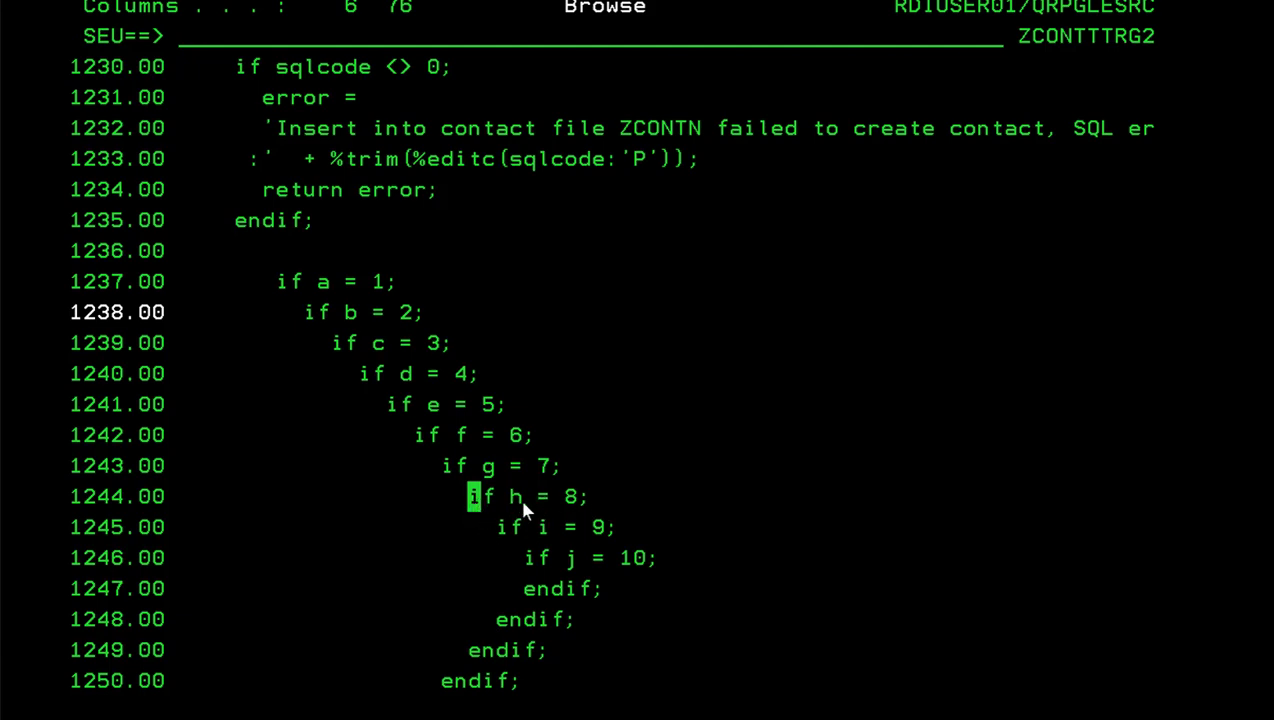
{"action": "mouse_move", "coordinate": [567, 503]}
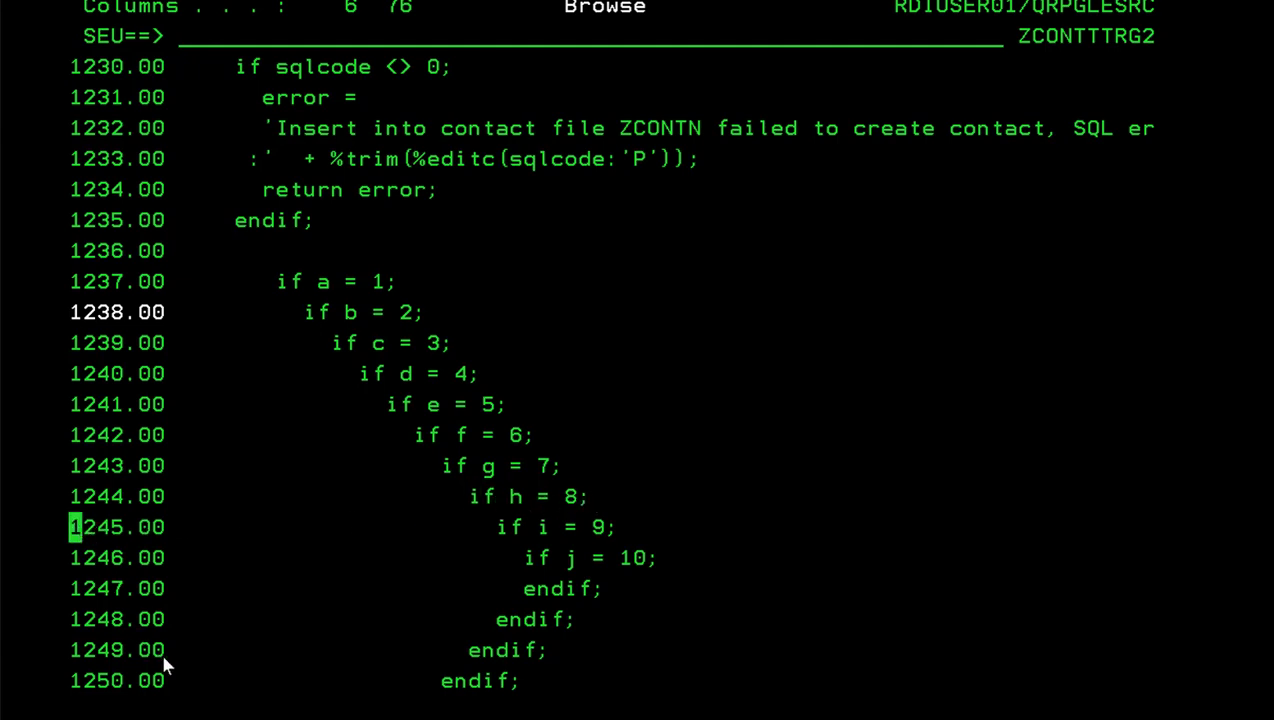
- Scroll SEU to lines 1235–1255 showing every closing endif of the cascade
{"action": "scroll", "scroll_direction": "down", "scroll_amount": 3}
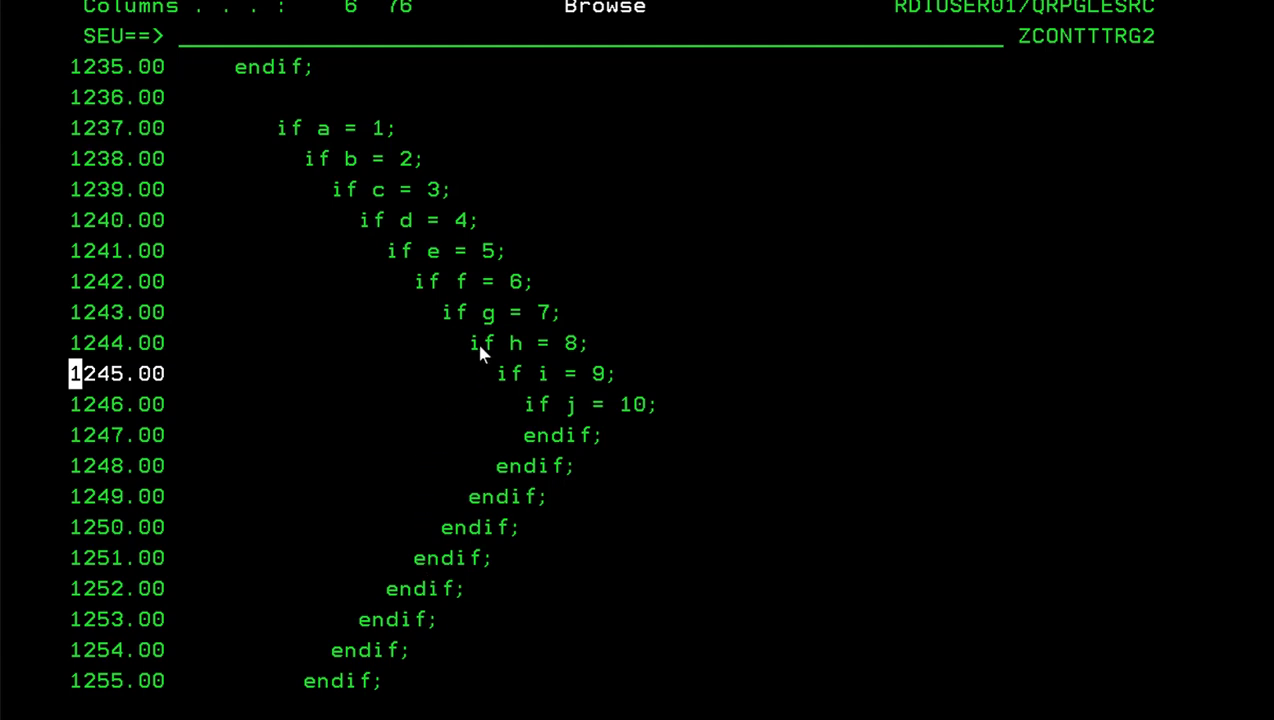
{"action": "mouse_move", "coordinate": [550, 418]}
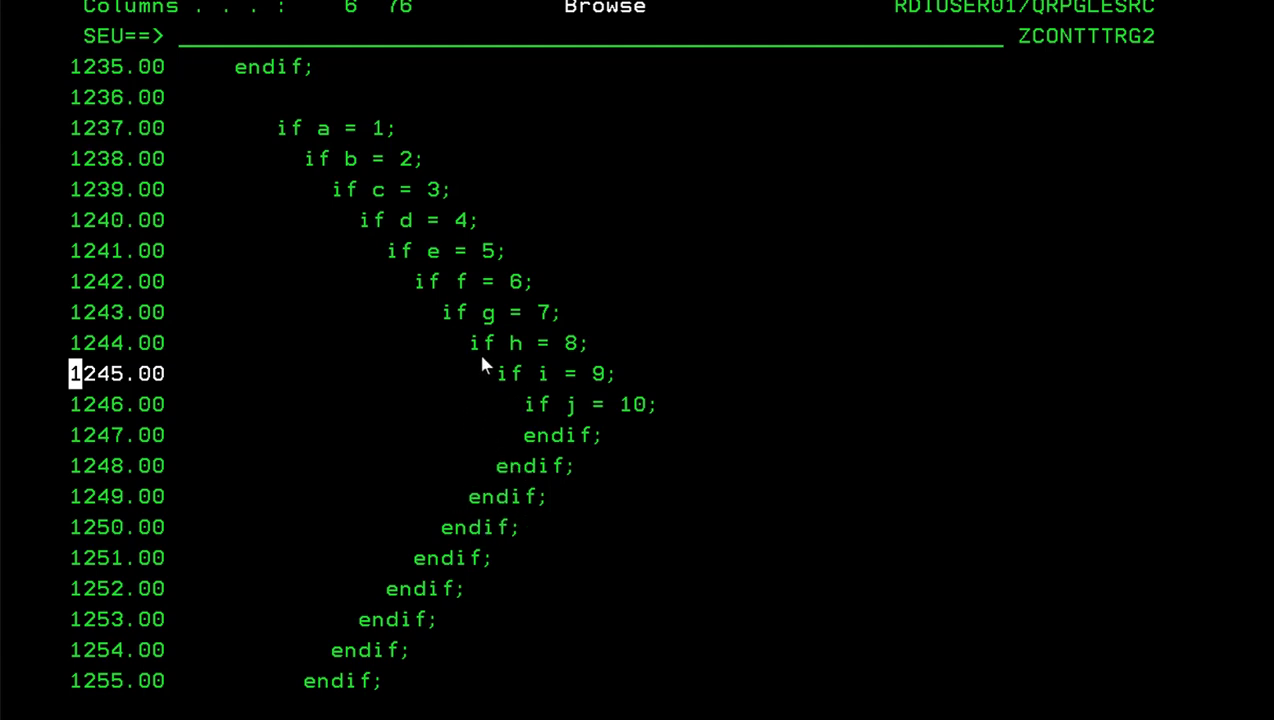
{"action": "mouse_move", "coordinate": [230, 377]}
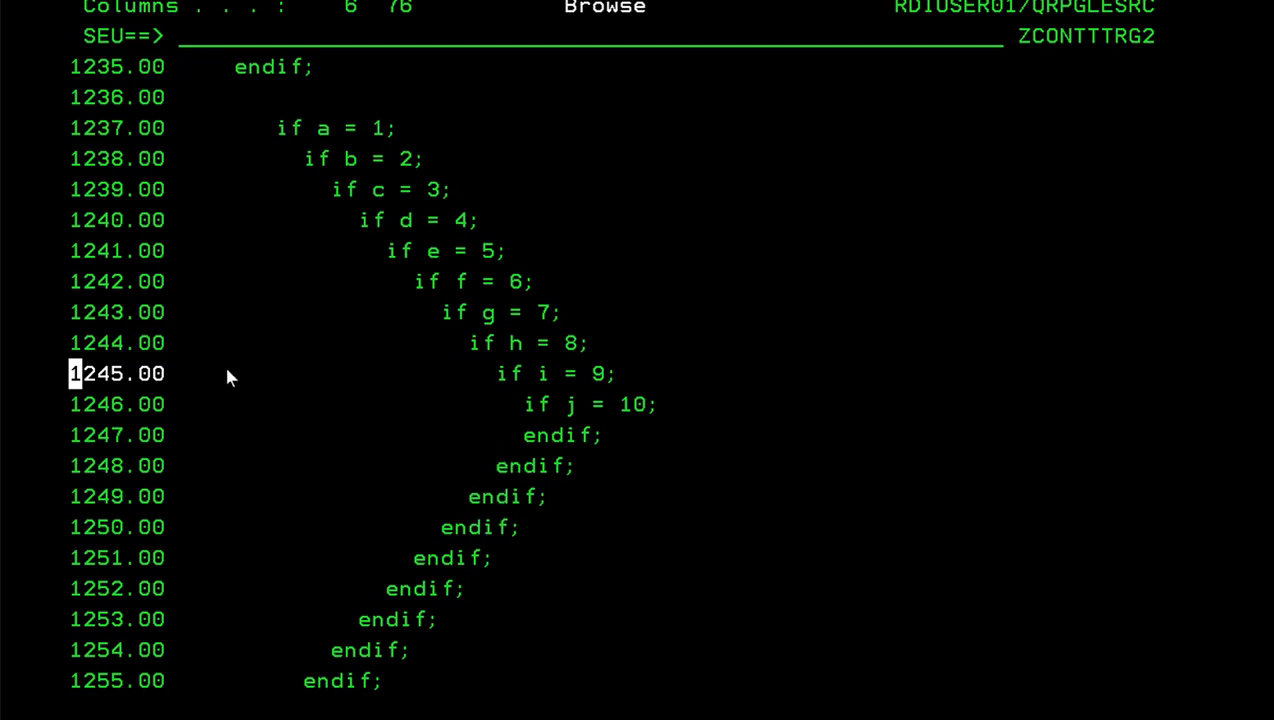
{"action": "mouse_move", "coordinate": [540, 283]}
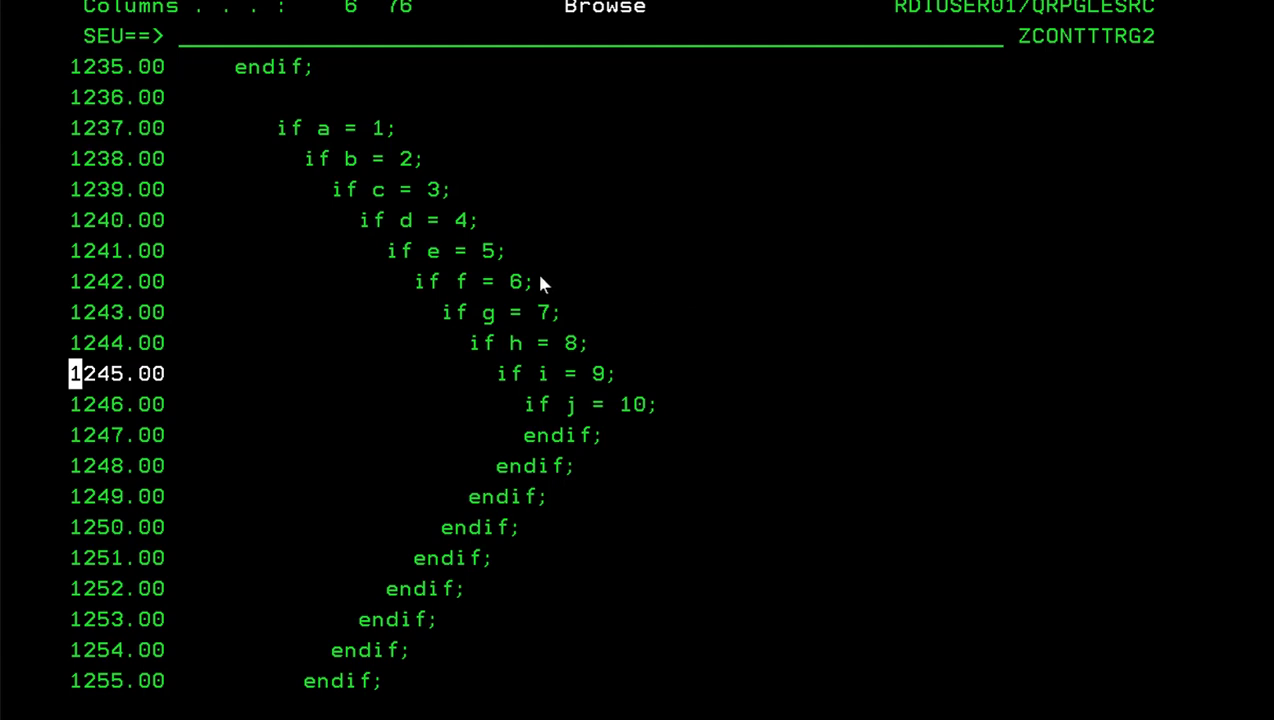
{"action": "mouse_move", "coordinate": [323, 310]}
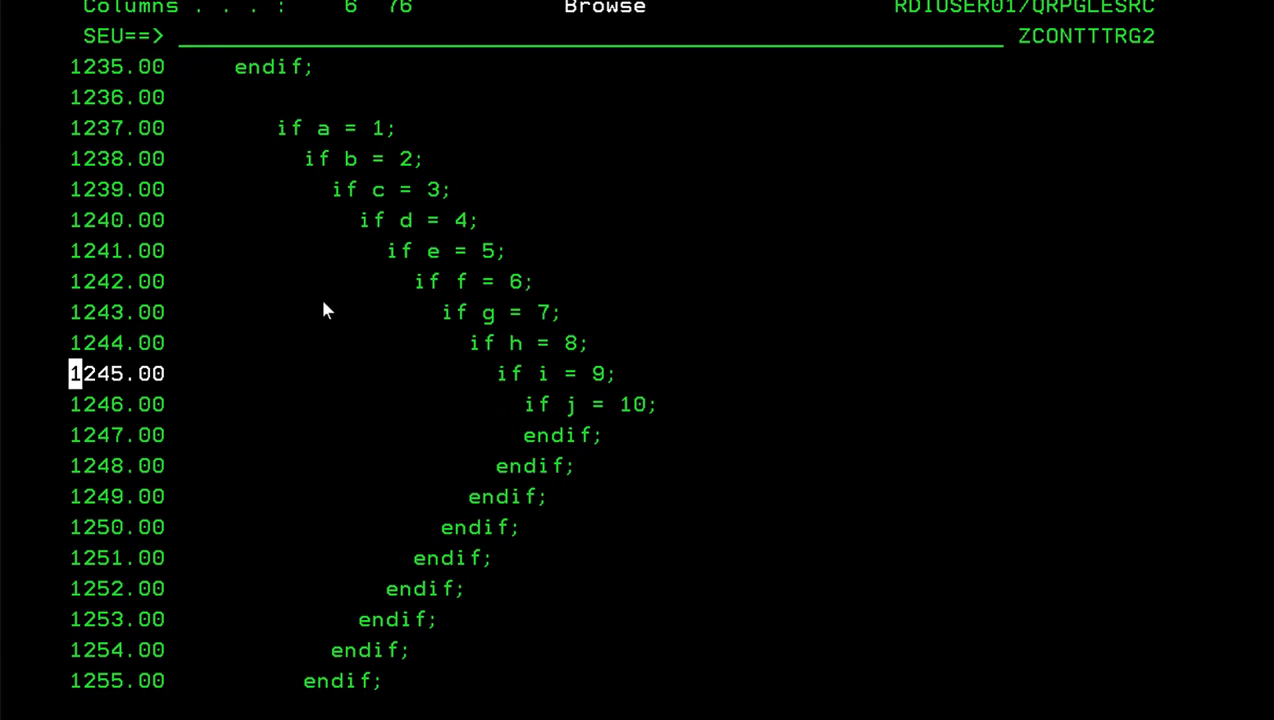
{"action": "mouse_move", "coordinate": [332, 339]}
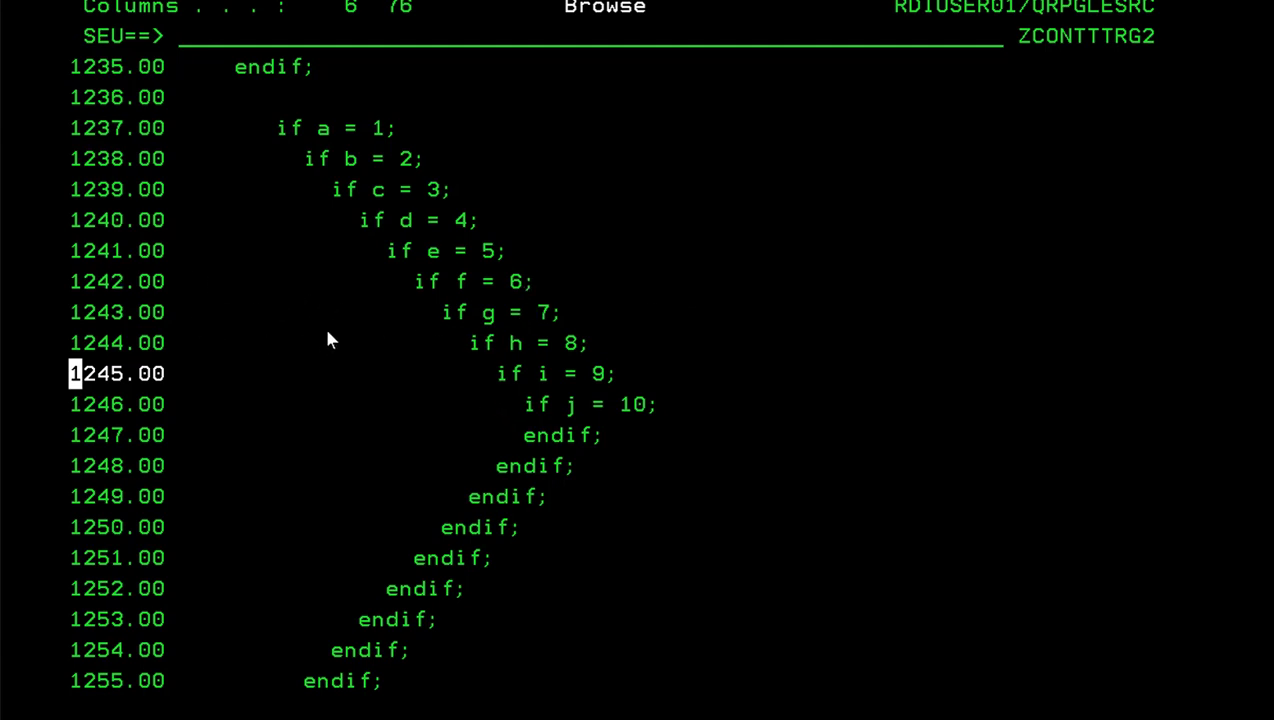
{"action": "mouse_move", "coordinate": [190, 383]}
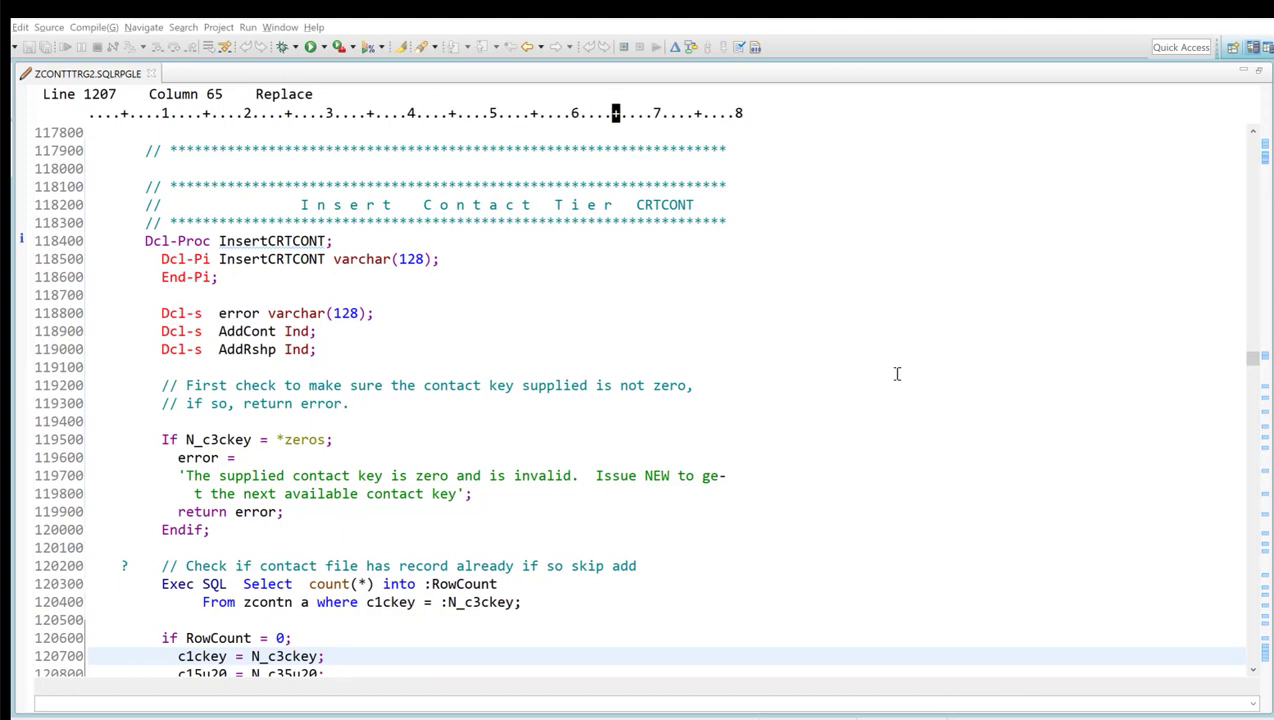
{"action": "mouse_move", "coordinate": [532, 248]}
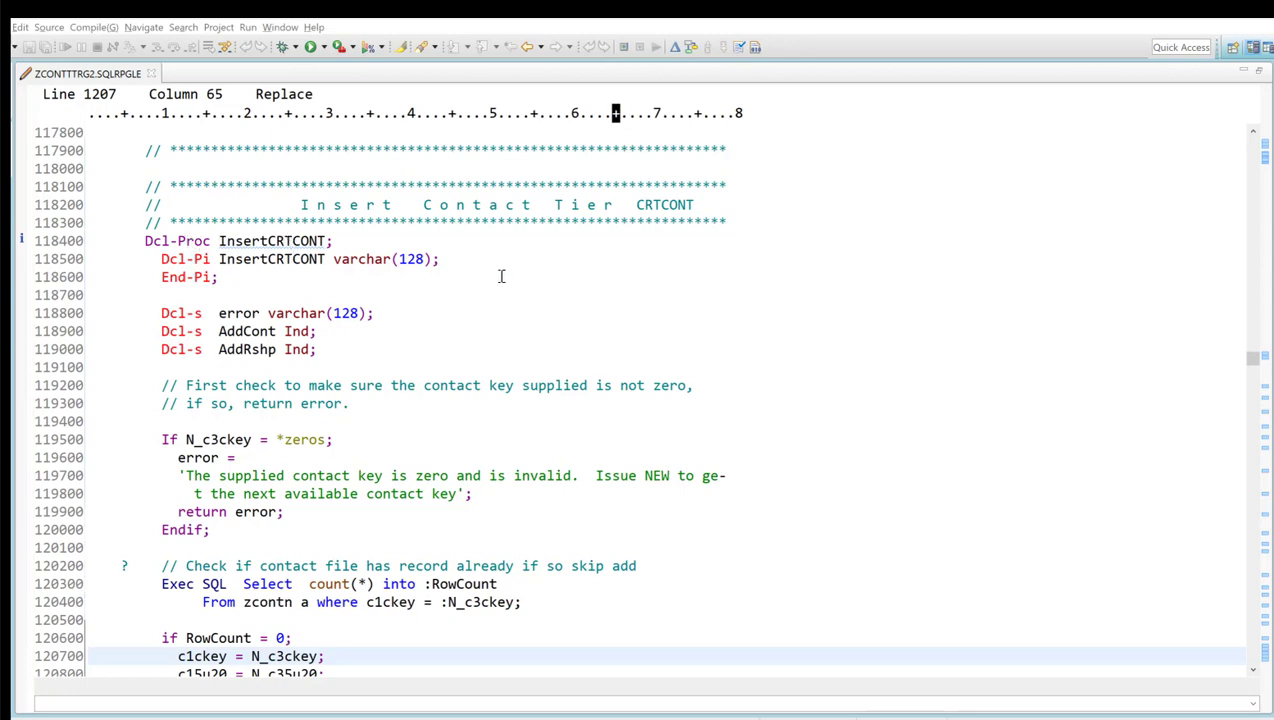
{"action": "mouse_move", "coordinate": [747, 232]}
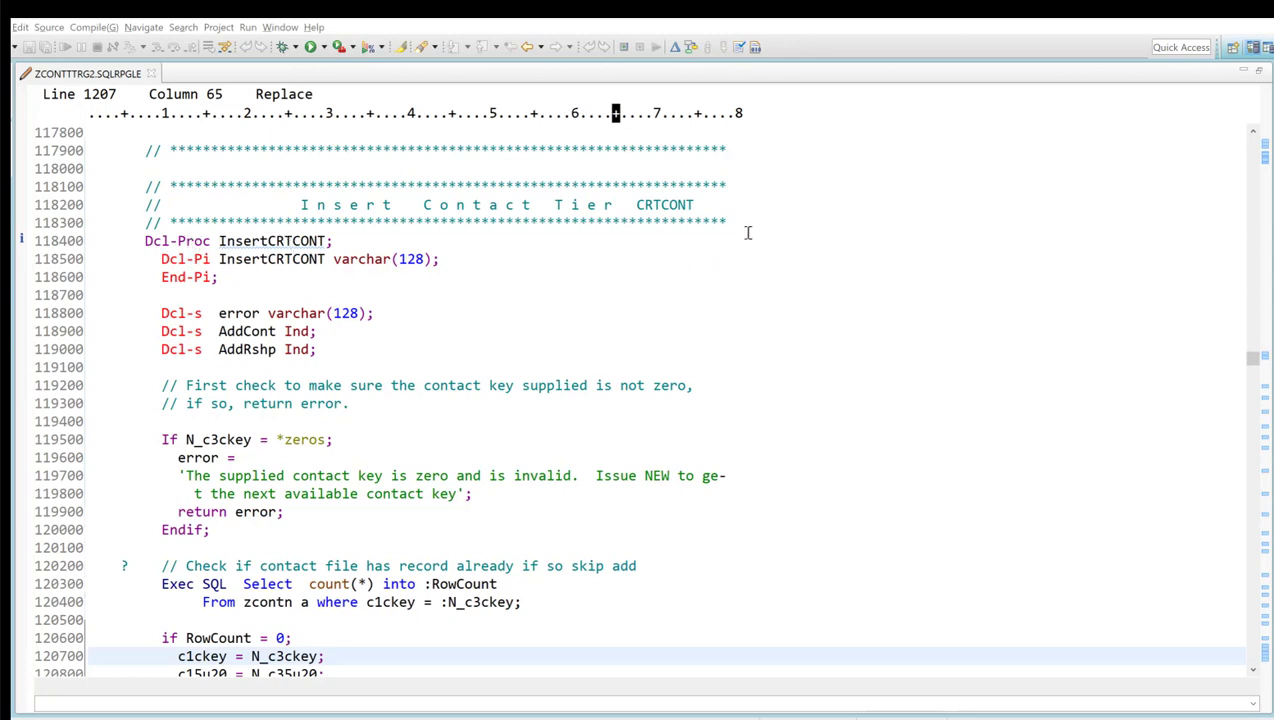
{"action": "mouse_move", "coordinate": [1052, 293]}
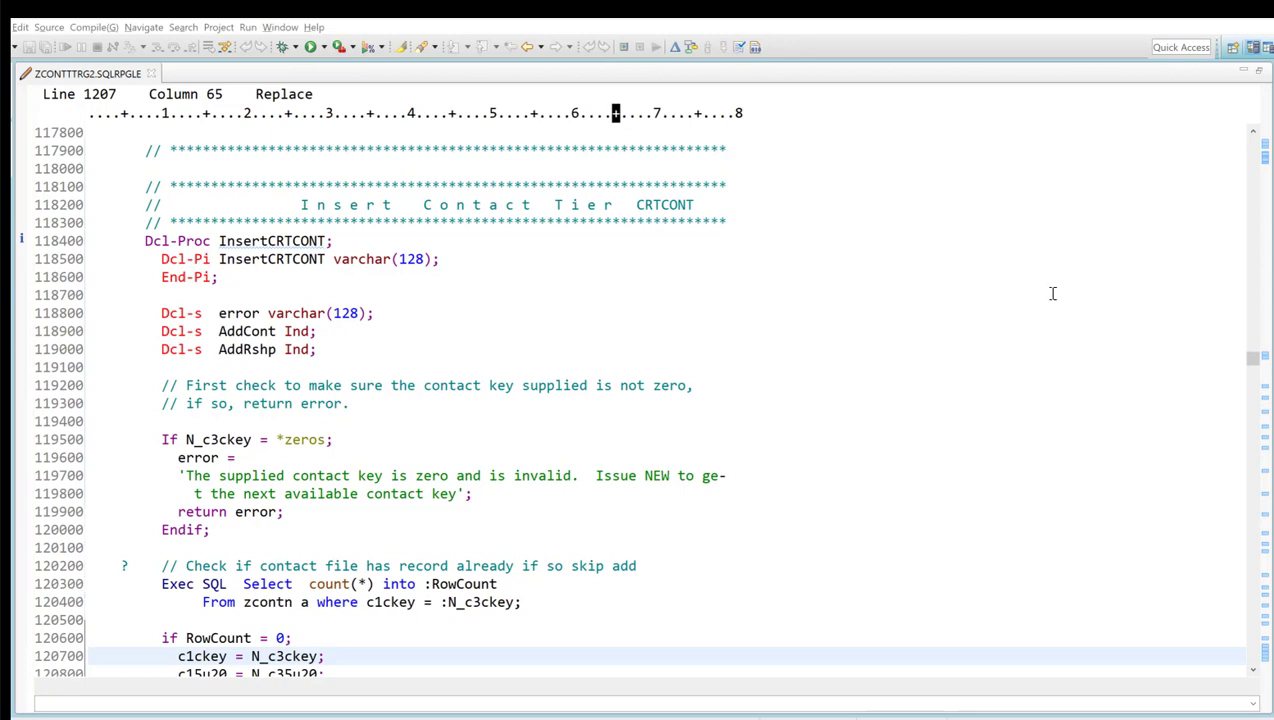
{"action": "mouse_move", "coordinate": [603, 160]}
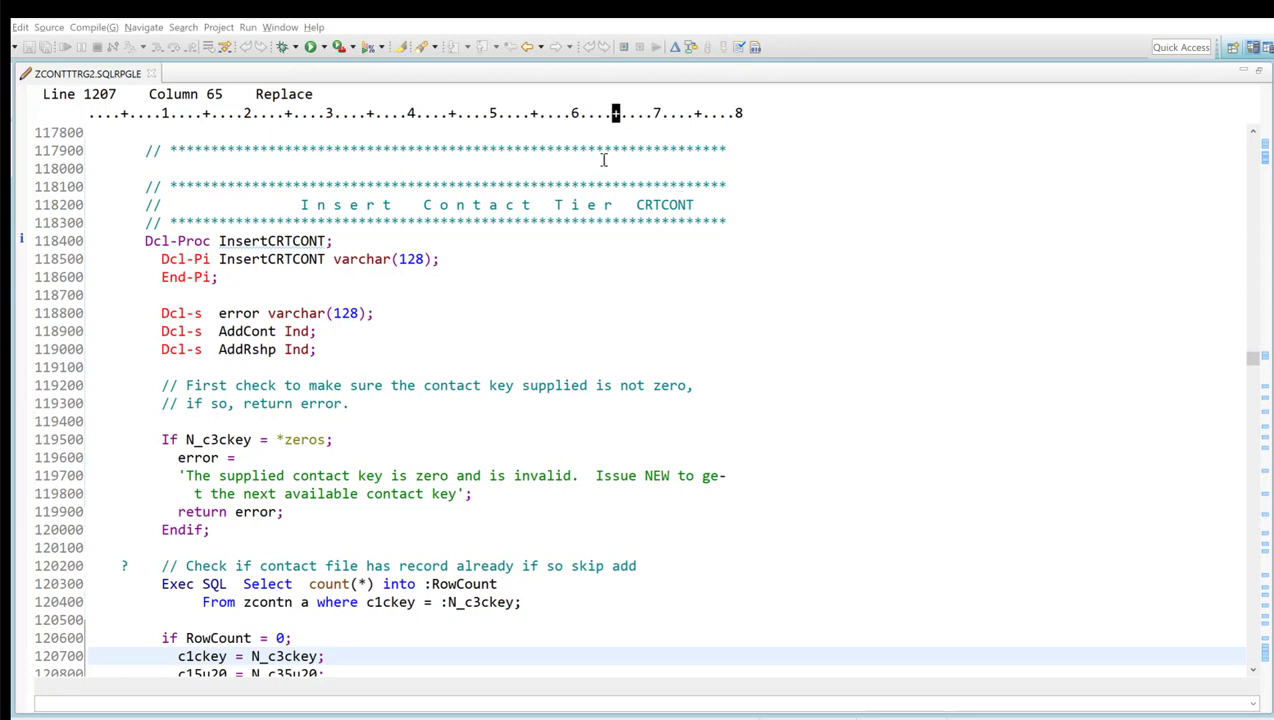
{"action": "mouse_move", "coordinate": [923, 317]}
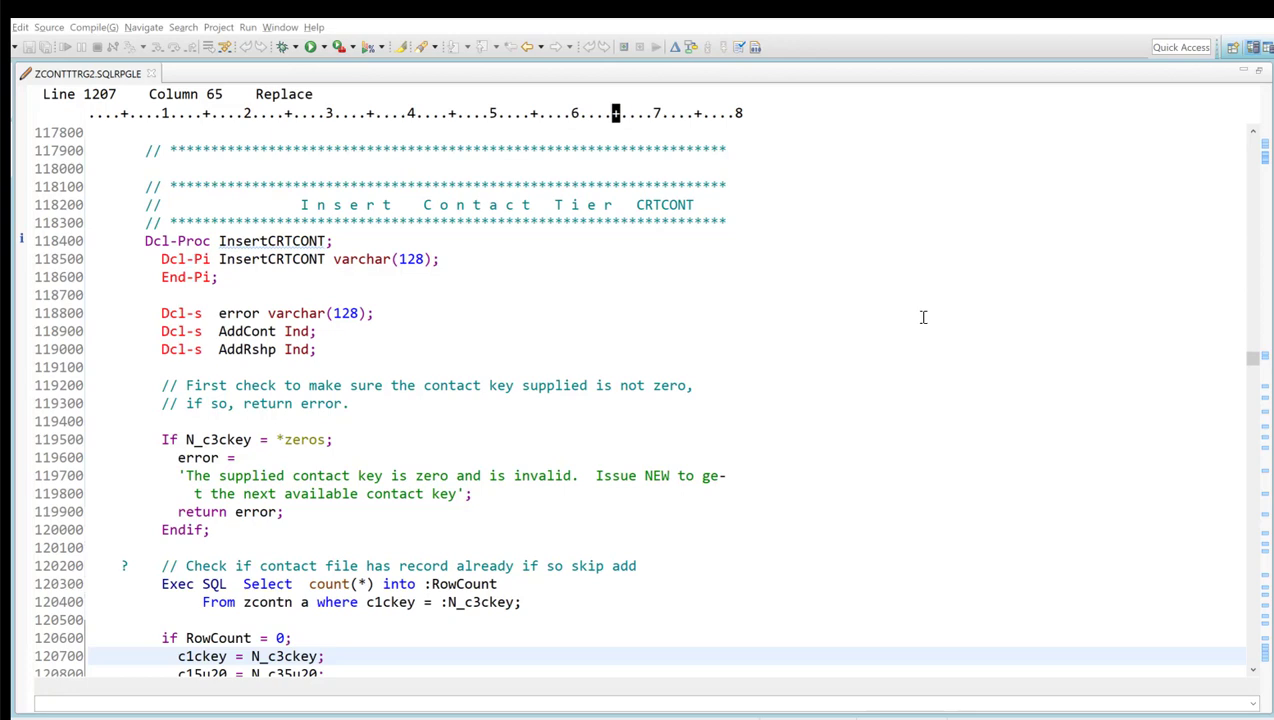
{"action": "mouse_move", "coordinate": [1257, 378]}
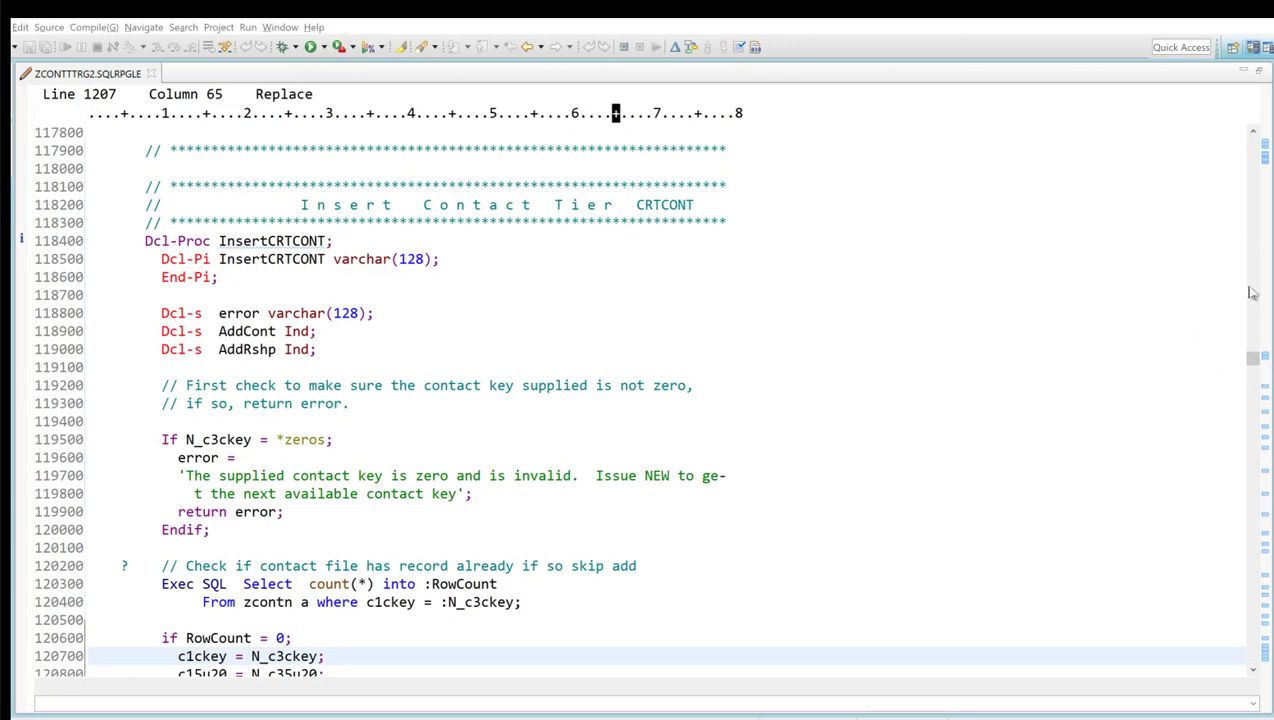
{"action": "mouse_move", "coordinate": [1127, 358]}
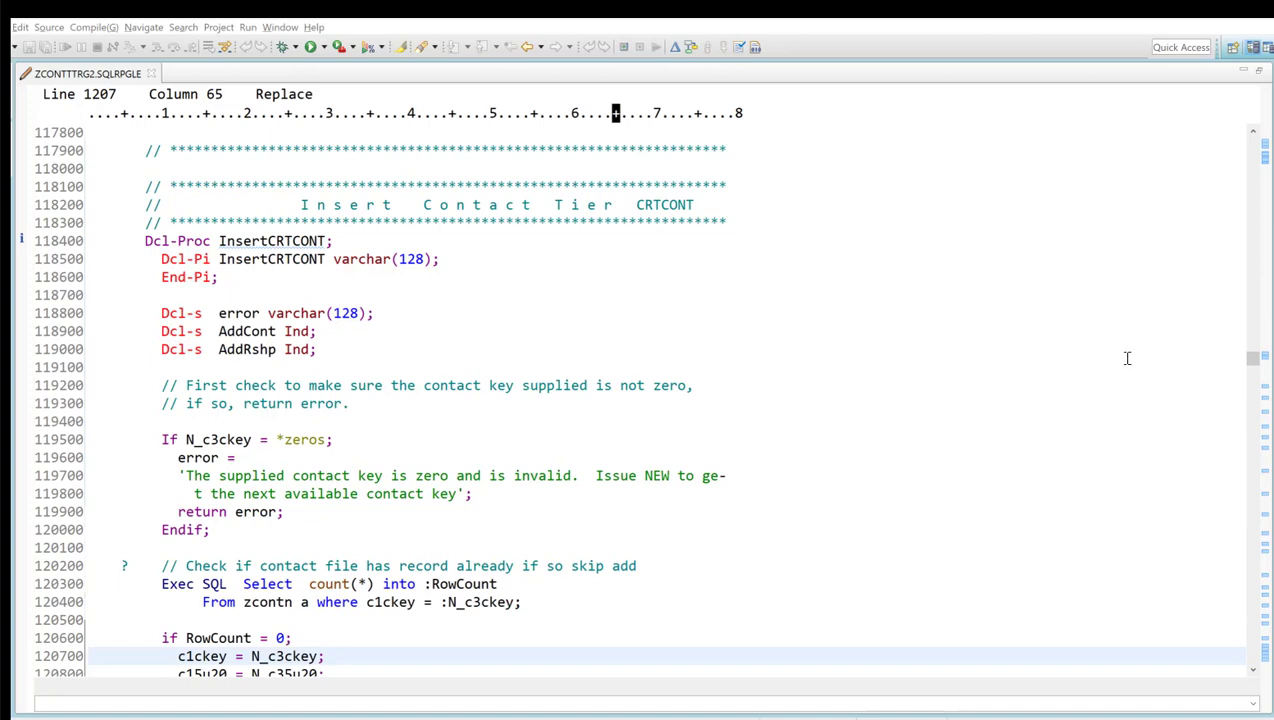
{"action": "mouse_move", "coordinate": [1253, 360]}
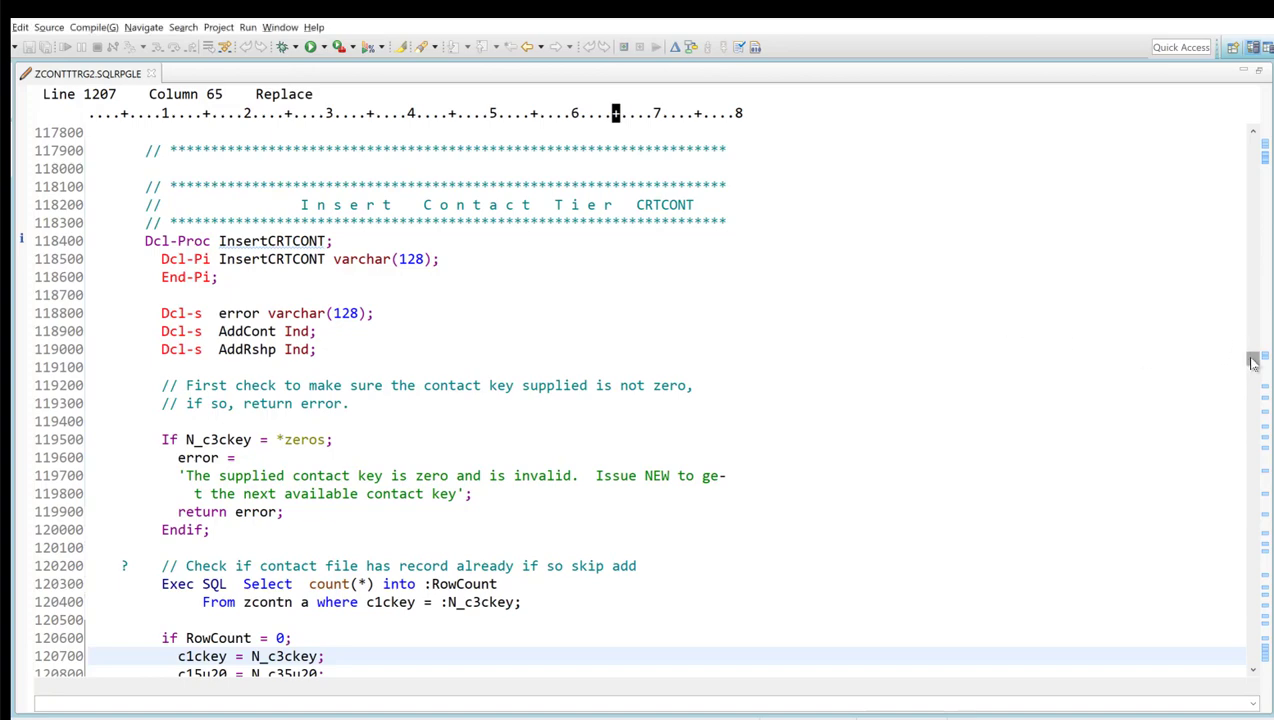
- Scroll to the nested if cascade and bring up source actions on the if h = 8 line
{"action": "scroll", "scroll_direction": "down", "scroll_amount": 3}
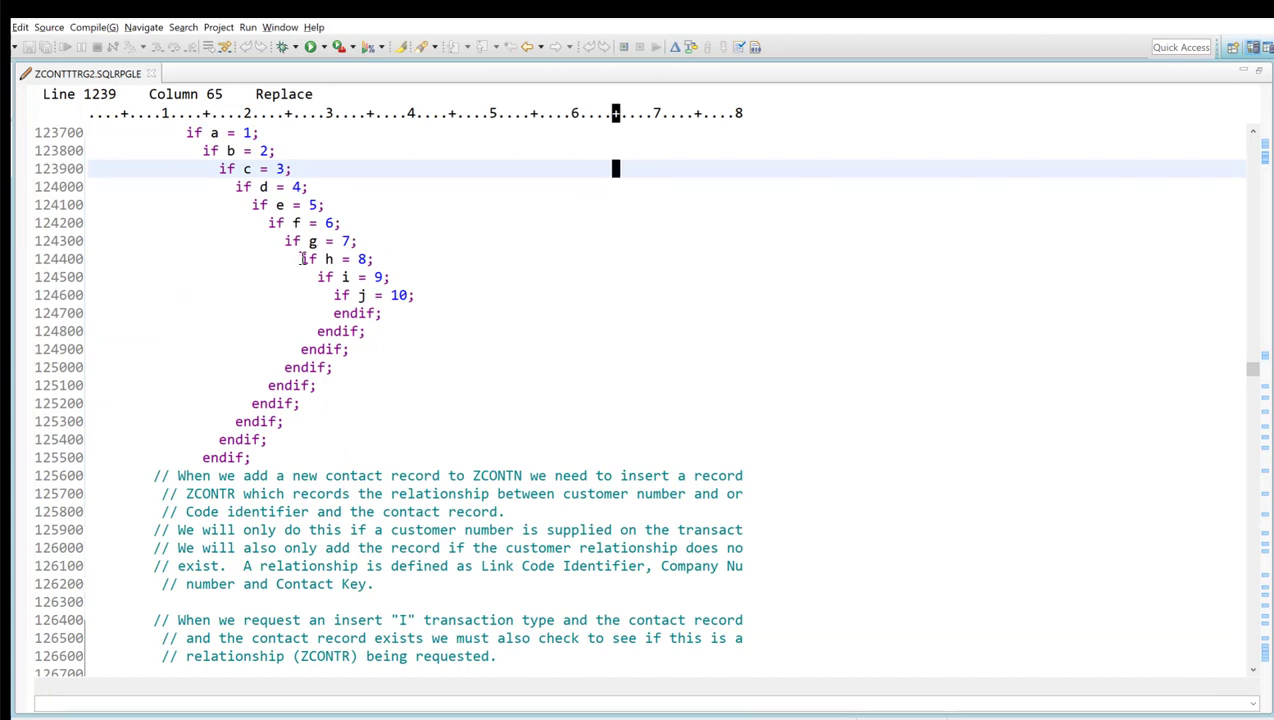
{"action": "mouse_move", "coordinate": [522, 252]}
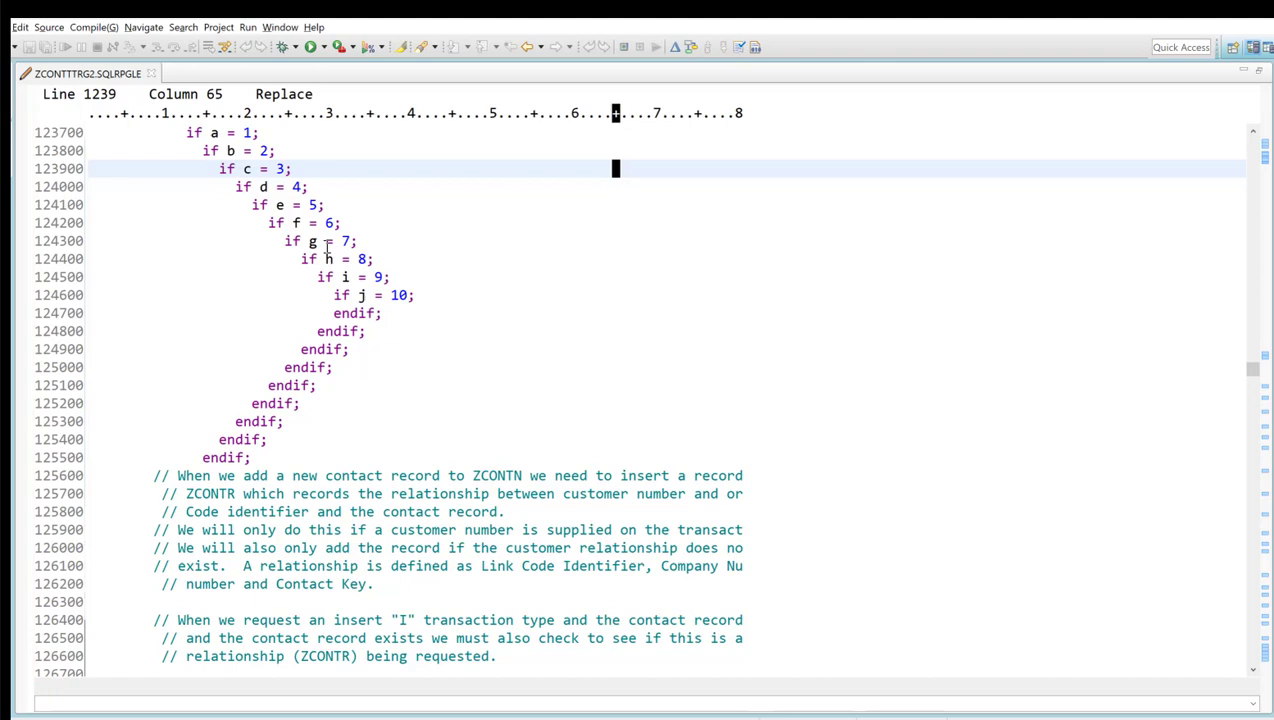
{"action": "mouse_move", "coordinate": [377, 246]}
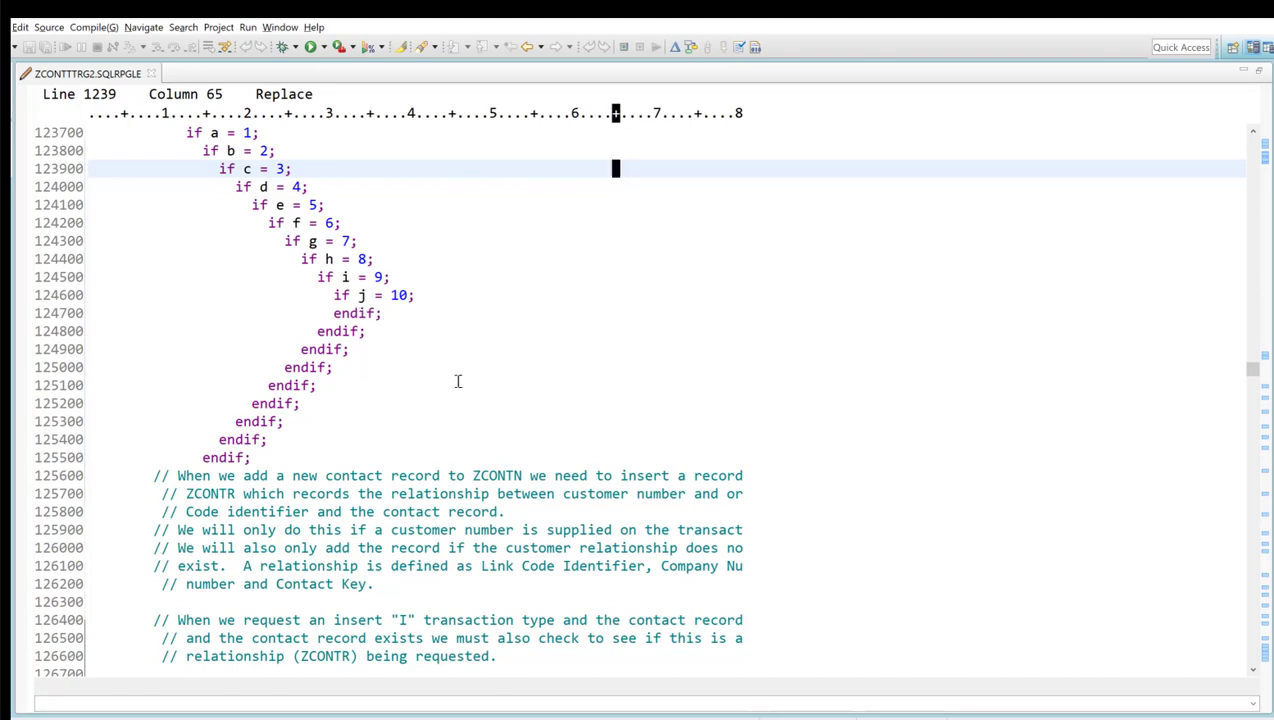
{"action": "mouse_move", "coordinate": [360, 318]}
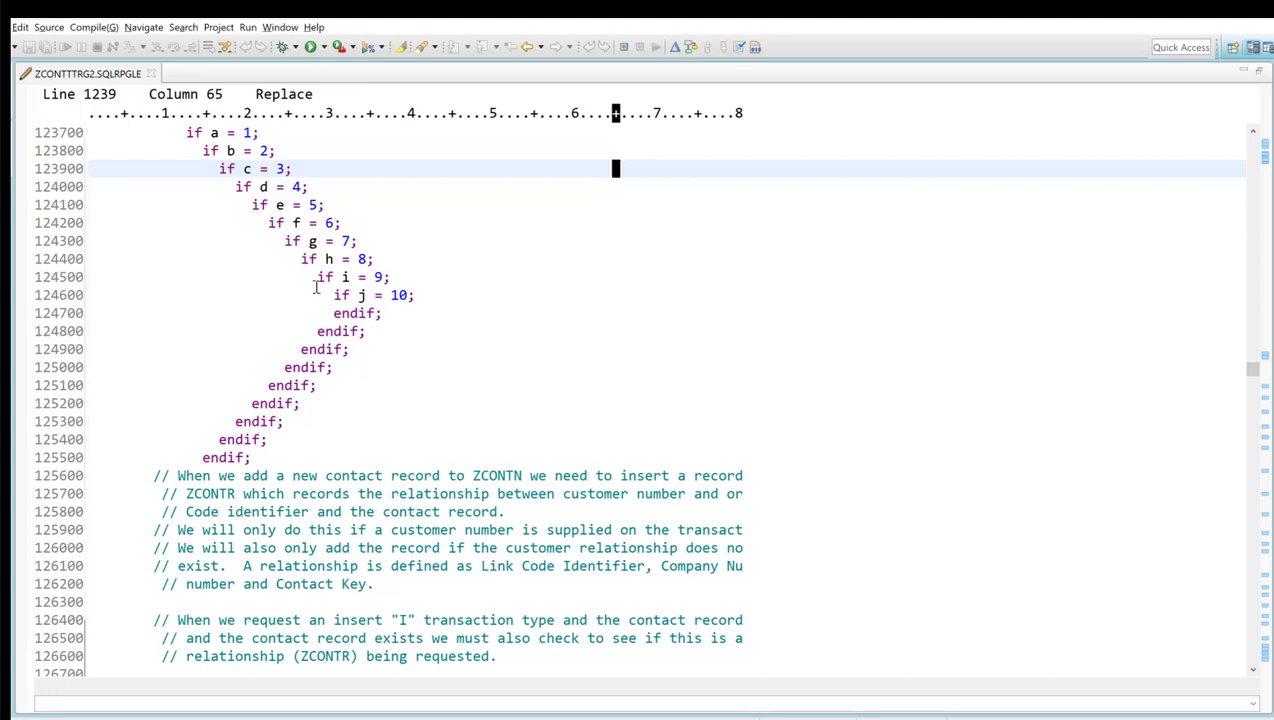
{"action": "mouse_move", "coordinate": [410, 414]}
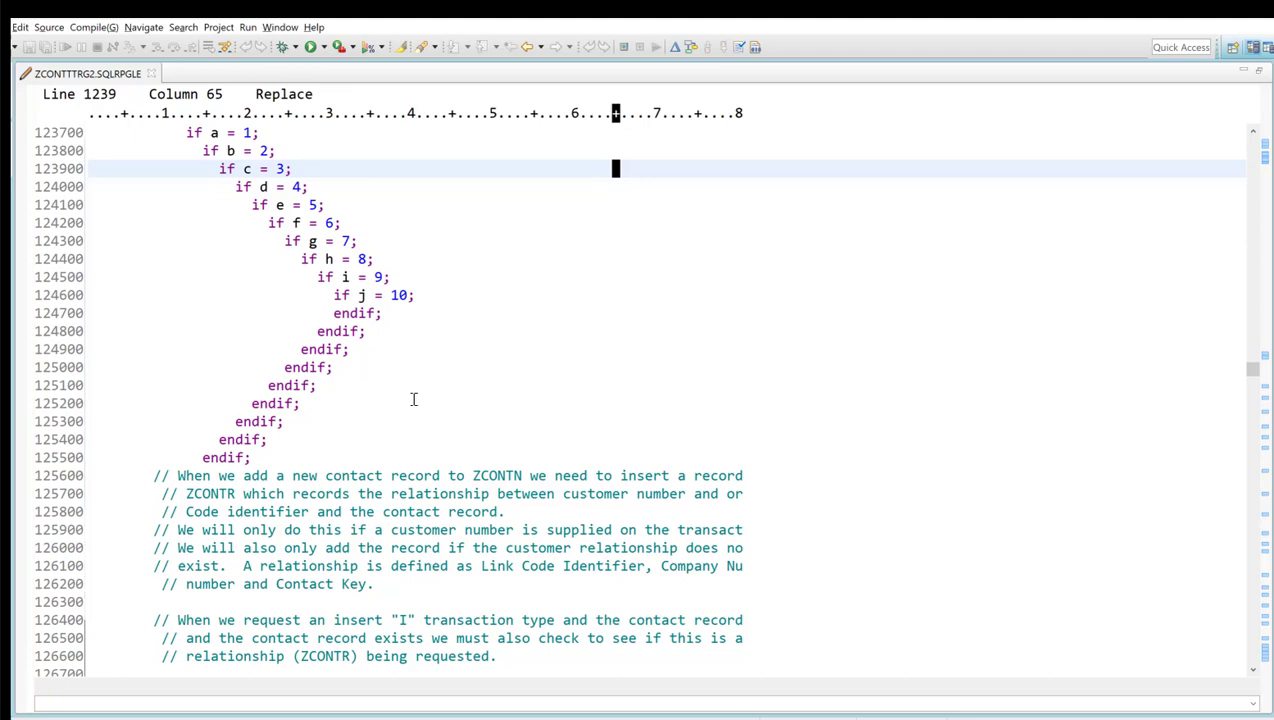
{"action": "mouse_move", "coordinate": [454, 451]}
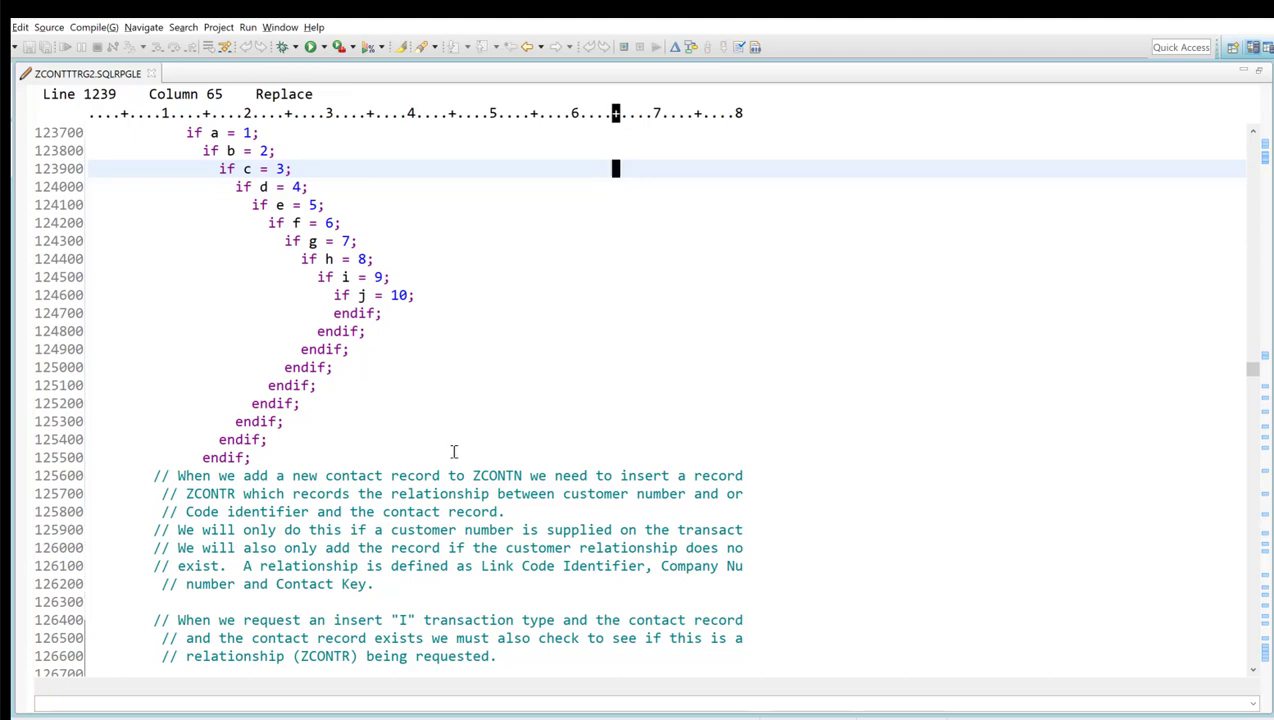
{"action": "mouse_move", "coordinate": [351, 332]}
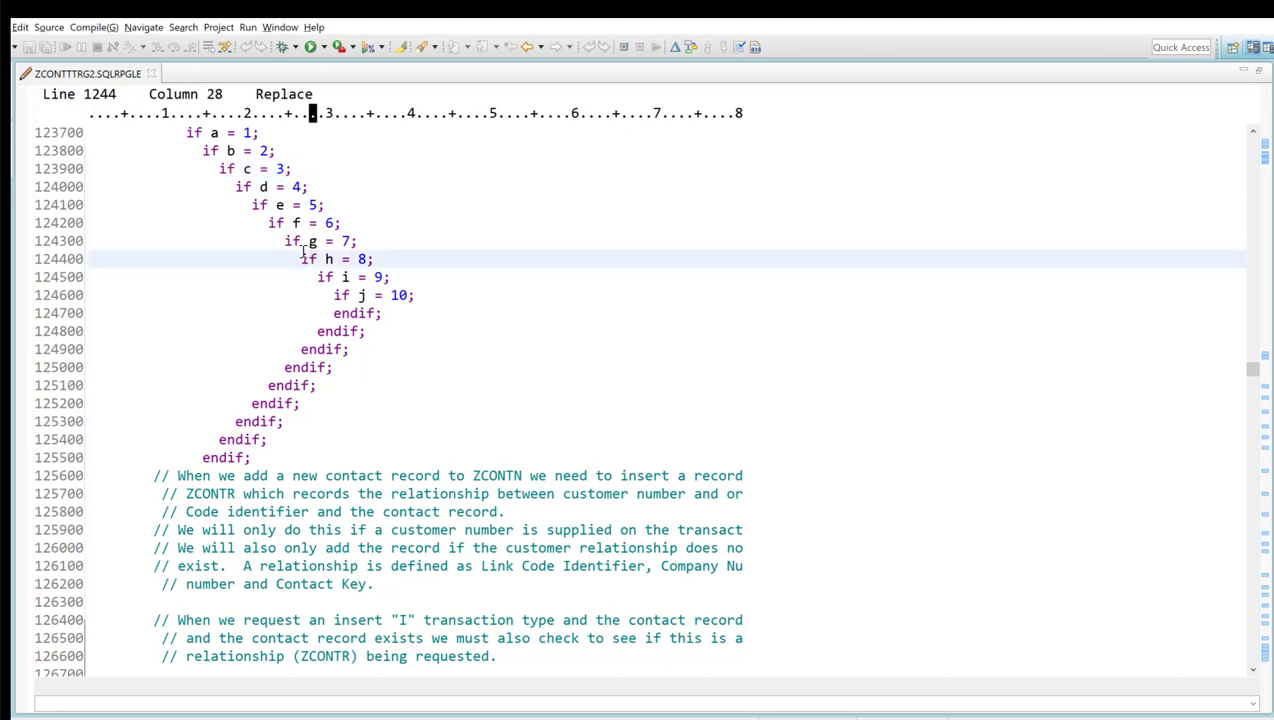
{"action": "right_click", "coordinate": [310, 258]}
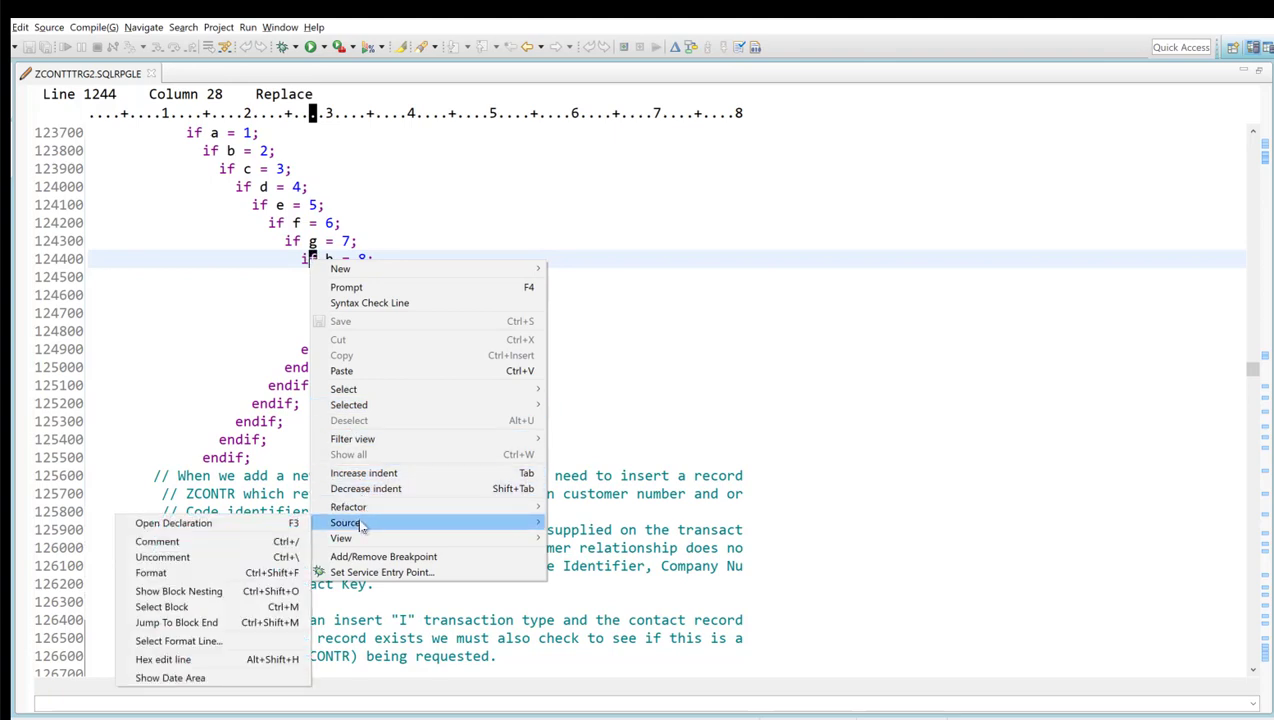
{"action": "mouse_move", "coordinate": [347, 522]}
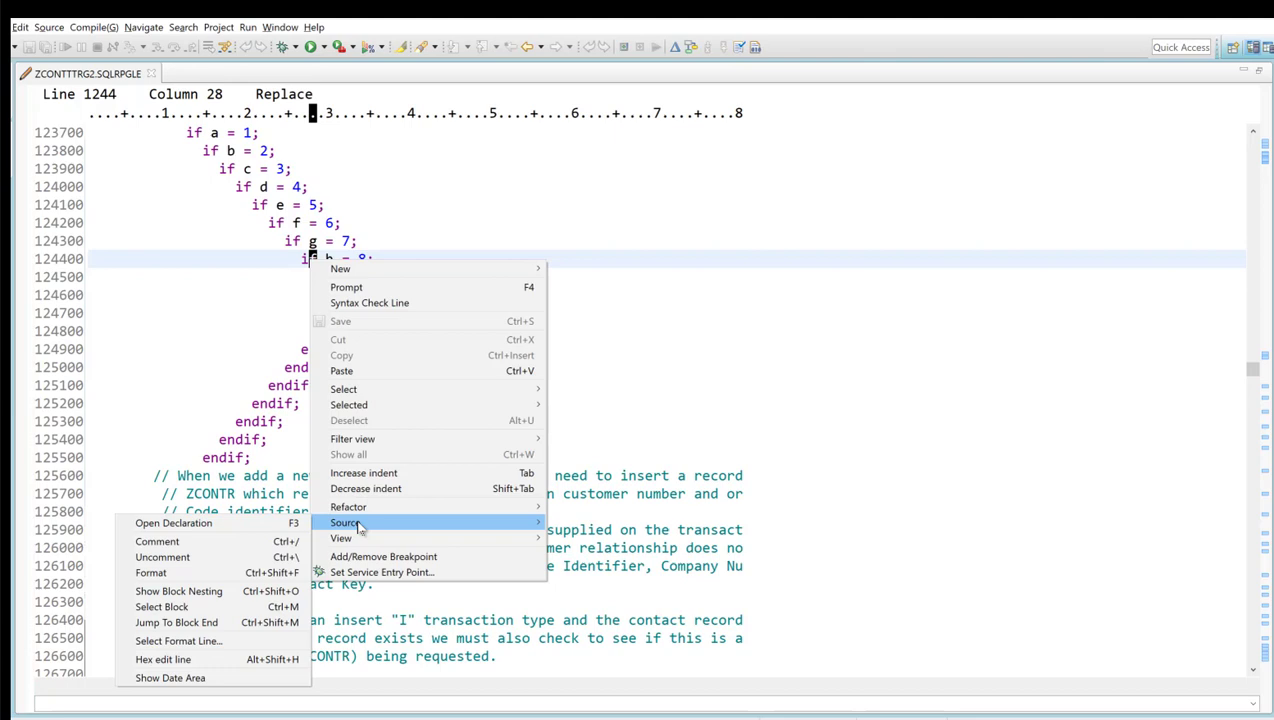
{"action": "mouse_move", "coordinate": [348, 507]}
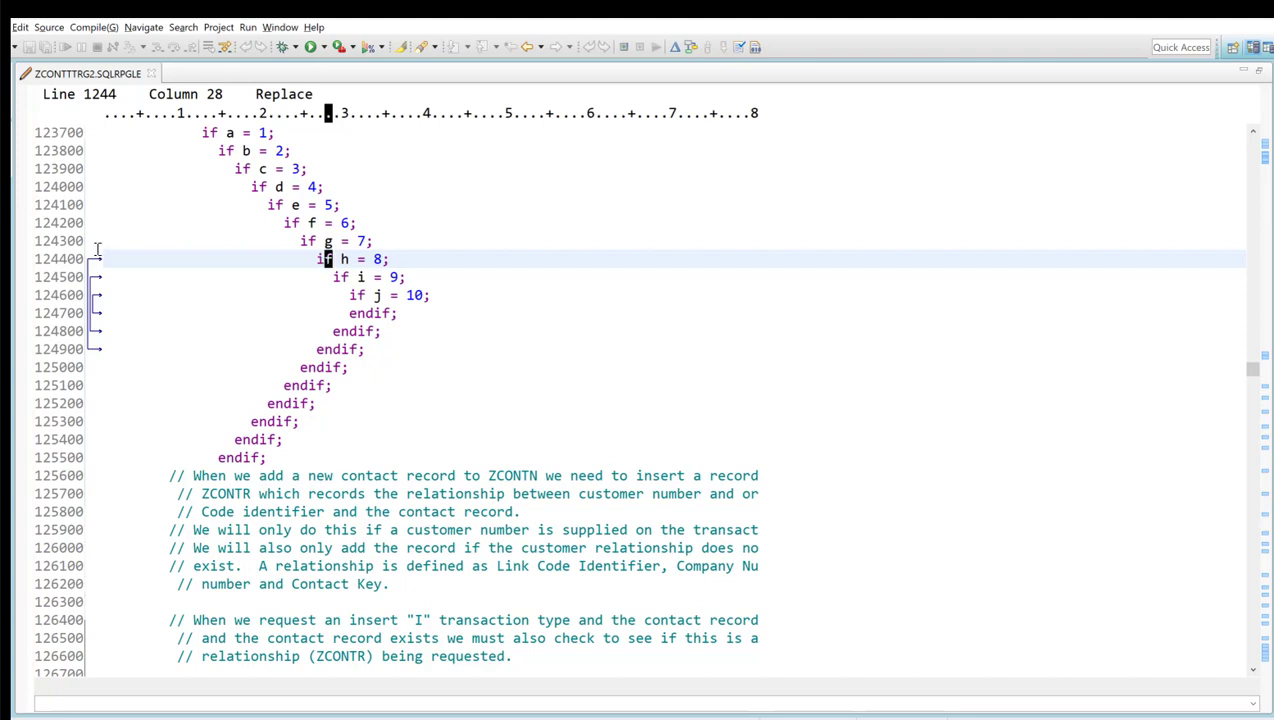
{"action": "mouse_move", "coordinate": [158, 337]}
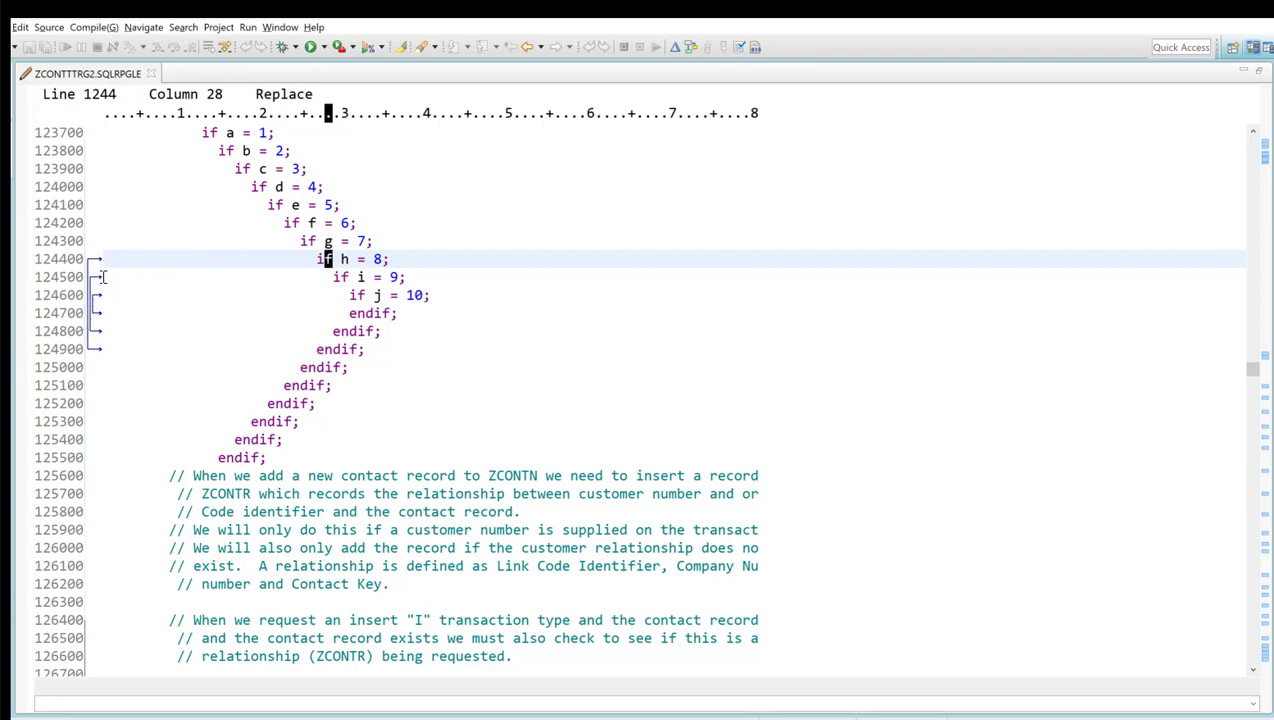
{"action": "mouse_move", "coordinate": [103, 277]}
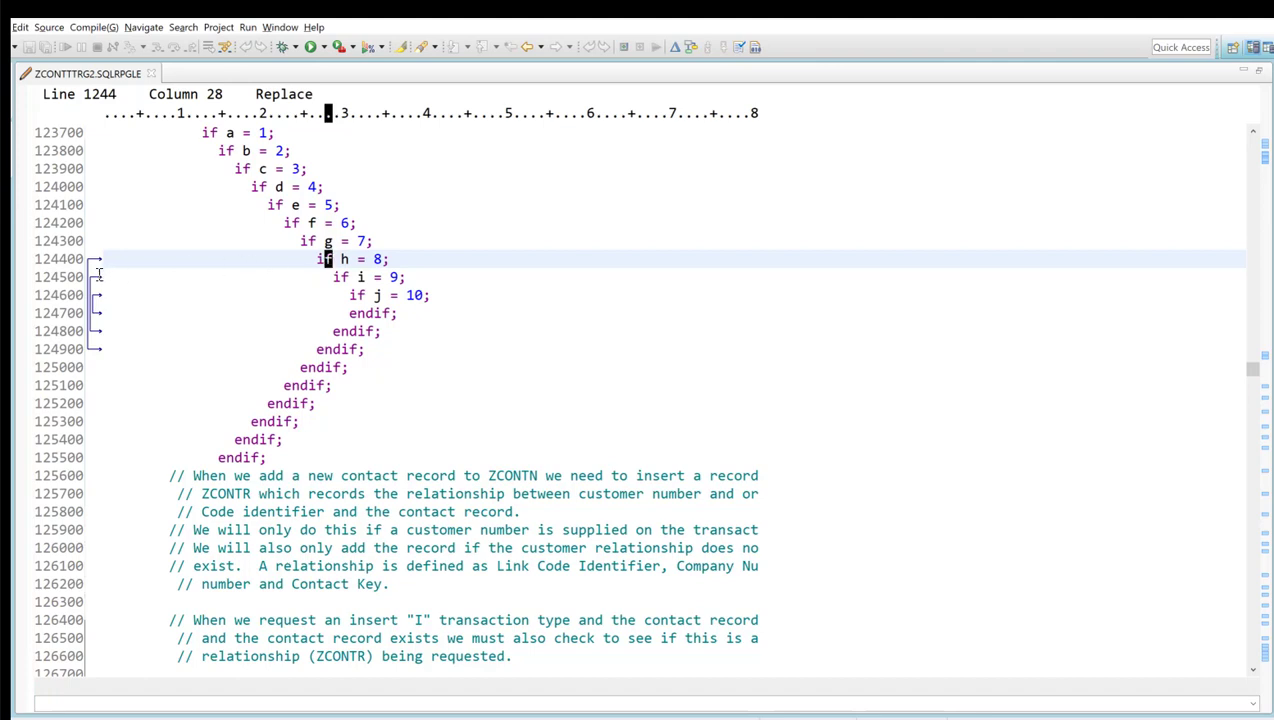
{"action": "mouse_move", "coordinate": [95, 294]}
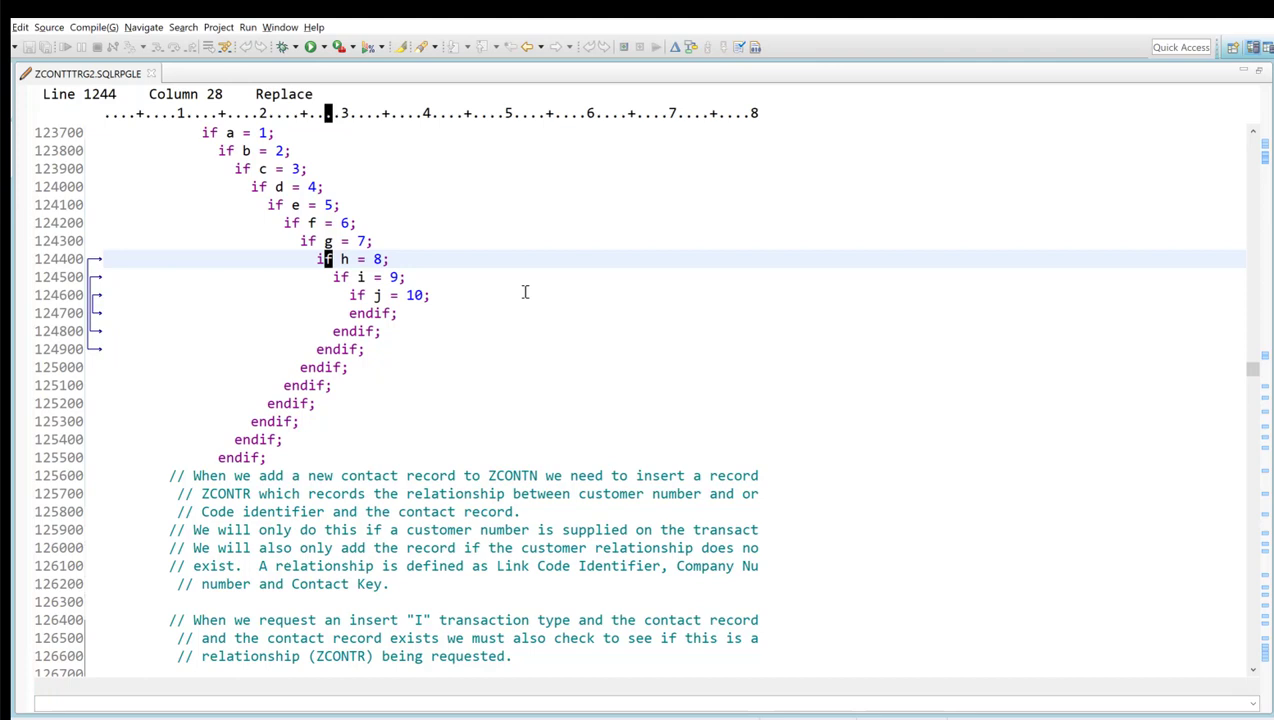
{"action": "mouse_move", "coordinate": [473, 320]}
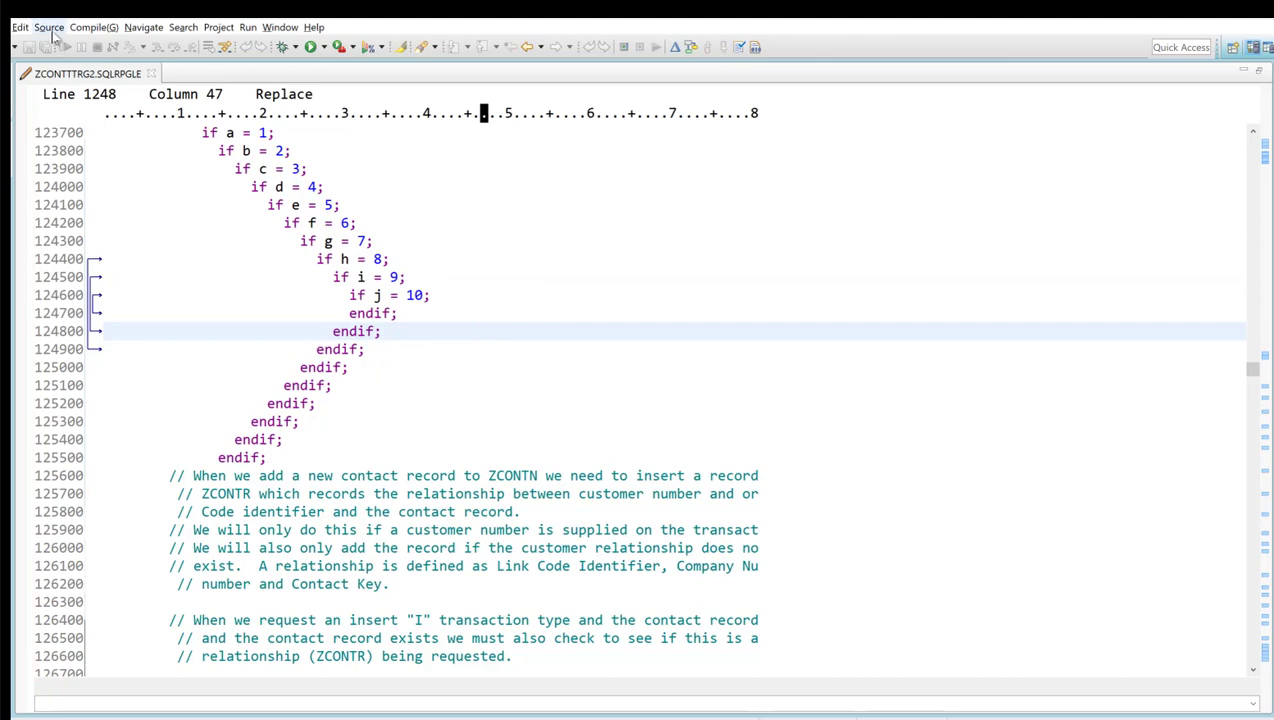
- Remove the block nesting arrows from the nested if a = 1 cascade
{"action": "left_click", "coordinate": [48, 27]}
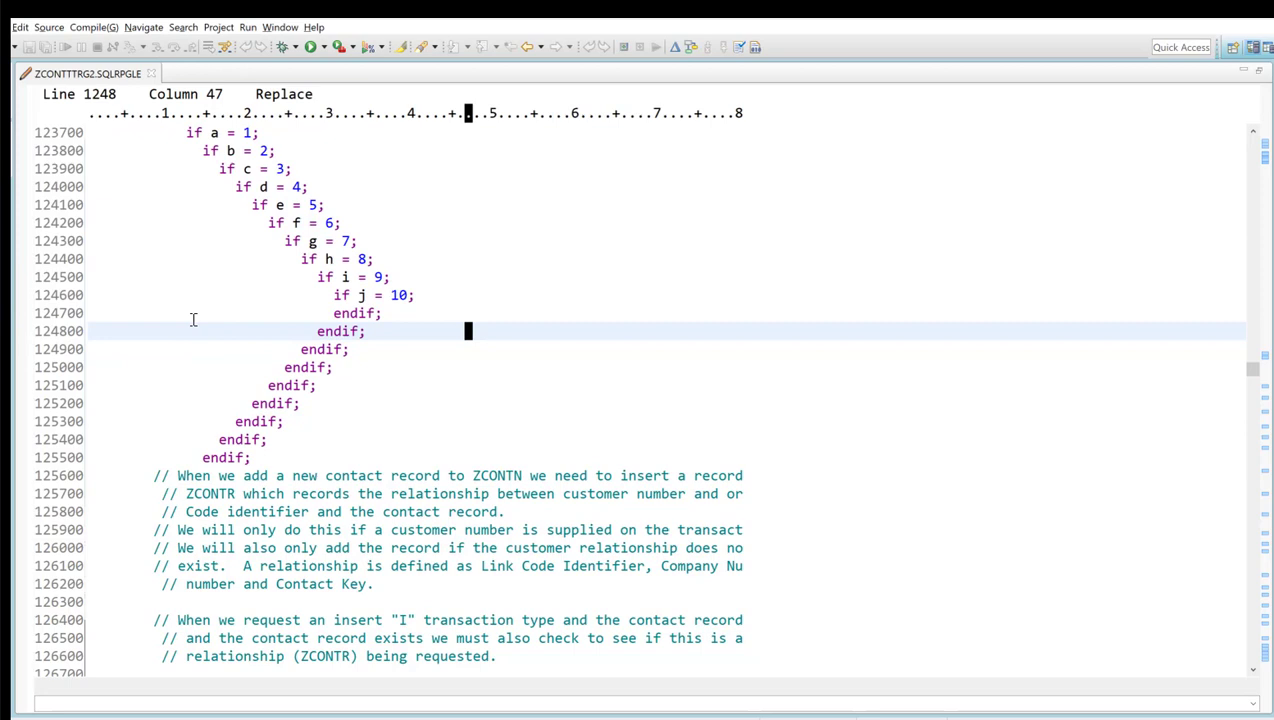
{"action": "mouse_move", "coordinate": [514, 243]}
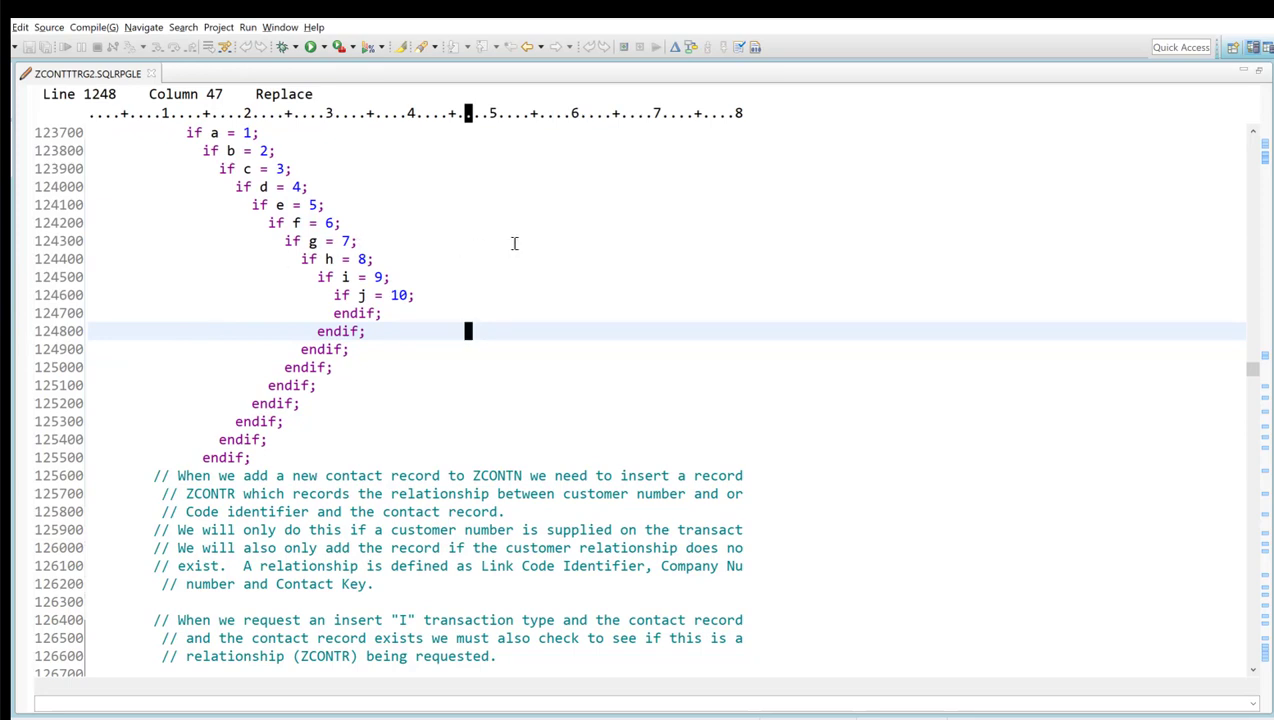
{"action": "mouse_move", "coordinate": [316, 181]}
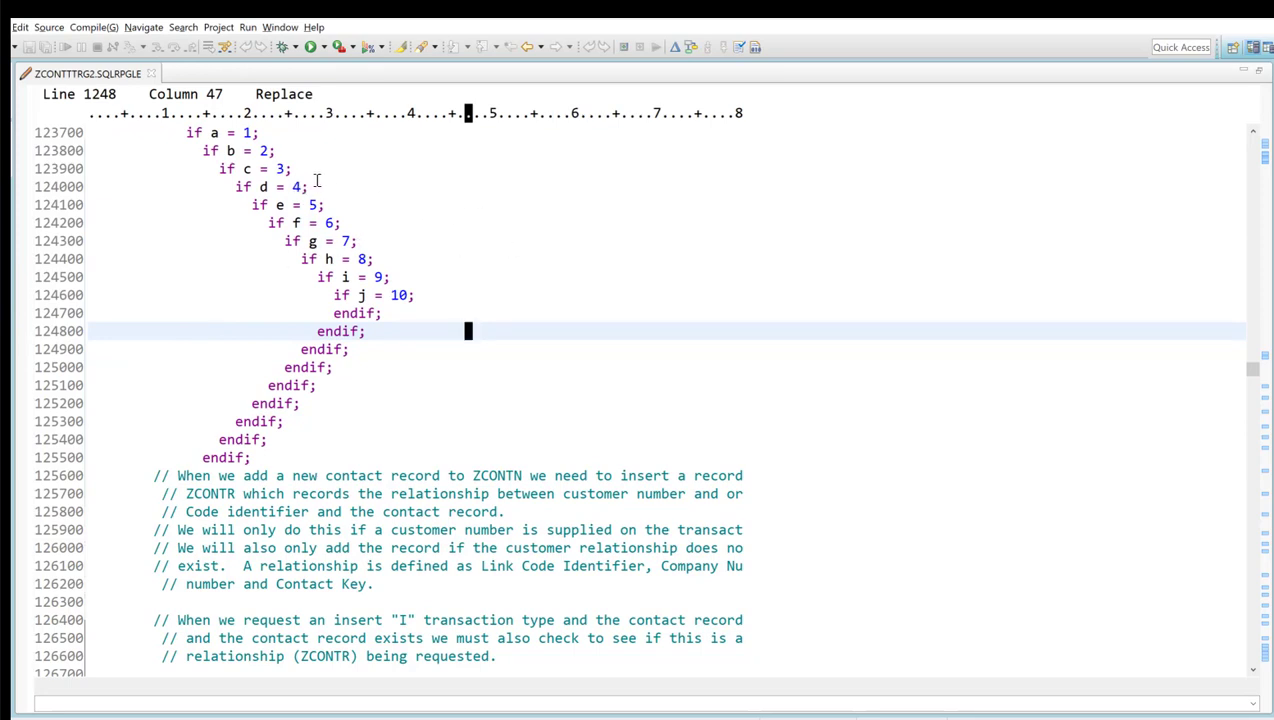
{"action": "mouse_move", "coordinate": [323, 168]}
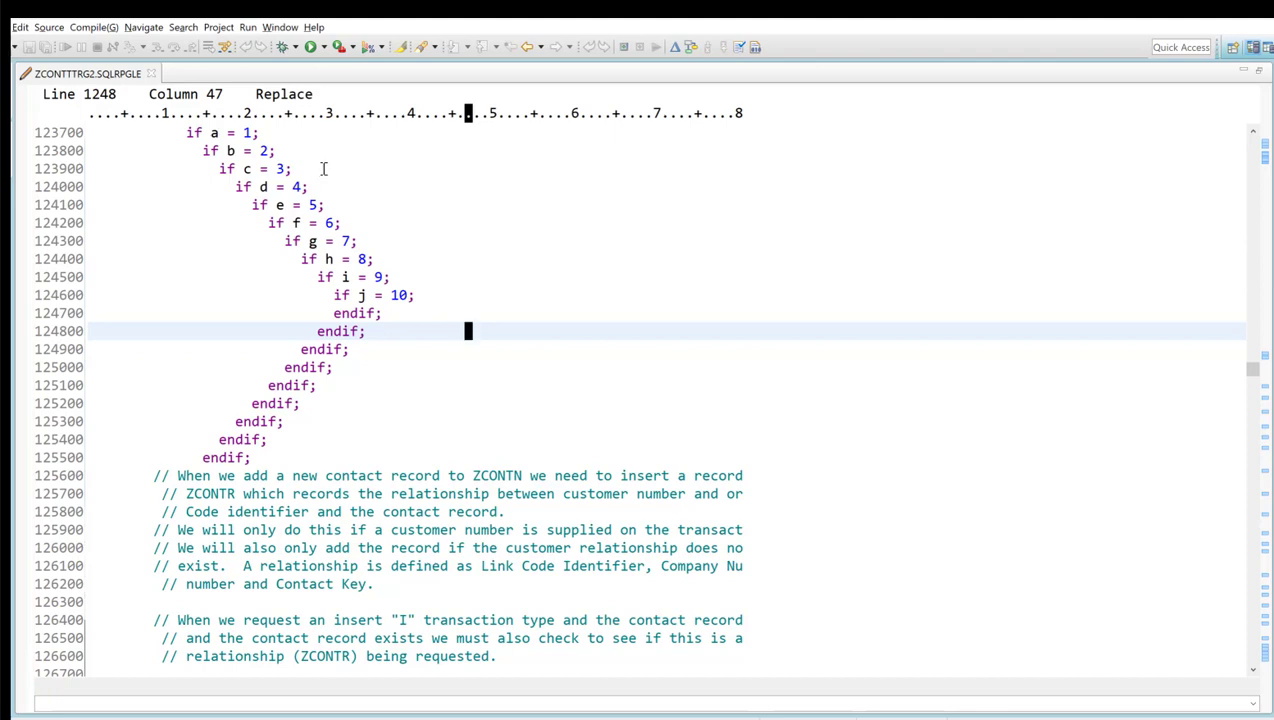
{"action": "mouse_move", "coordinate": [471, 258]}
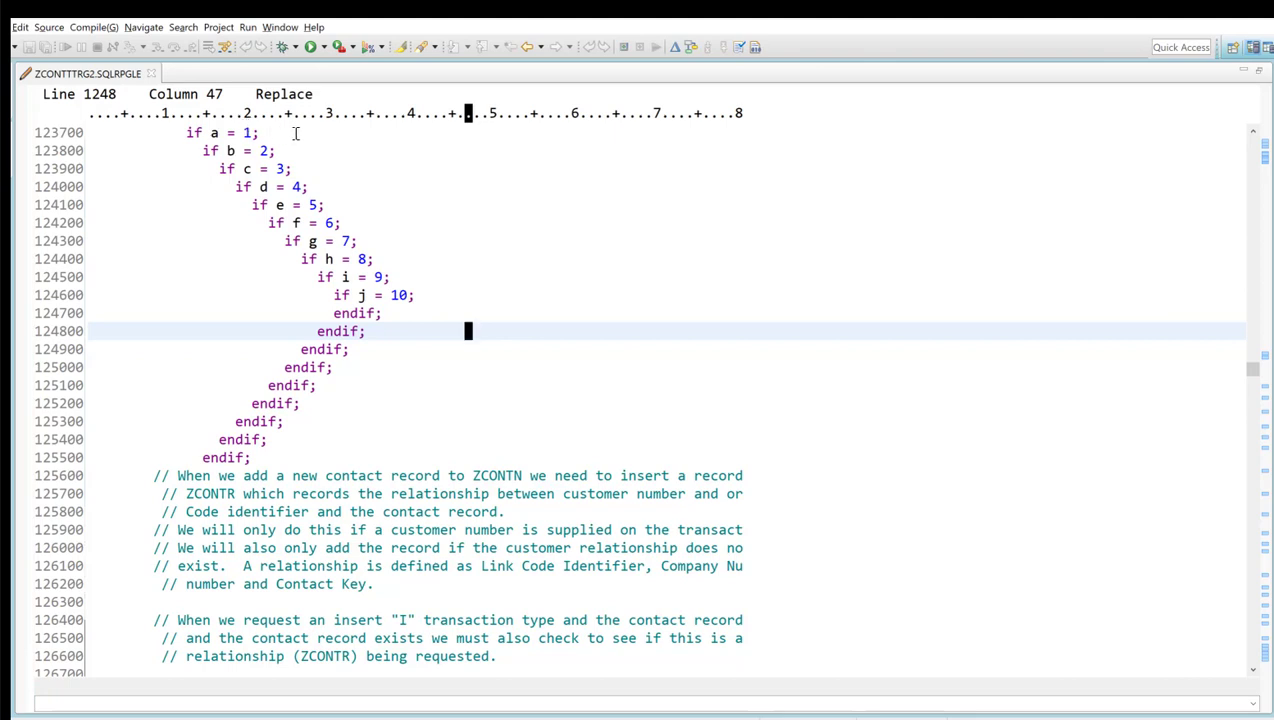
{"action": "mouse_move", "coordinate": [1167, 470]}
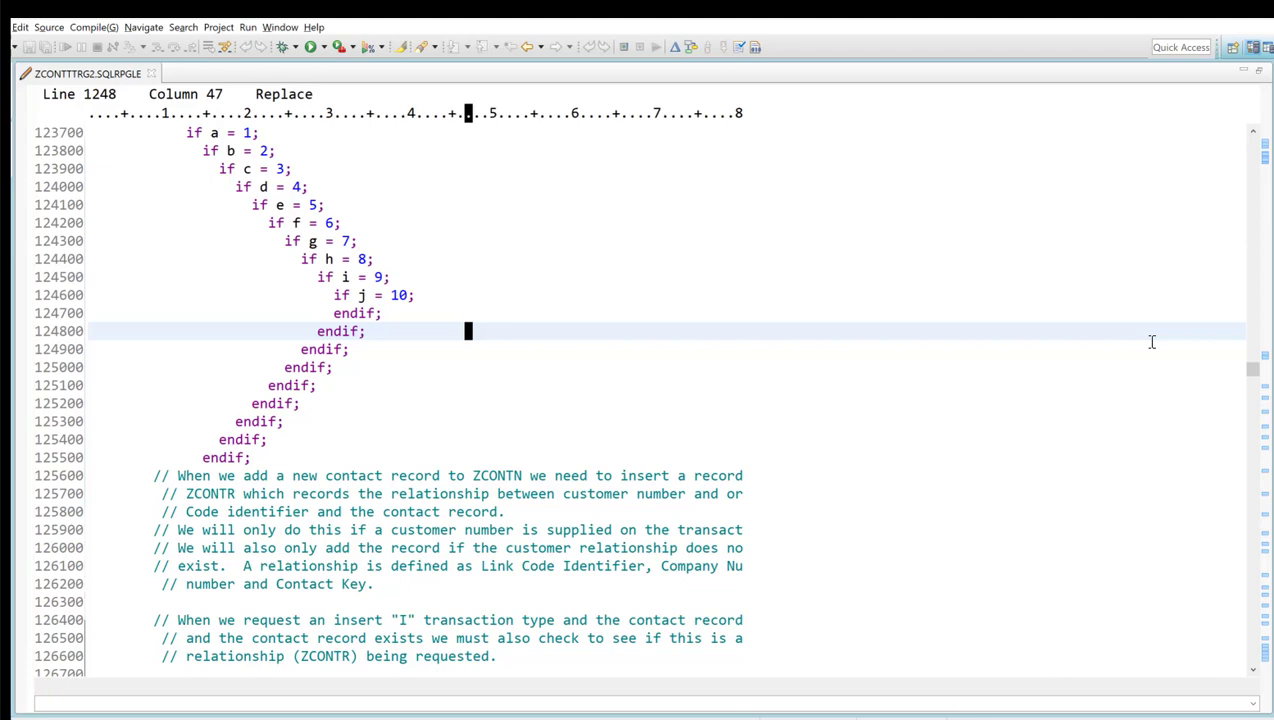
{"action": "mouse_move", "coordinate": [531, 165]}
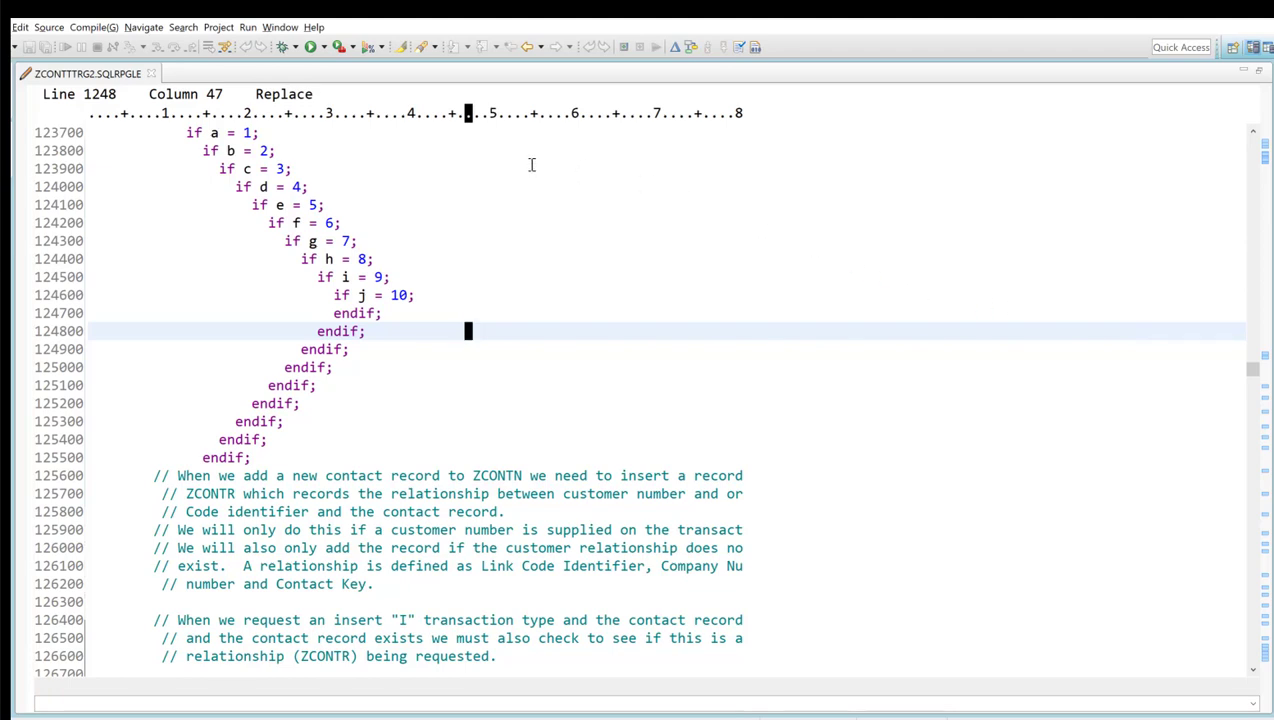
{"action": "mouse_move", "coordinate": [185, 124]}
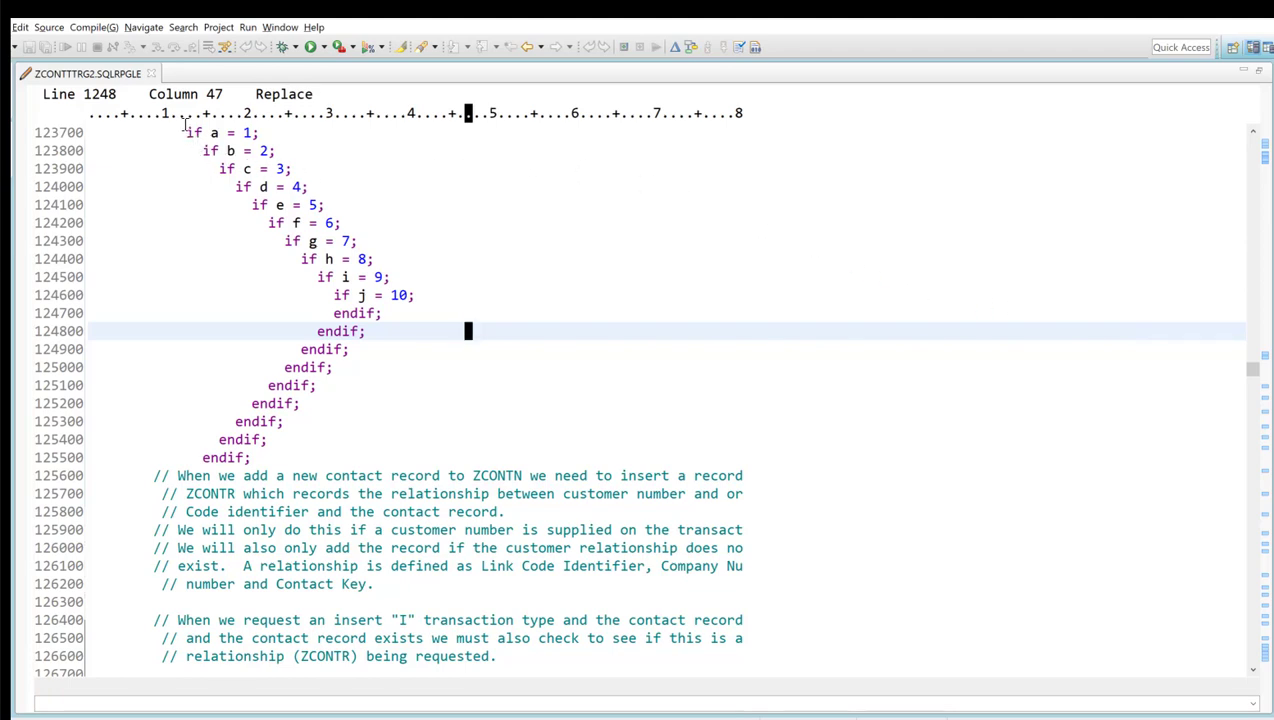
- Select the outermost if a = 1 so nesting markers span the whole cascade
{"action": "left_click", "coordinate": [185, 131]}
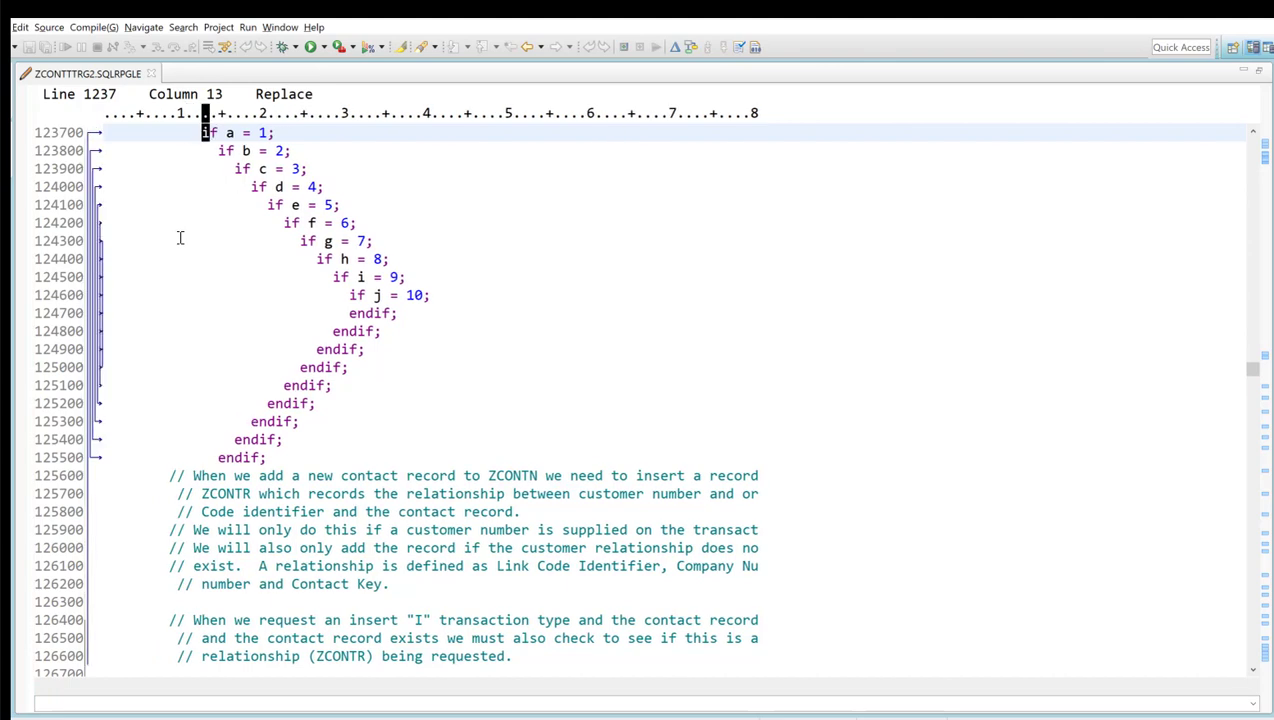
{"action": "mouse_move", "coordinate": [692, 262]}
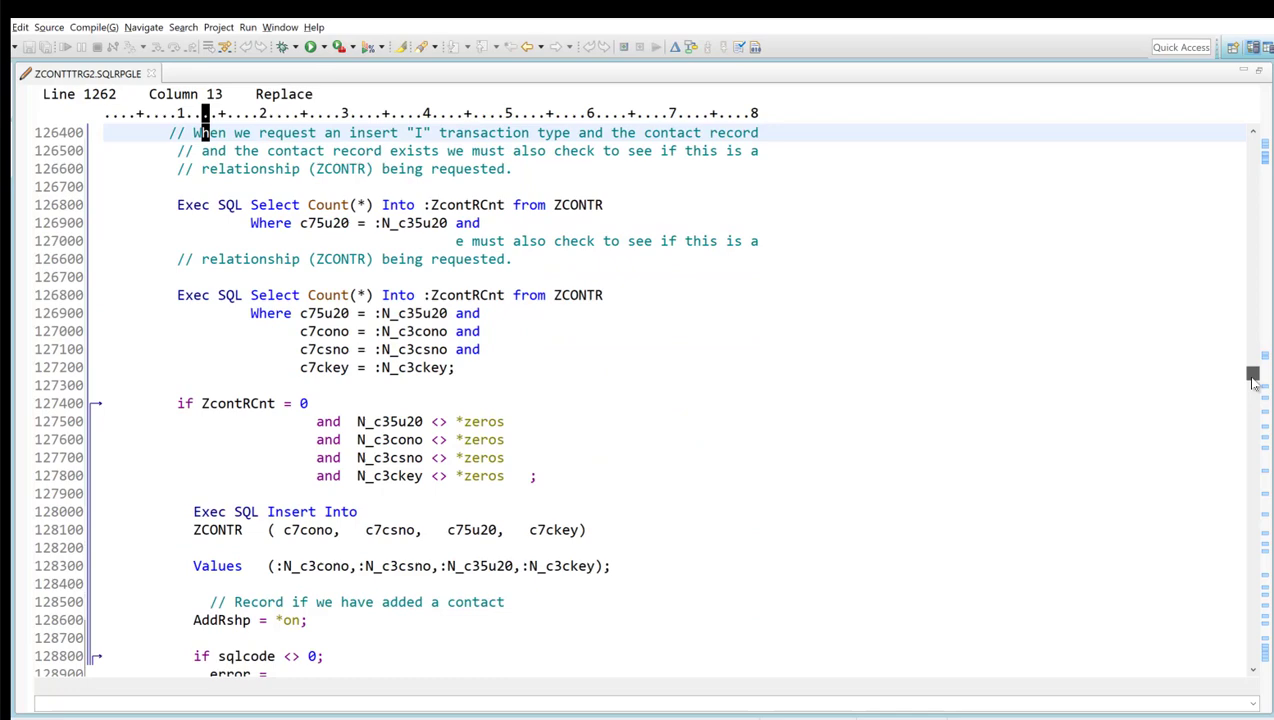
- Scroll down to the ZconRole existence check and its If RowCount > *zeros block
{"action": "scroll", "scroll_direction": "down", "scroll_amount": 3}
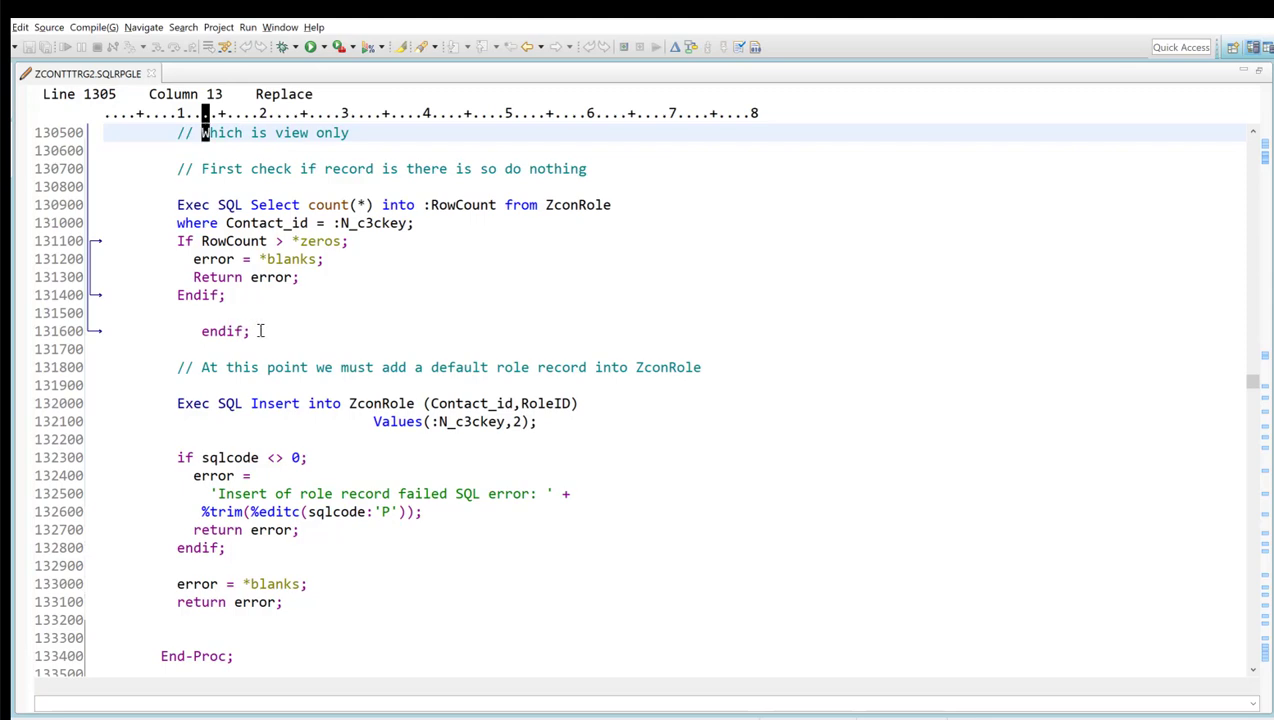
{"action": "mouse_move", "coordinate": [300, 336]}
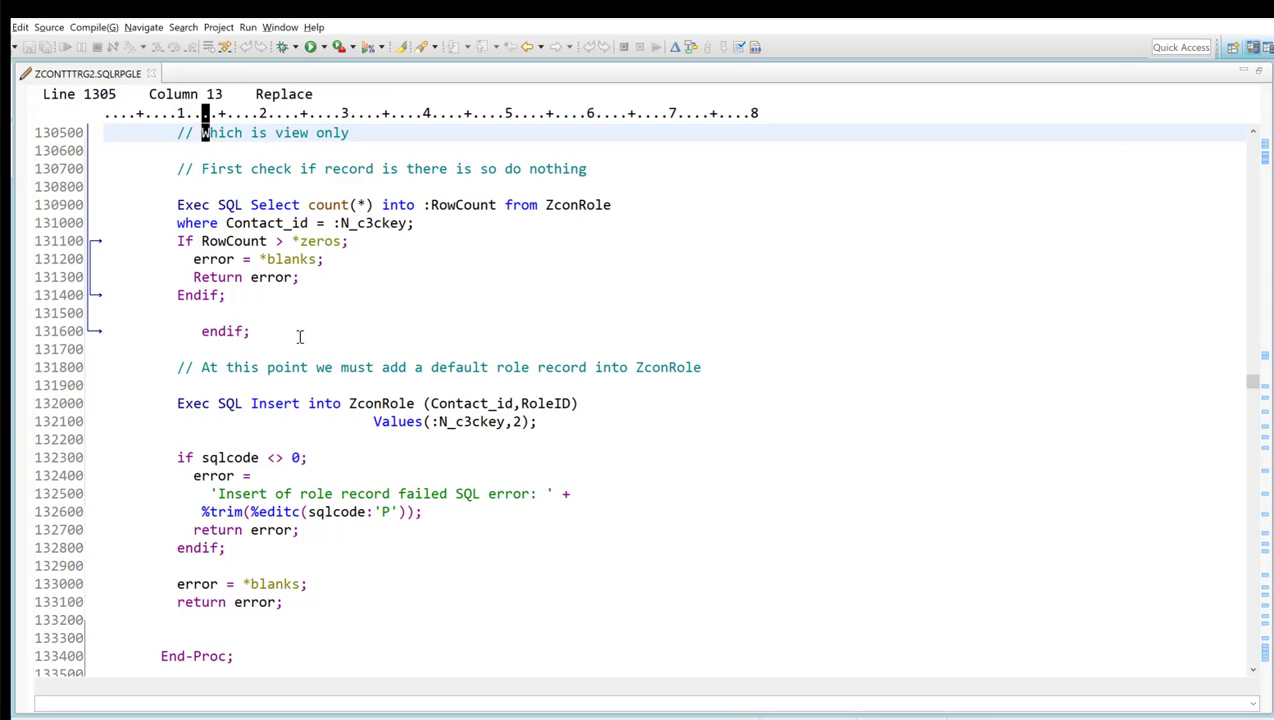
{"action": "mouse_move", "coordinate": [358, 339]}
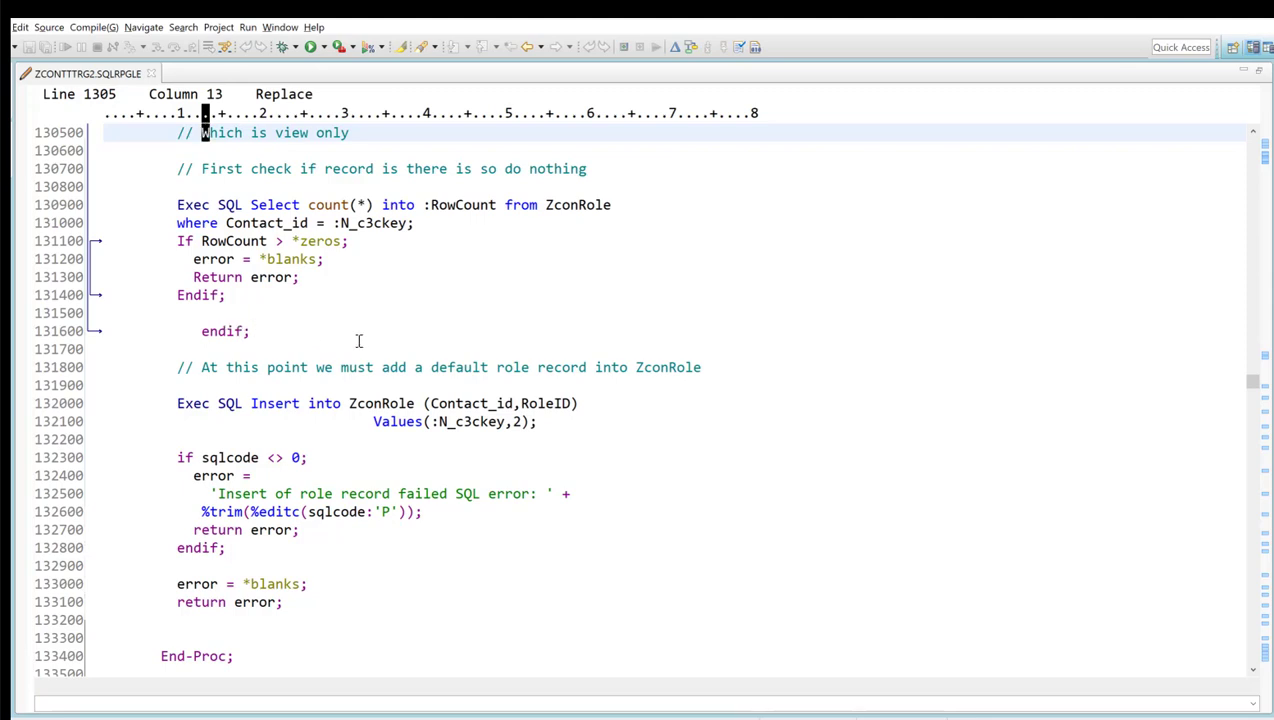
{"action": "mouse_move", "coordinate": [312, 315]}
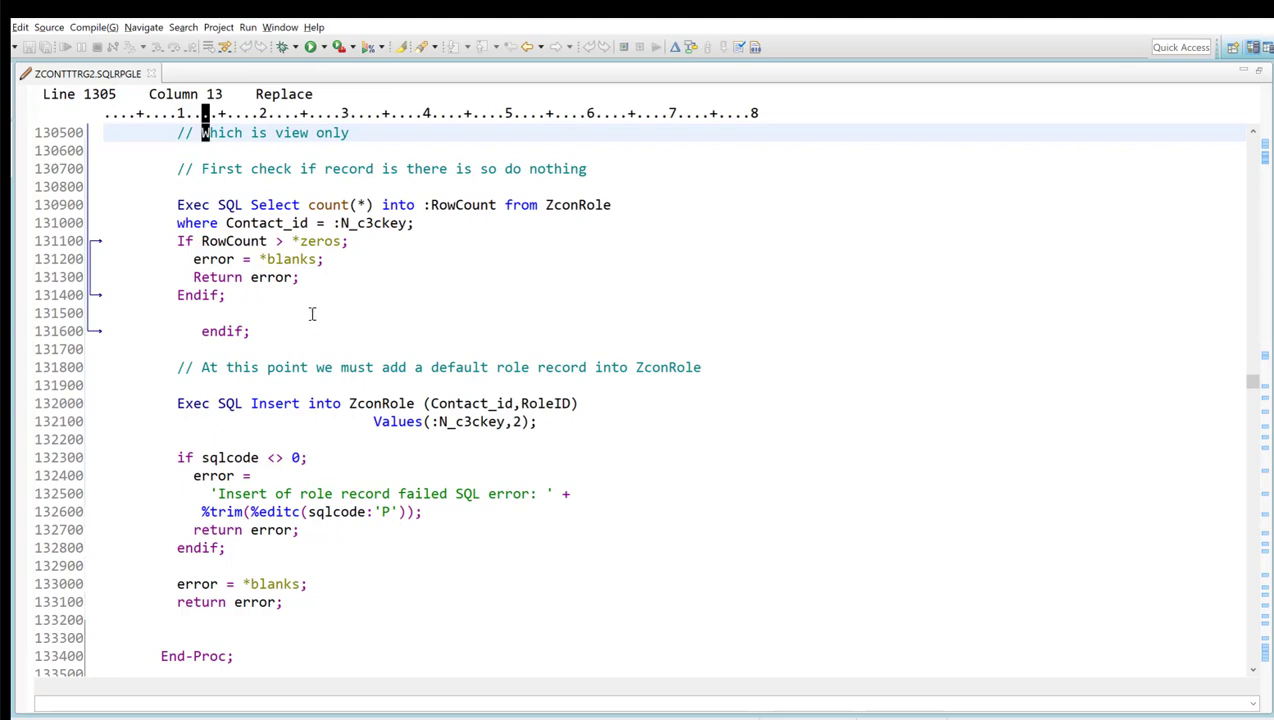
{"action": "mouse_move", "coordinate": [1175, 358]}
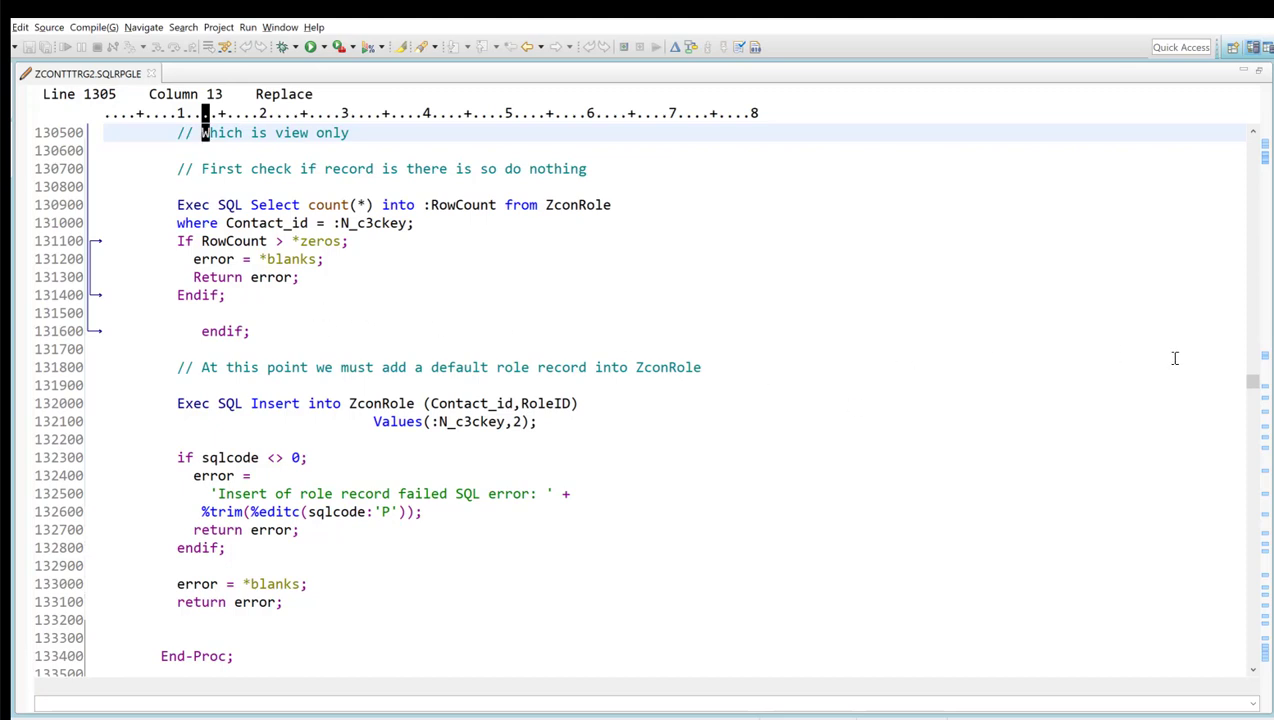
{"action": "mouse_move", "coordinate": [788, 291]}
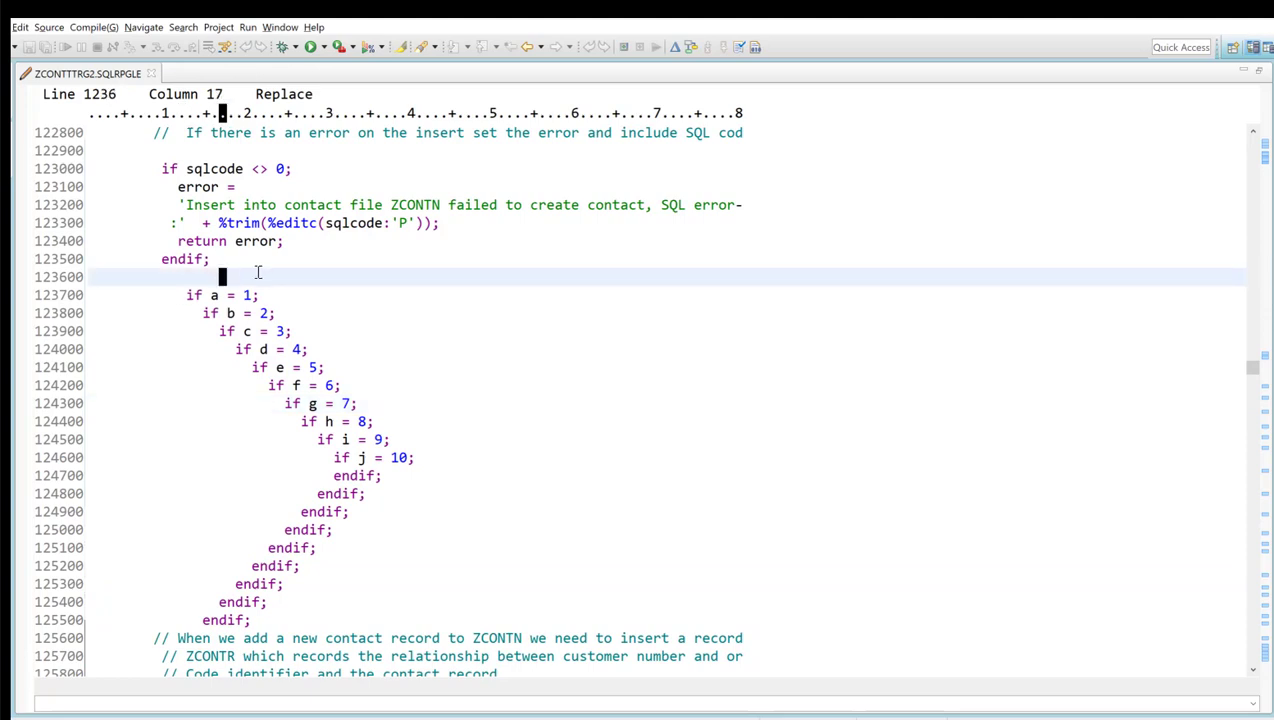
{"action": "mouse_move", "coordinate": [287, 272]}
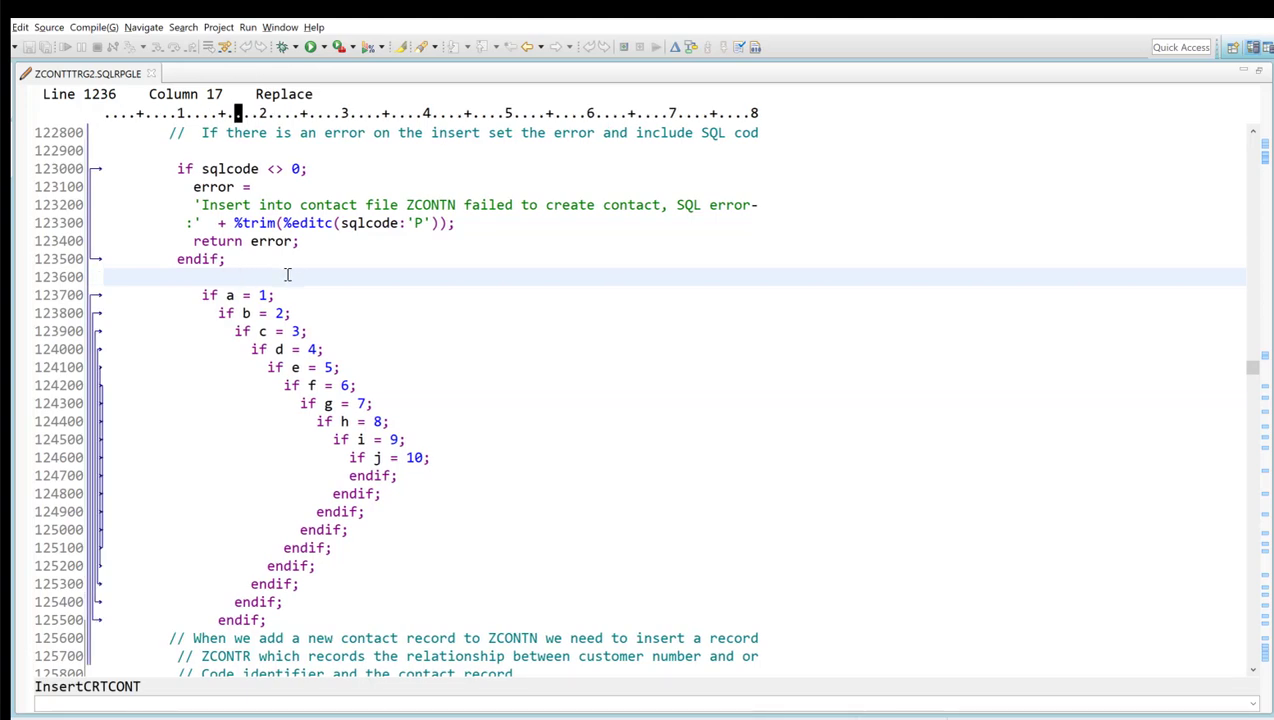
{"action": "mouse_move", "coordinate": [655, 306]}
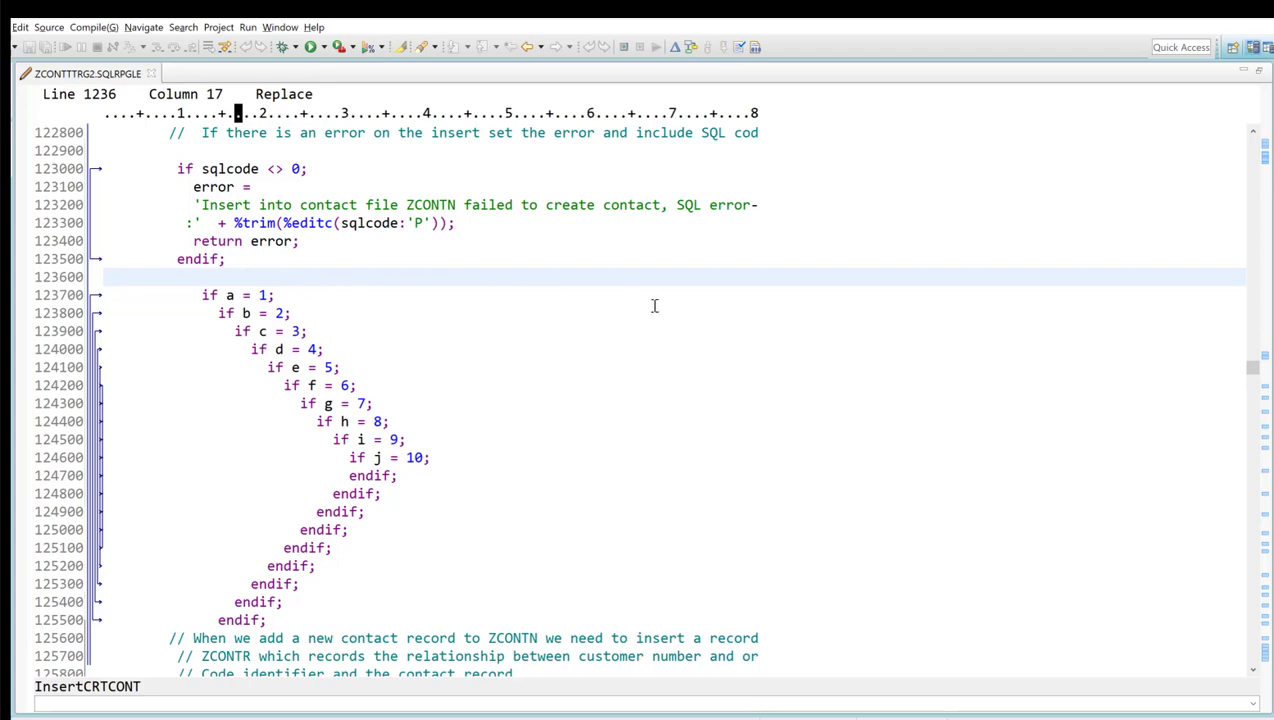
{"action": "mouse_move", "coordinate": [1207, 373]}
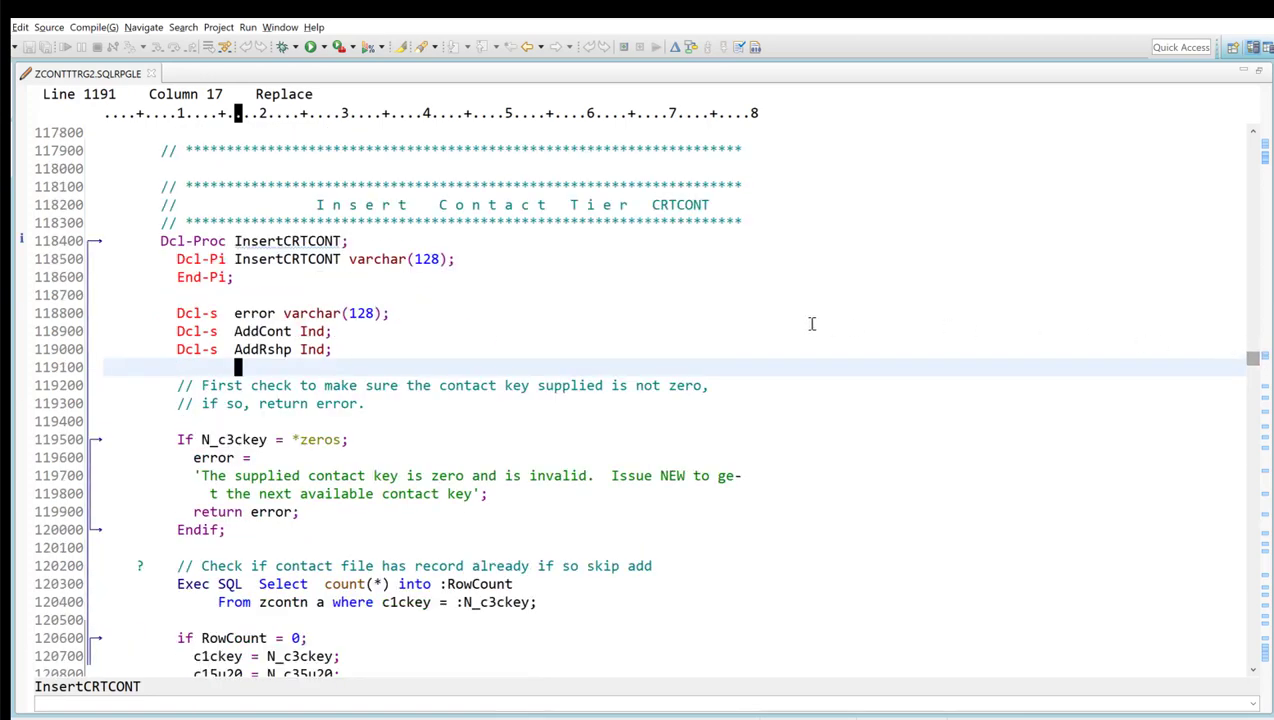
{"action": "mouse_move", "coordinate": [303, 220]}
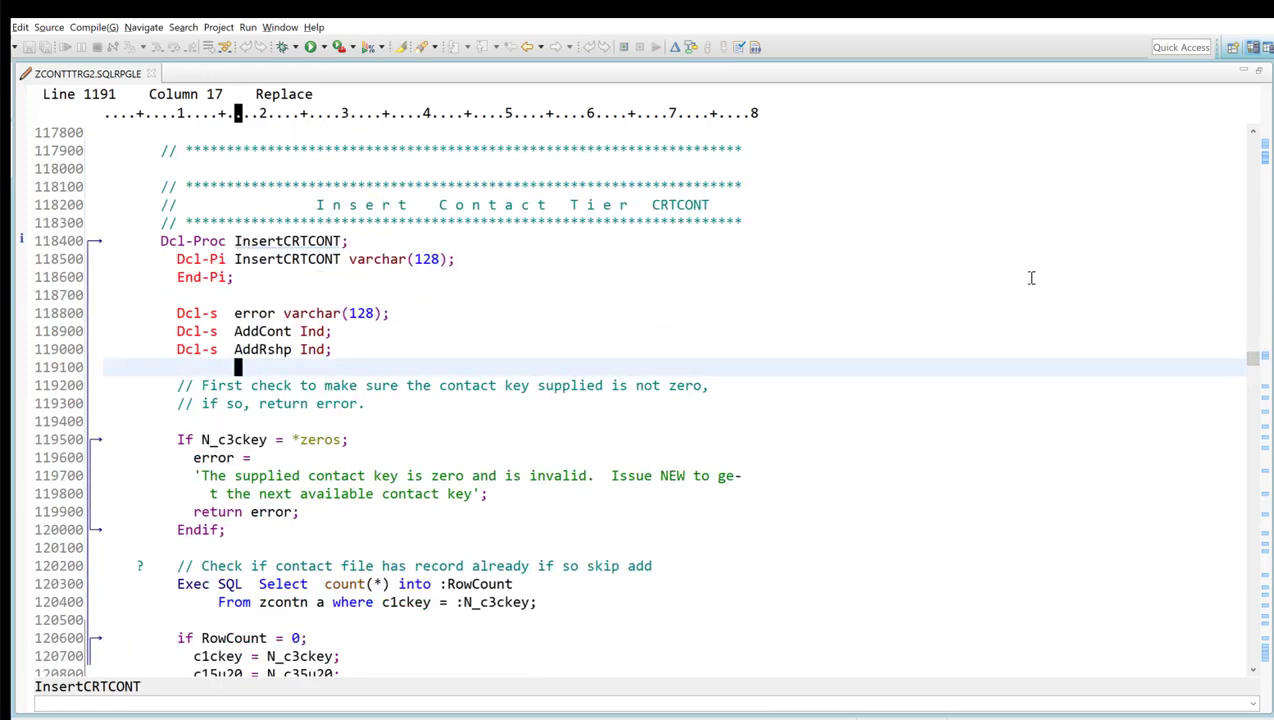
{"action": "mouse_move", "coordinate": [651, 358]}
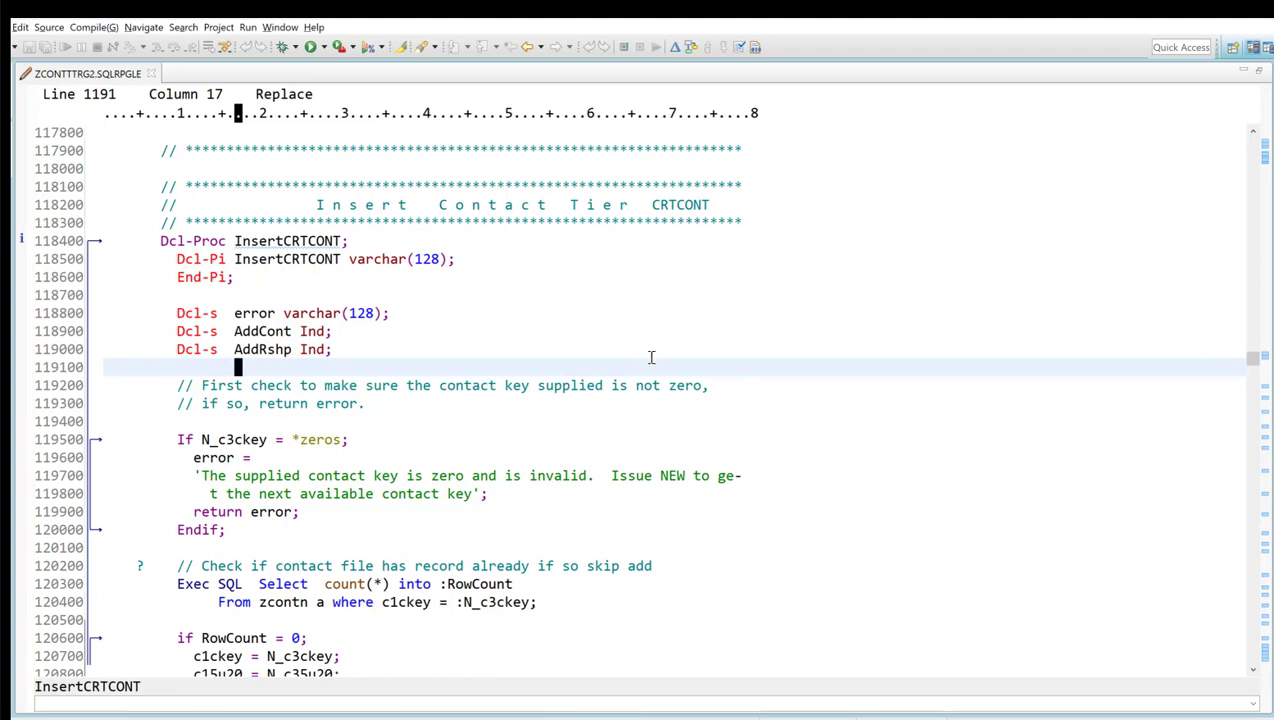
{"action": "mouse_move", "coordinate": [638, 370]}
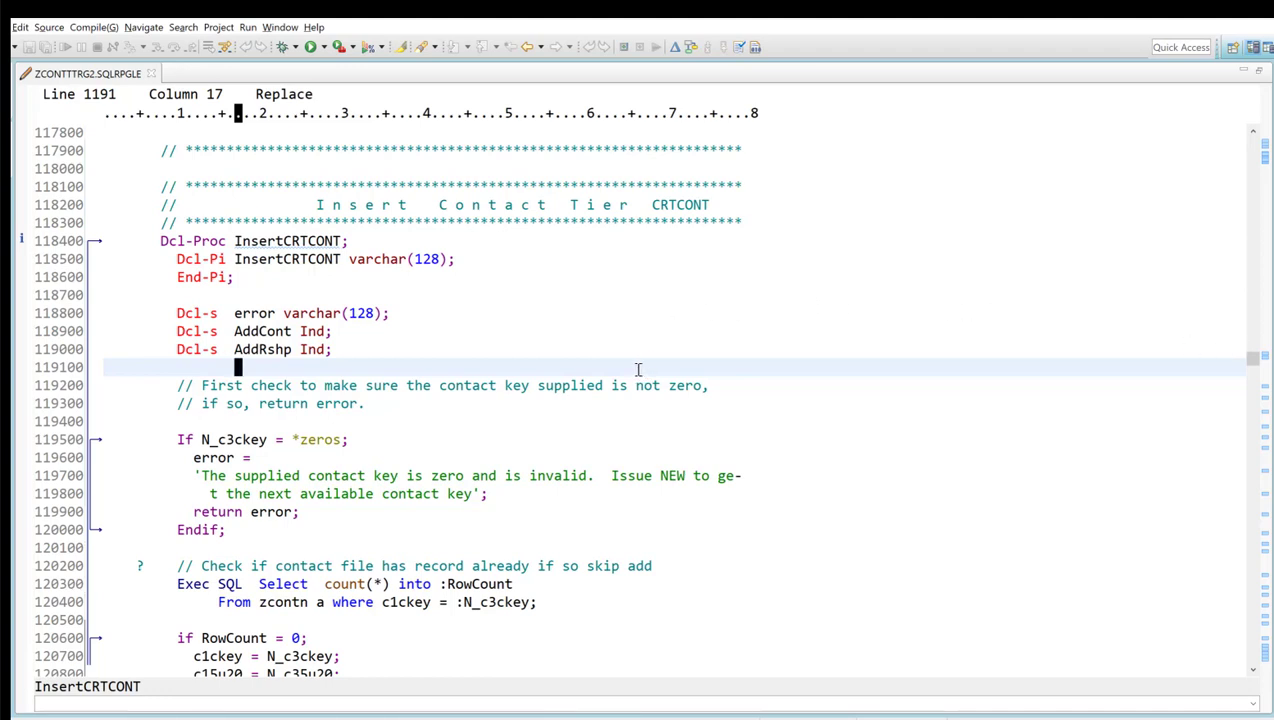
{"action": "mouse_move", "coordinate": [173, 652]}
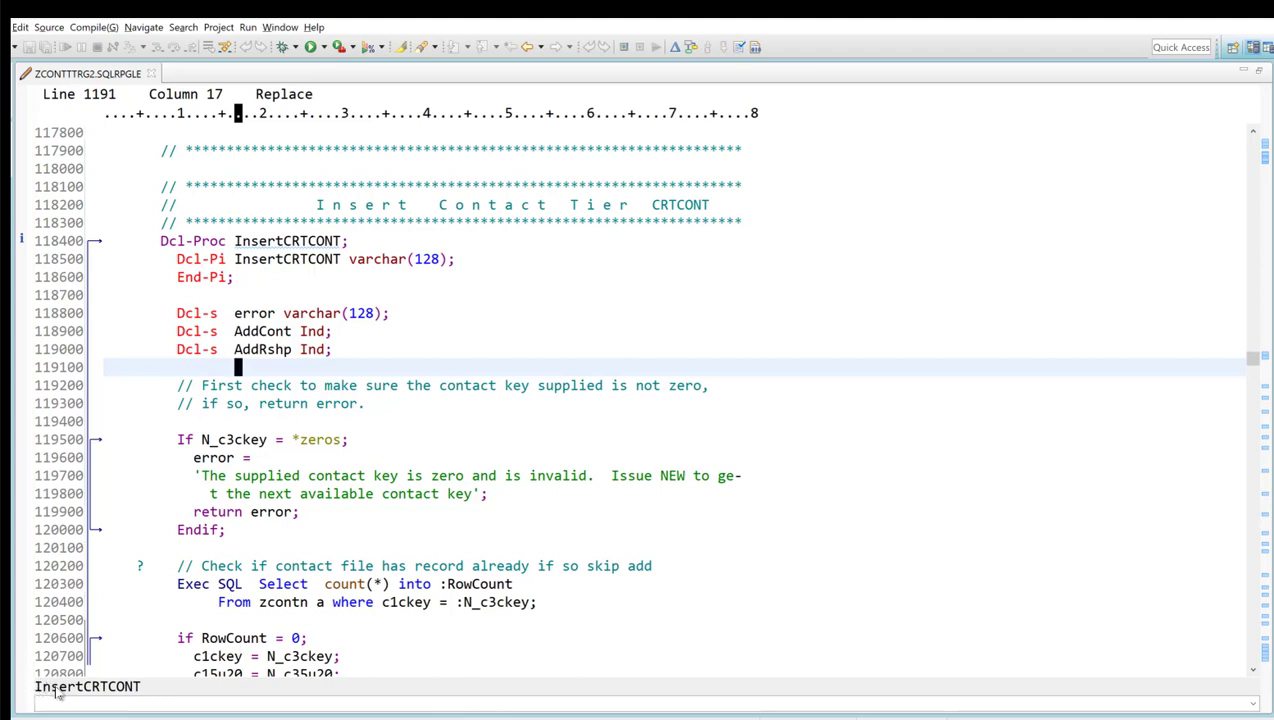
{"action": "mouse_move", "coordinate": [110, 692]}
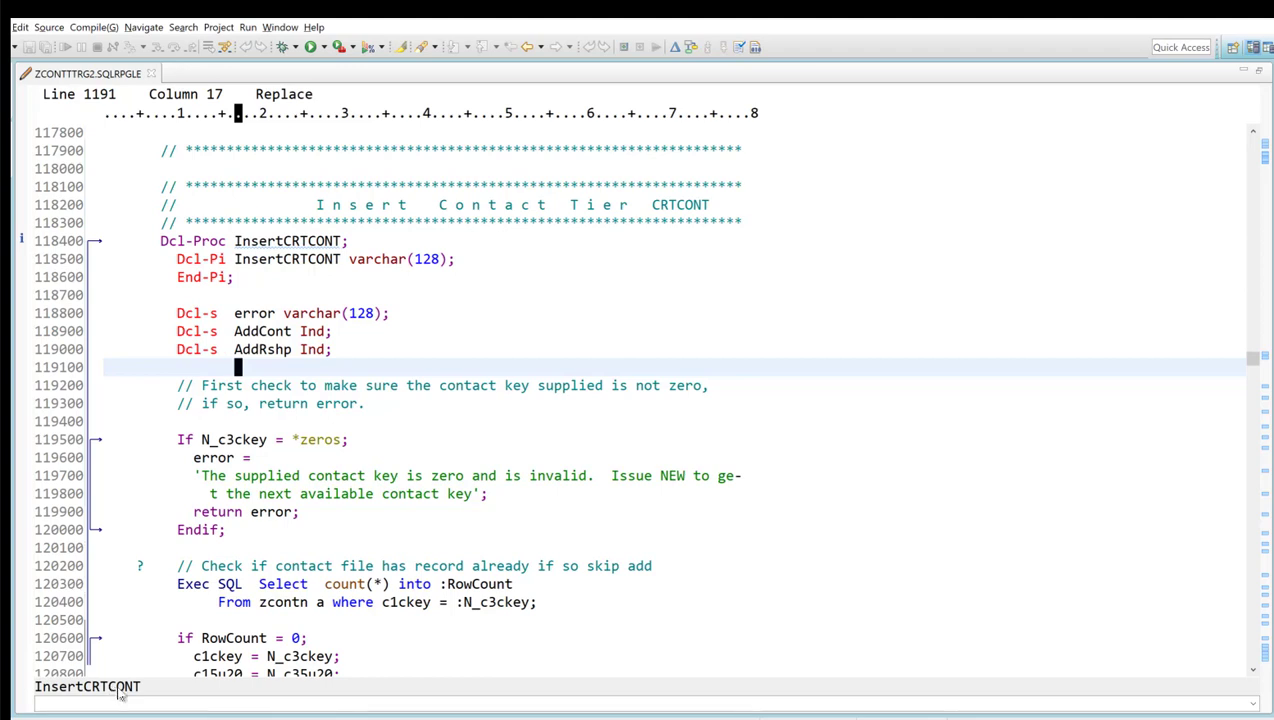
{"action": "mouse_move", "coordinate": [75, 692]}
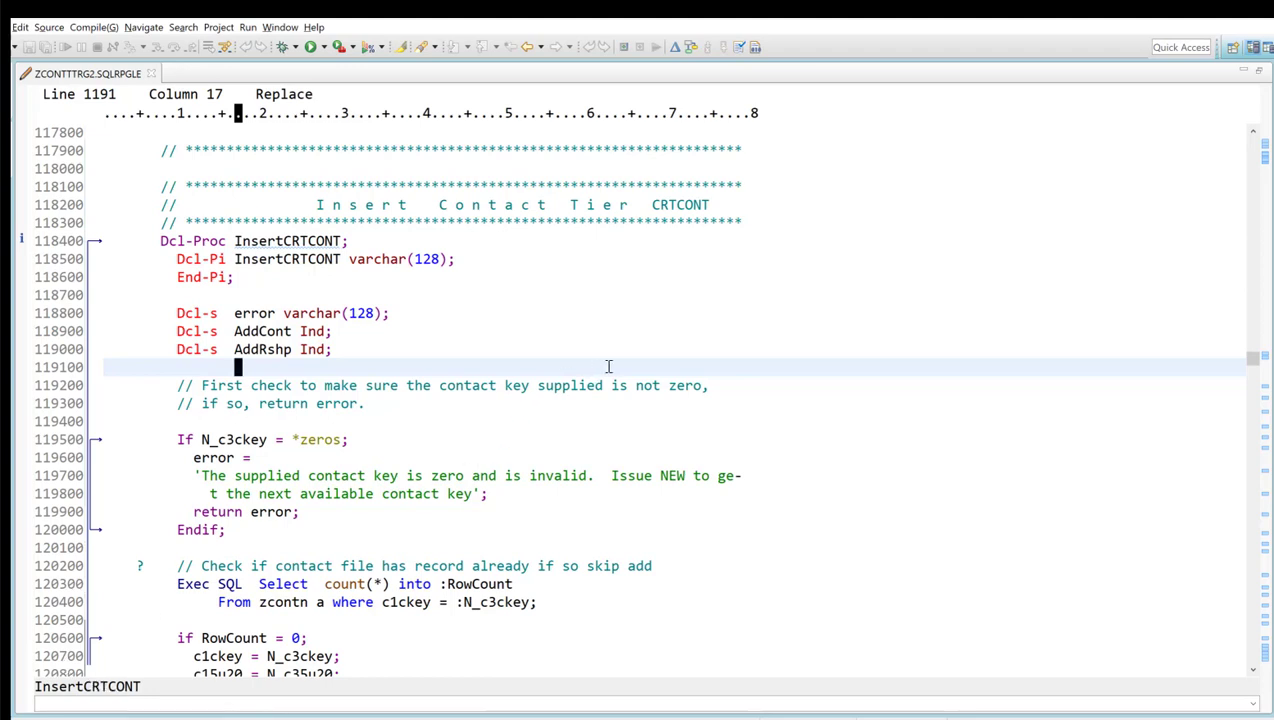
{"action": "mouse_move", "coordinate": [516, 383]}
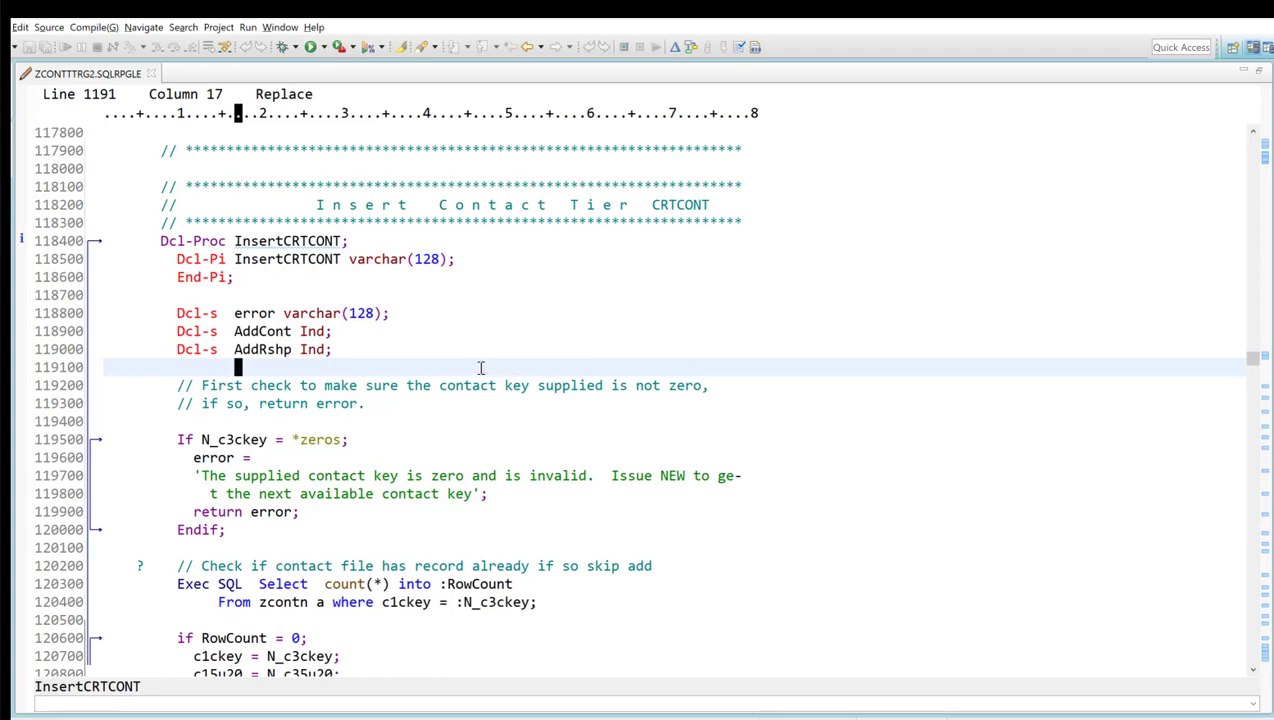
{"action": "mouse_move", "coordinate": [491, 322]}
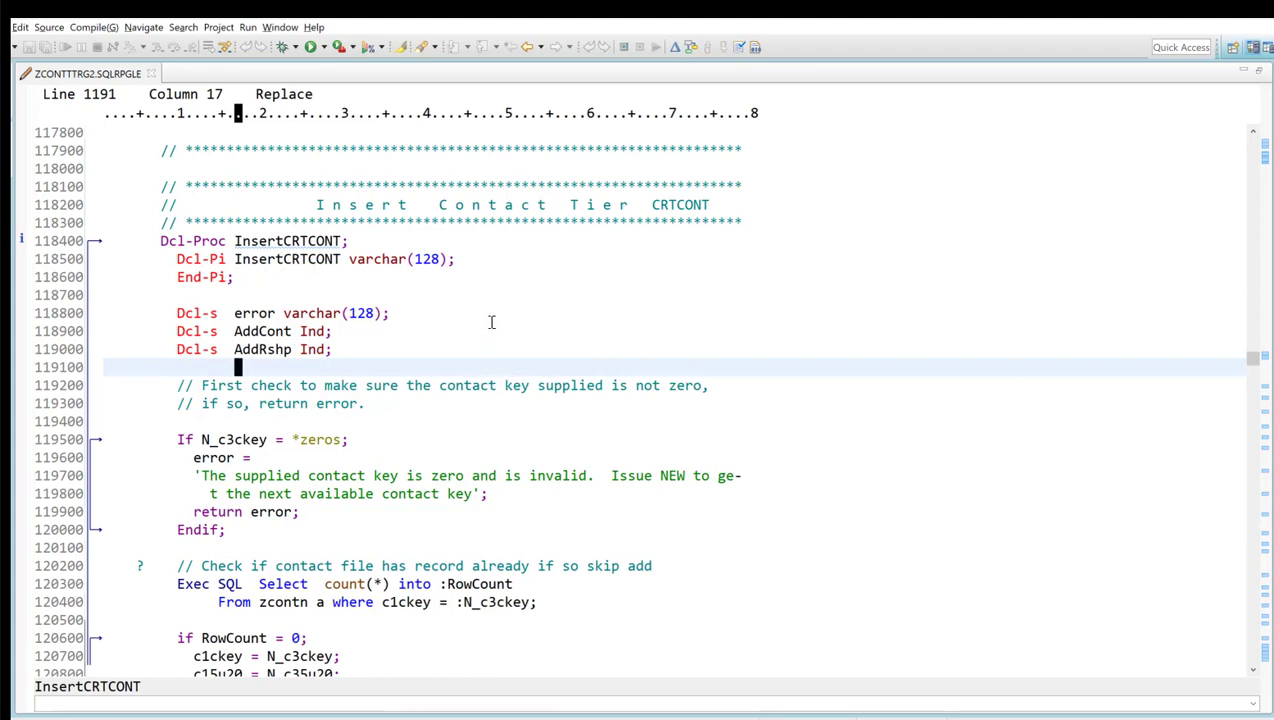
{"action": "mouse_move", "coordinate": [588, 309]}
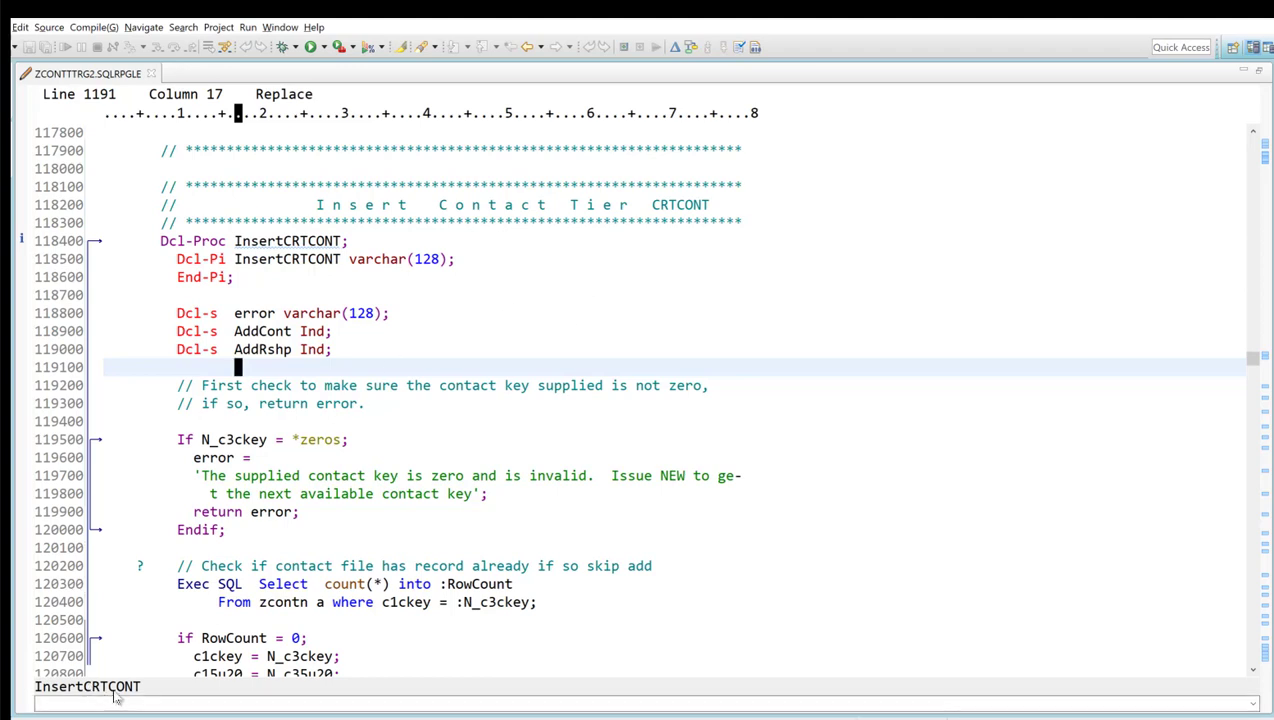
{"action": "mouse_move", "coordinate": [457, 480]}
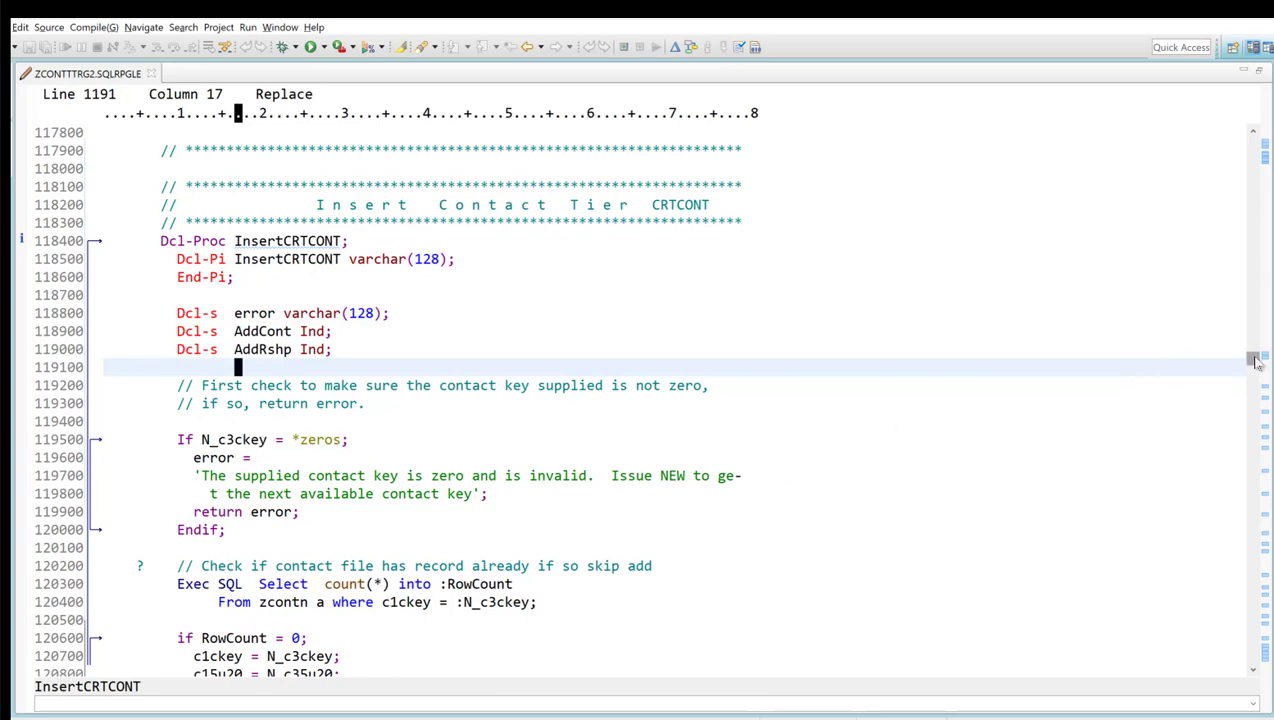
- Scroll to the SQL insert error check and the if a = 1 through if j = 10 cascade
{"action": "scroll", "scroll_direction": "down", "scroll_amount": 3}
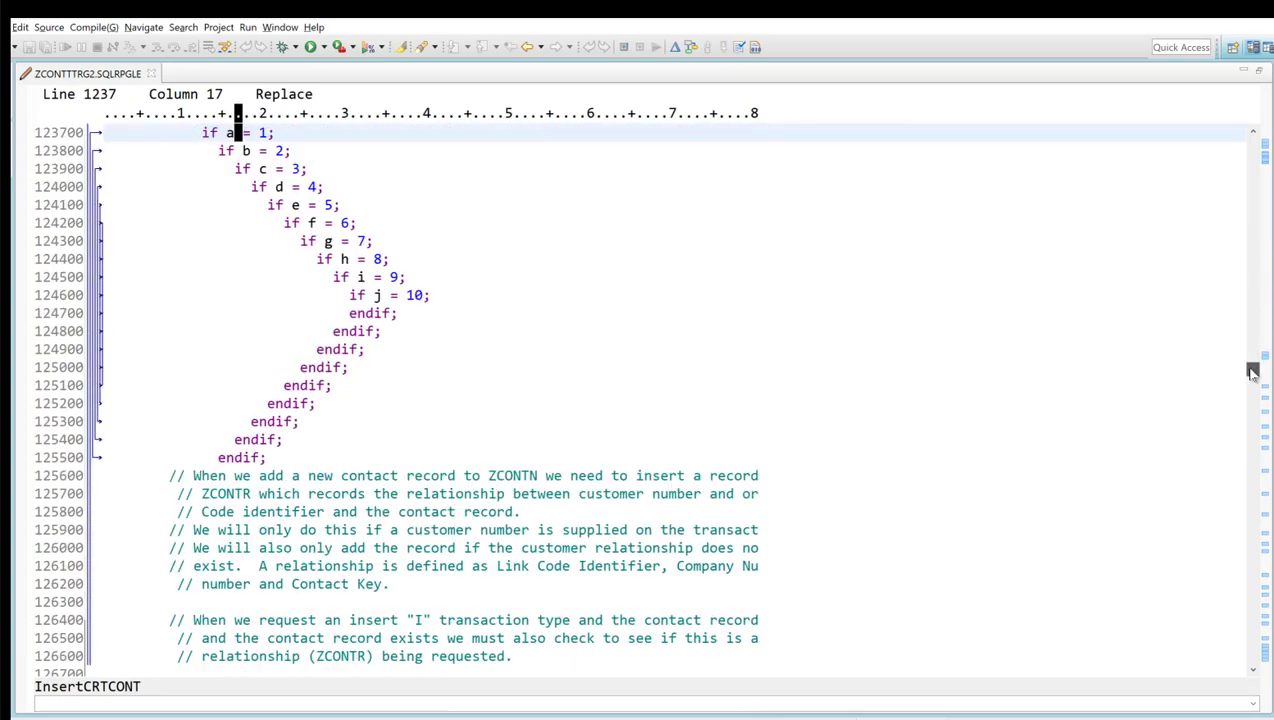
{"action": "scroll", "scroll_direction": "down", "scroll_amount": 3}
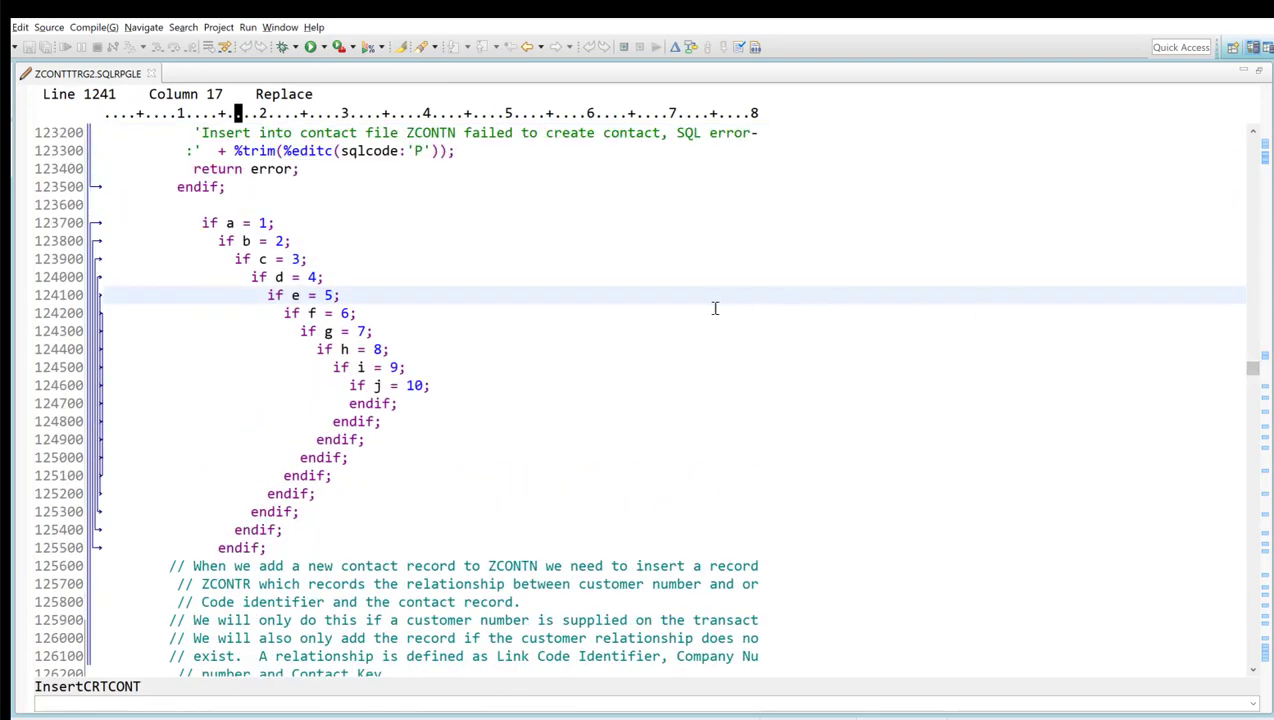
{"action": "mouse_move", "coordinate": [203, 270]}
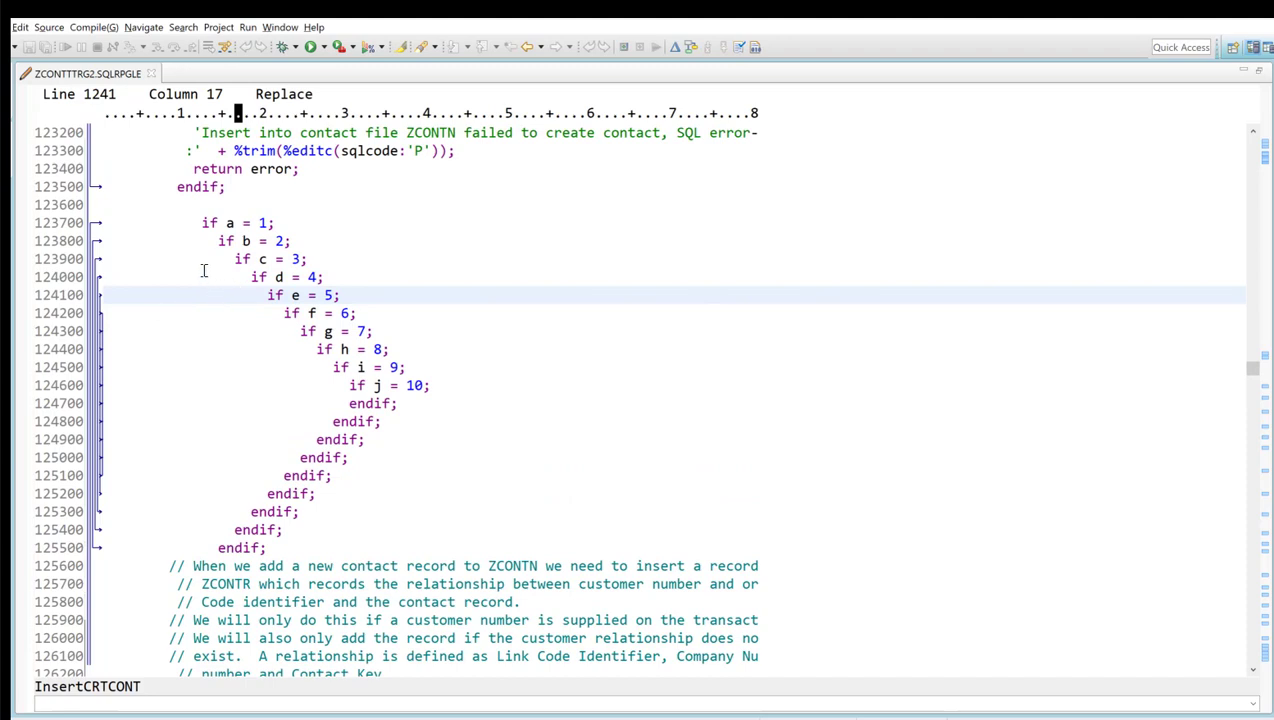
{"action": "mouse_move", "coordinate": [93, 367]}
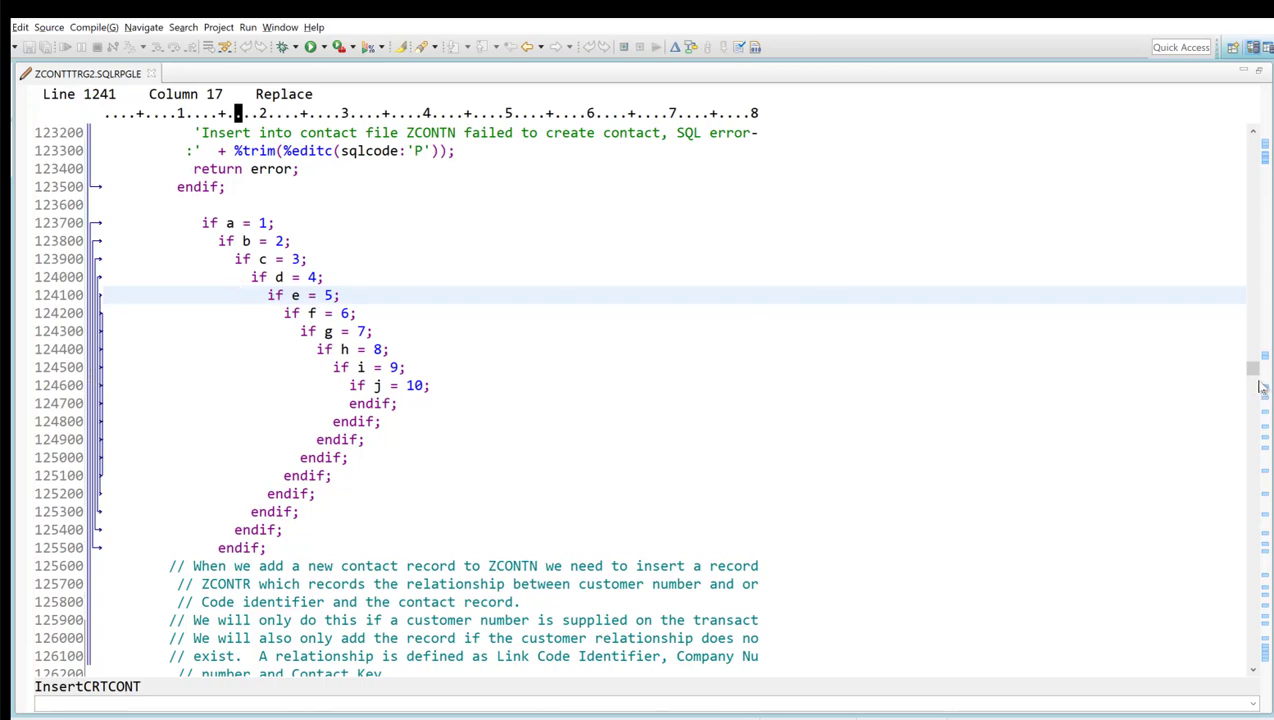
- Scroll down to the ZconRole count check, stray endif and default role insert
{"action": "scroll", "scroll_direction": "down", "scroll_amount": 3}
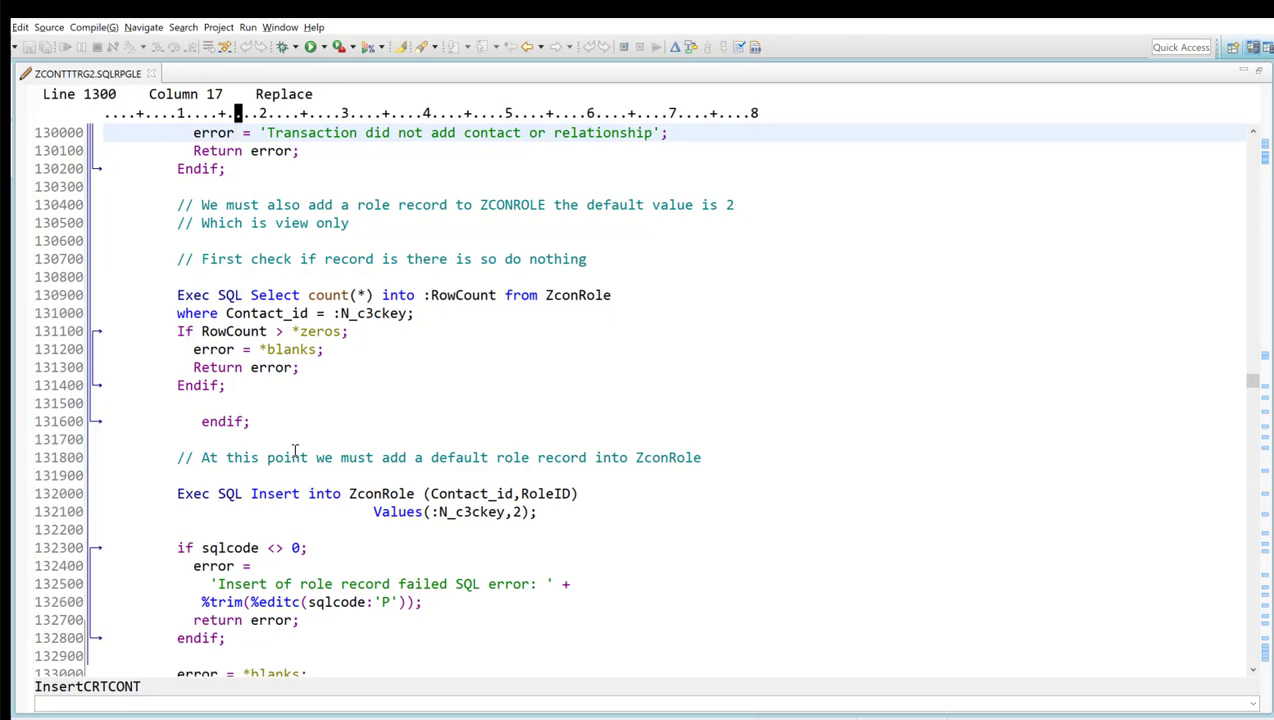
{"action": "mouse_move", "coordinate": [297, 452]}
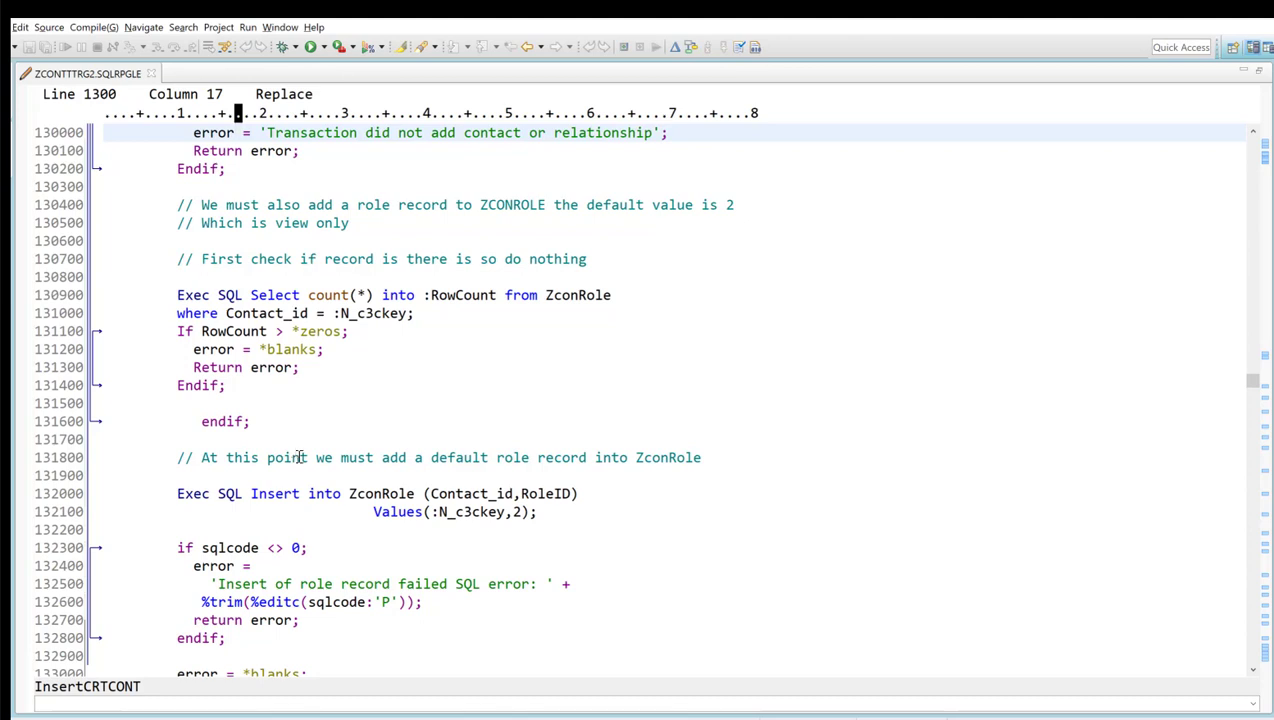
{"action": "mouse_move", "coordinate": [437, 398]}
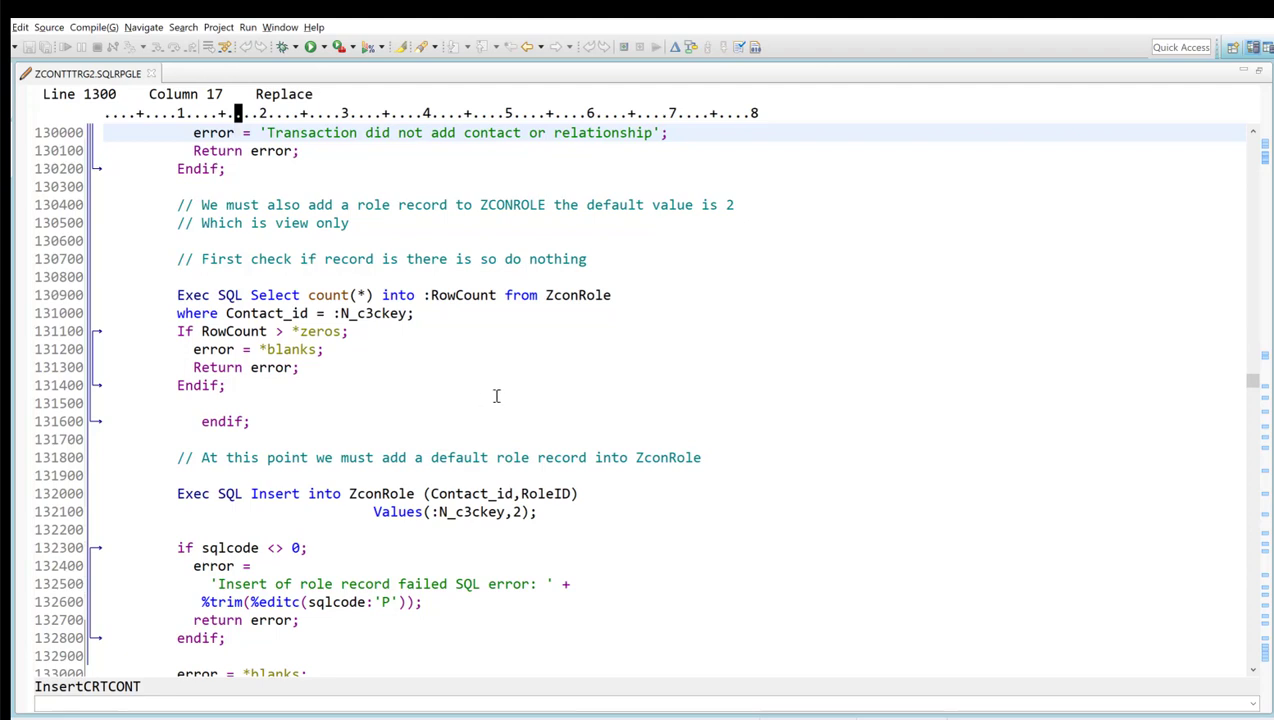
{"action": "mouse_move", "coordinate": [33, 200]}
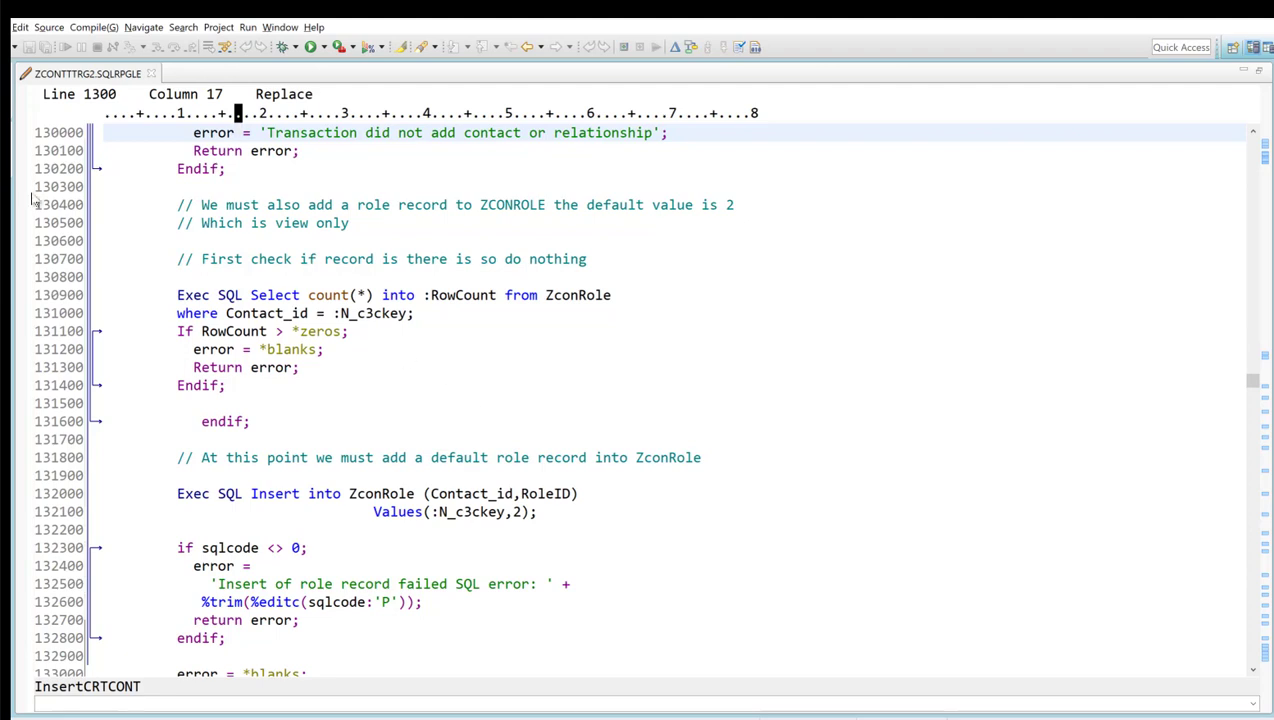